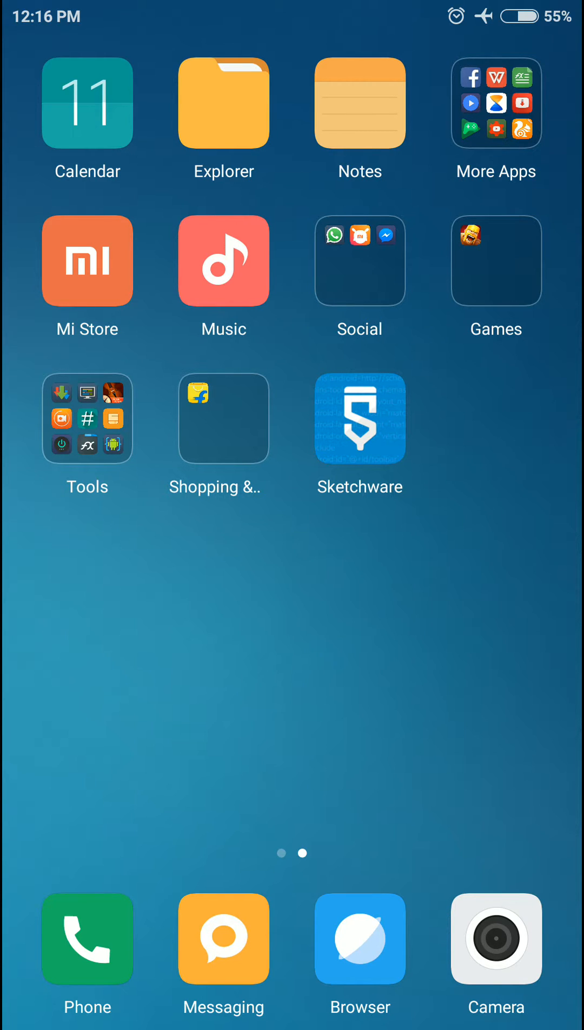
Create the new project with package com.distro.timer and project name timer
click(360, 420)
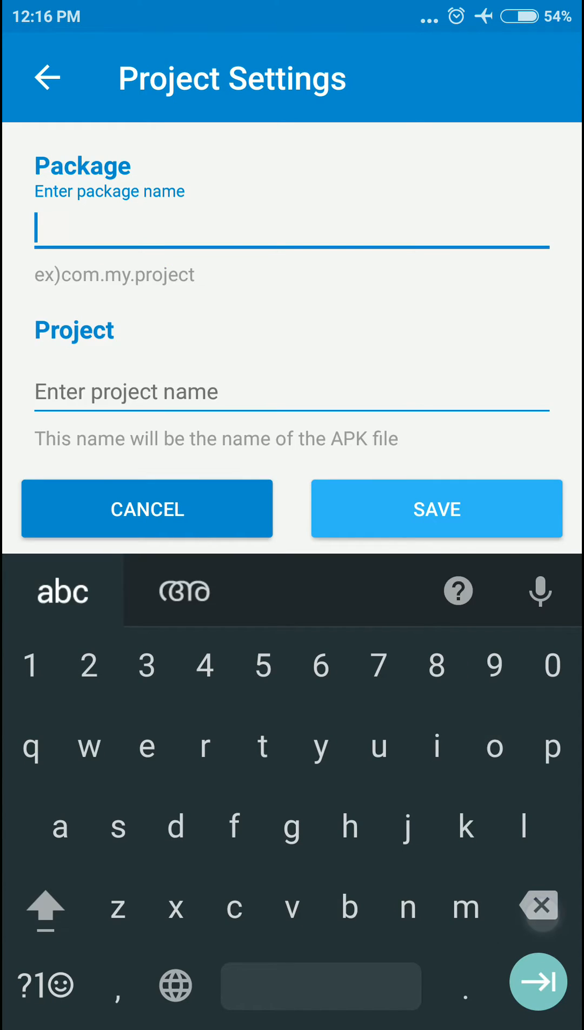
text(com.di)
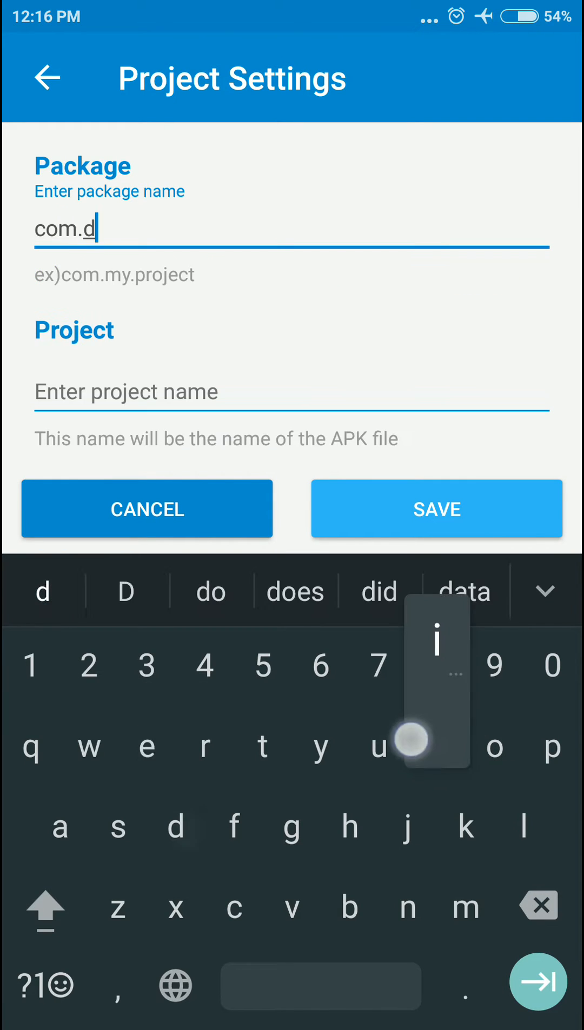
text(istro.)
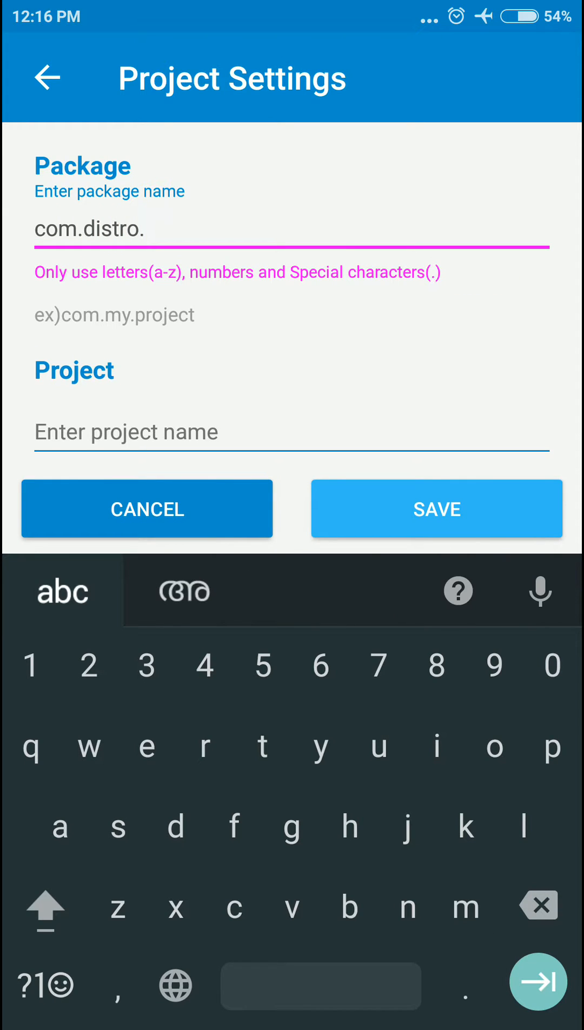
text(timer)
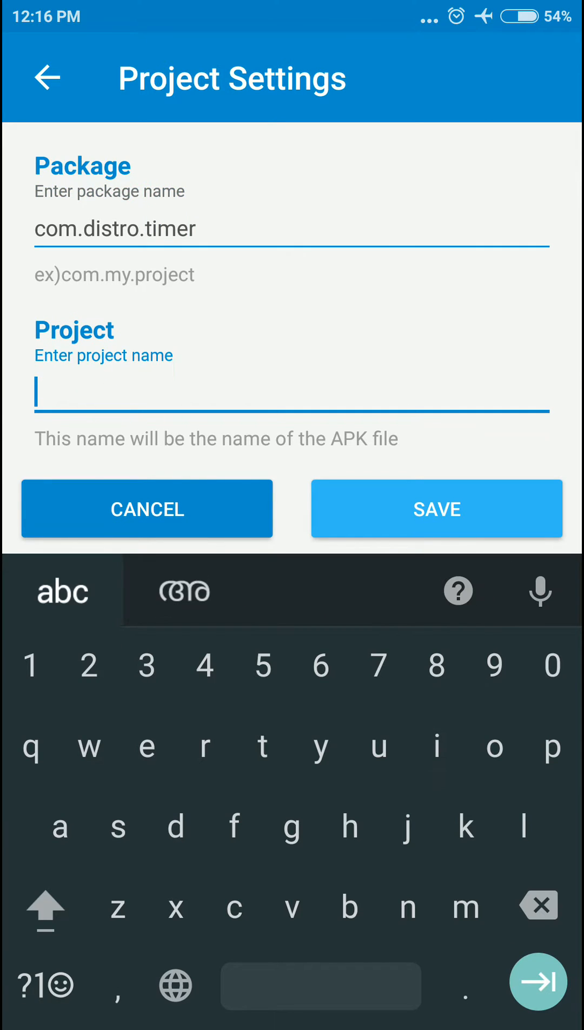
text(timer)
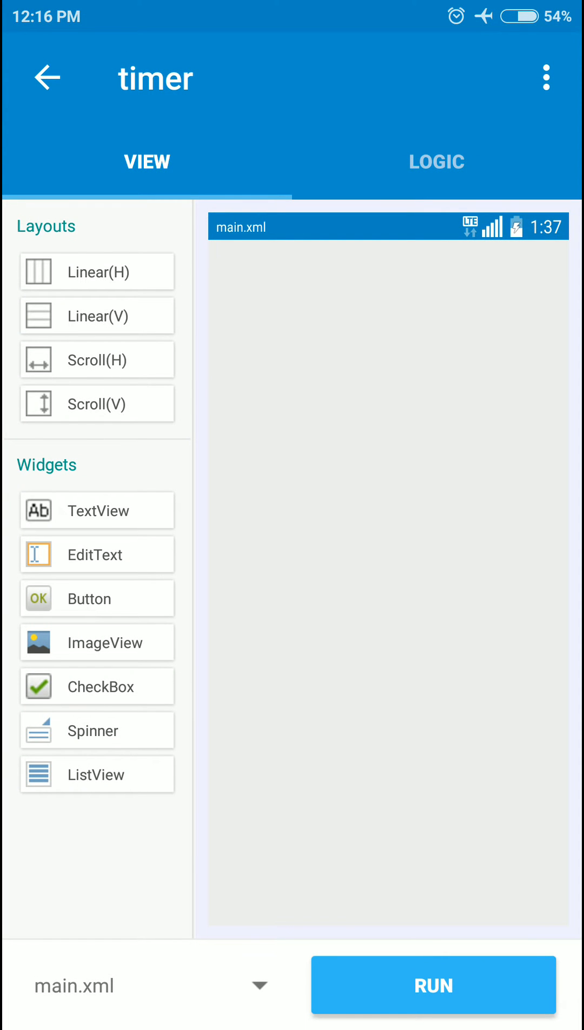
Drag a TextView and a Linear(H) row holding three Buttons onto main.xml
drag(96, 510, 353, 332)
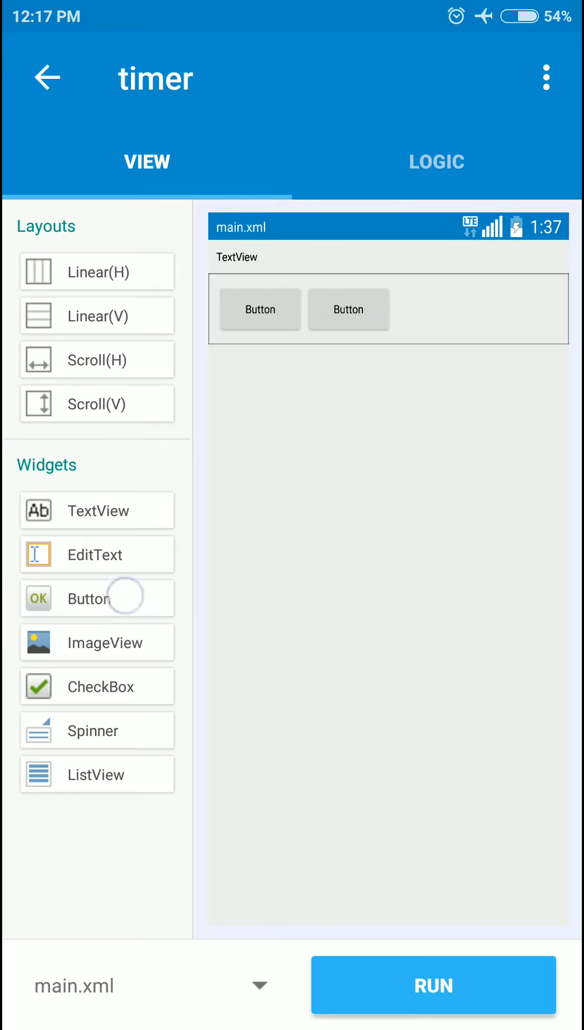
drag(89, 599, 436, 309)
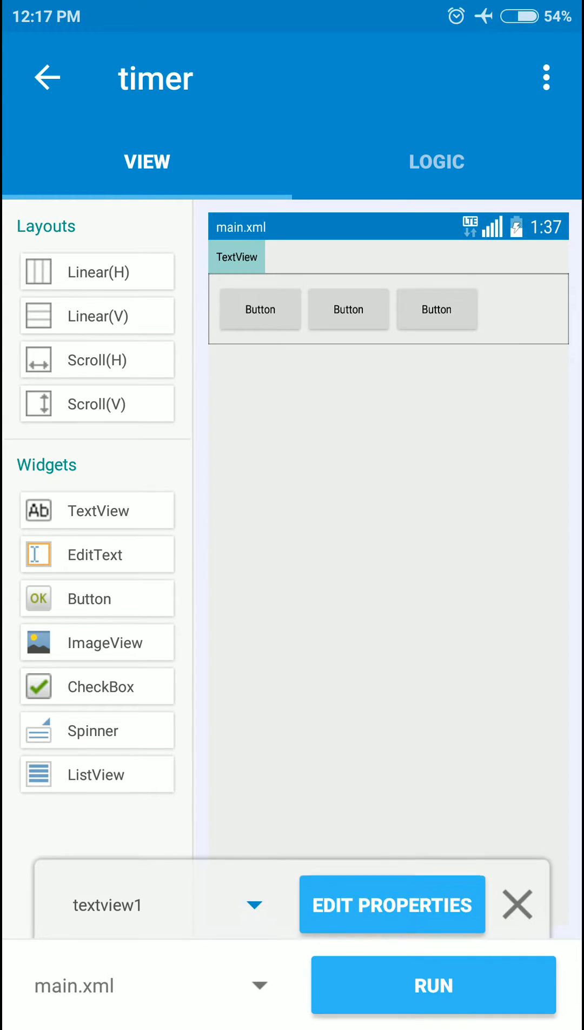
Set textview1's text to 0:0:0
click(392, 905)
text(0)
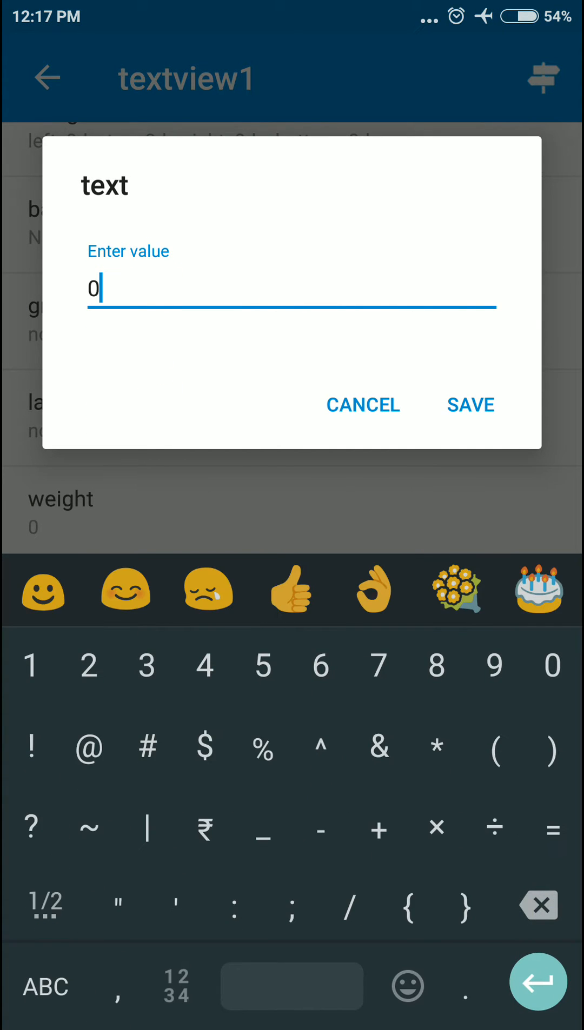
text(:0:0)
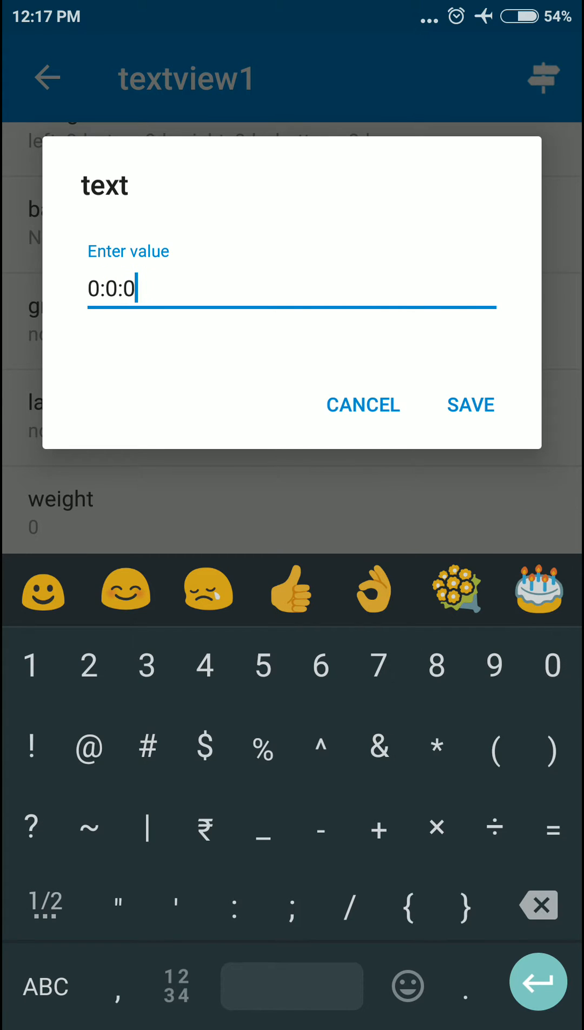
click(469, 405)
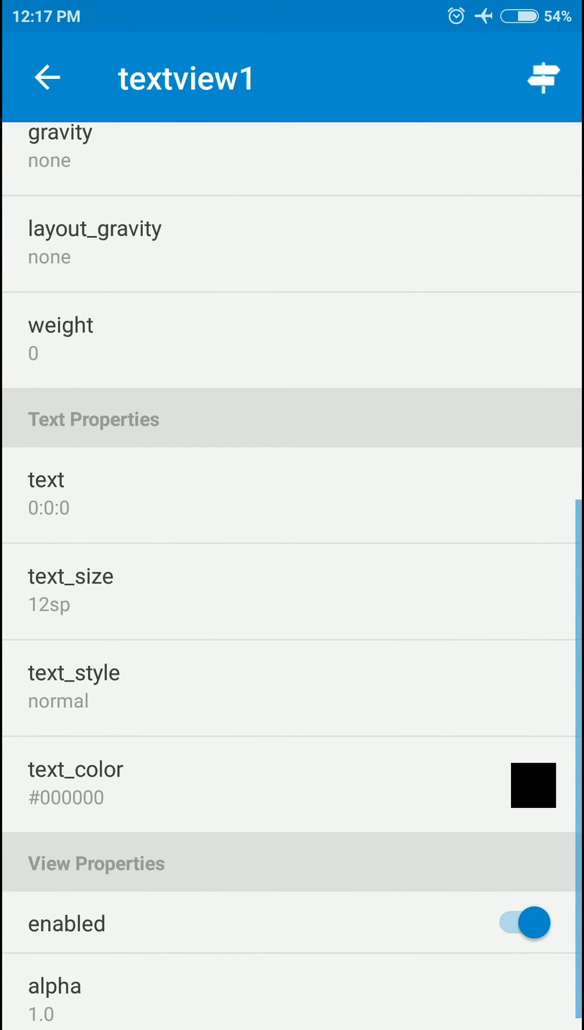
click(276, 592)
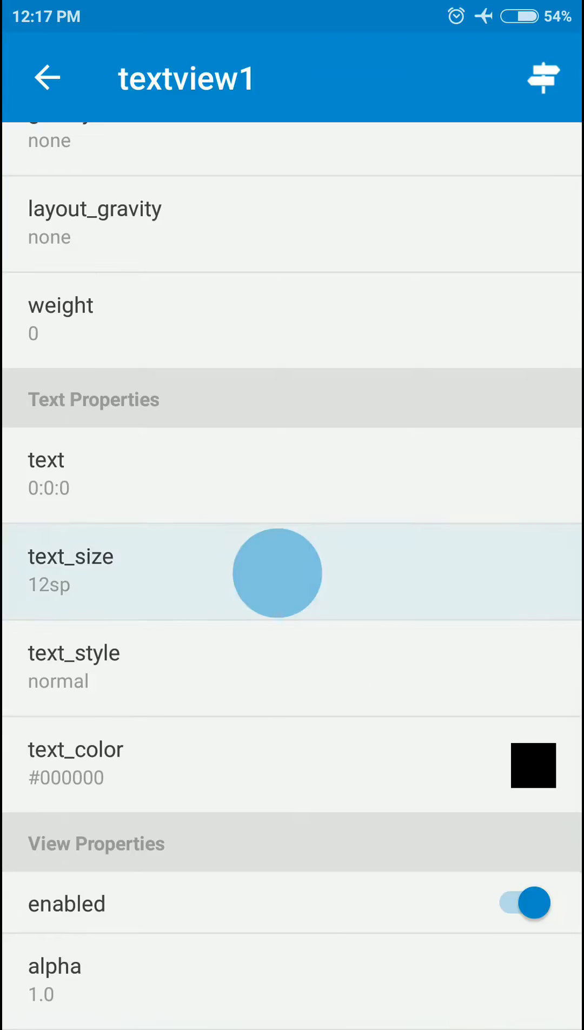
Give textview1 text size 40sp and layout gravity center_horizontal
click(73, 557)
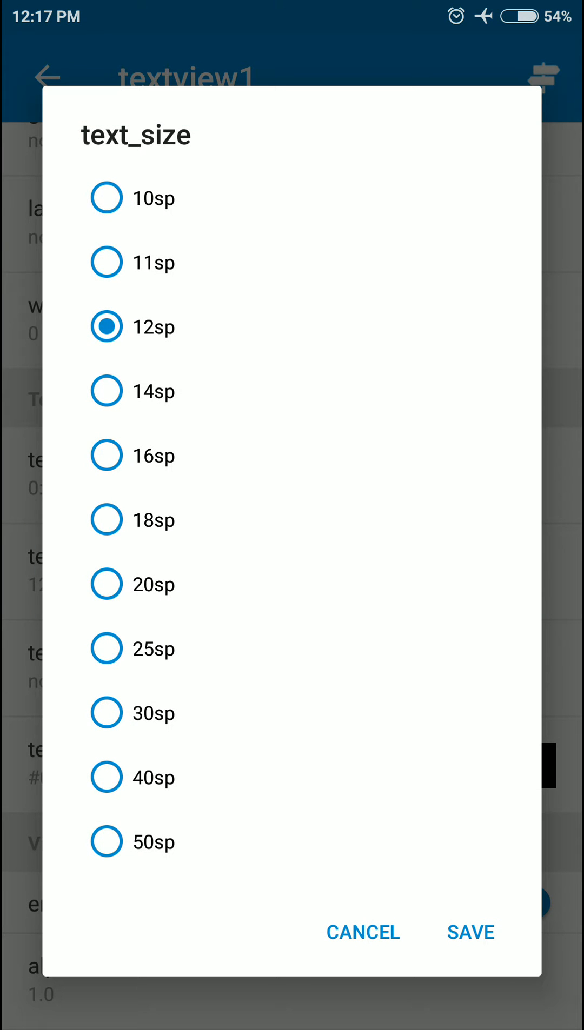
click(107, 712)
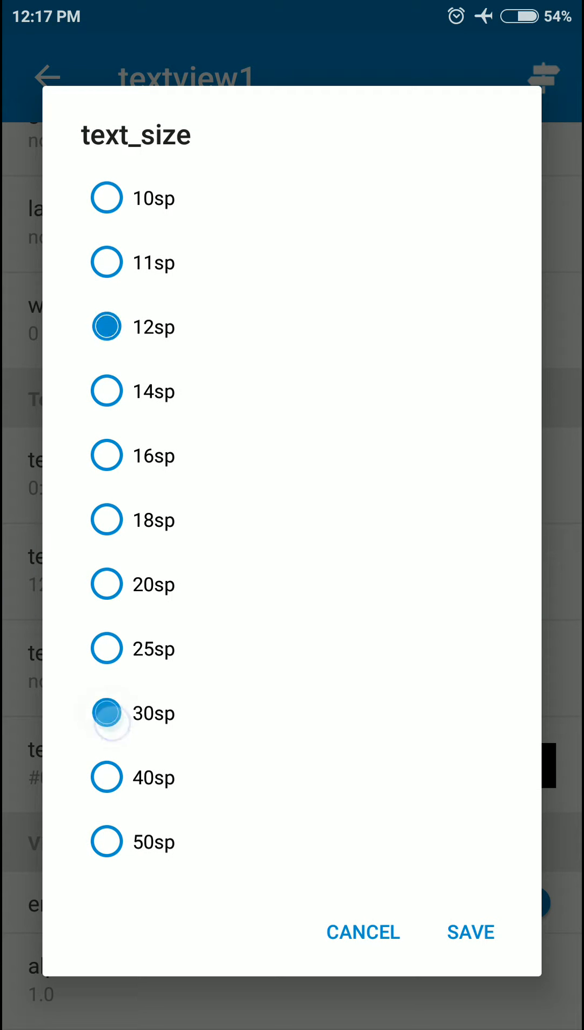
click(469, 932)
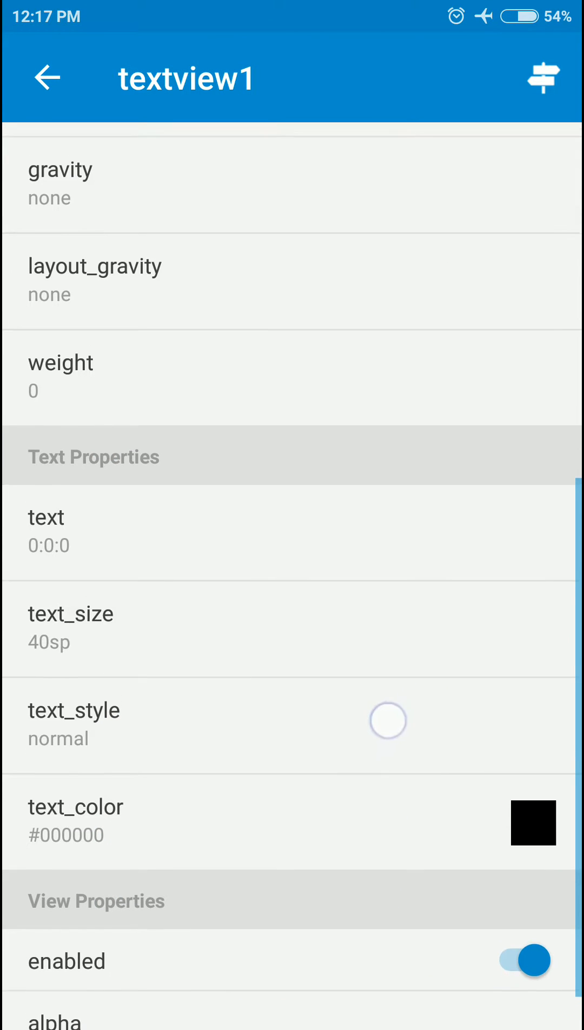
click(95, 280)
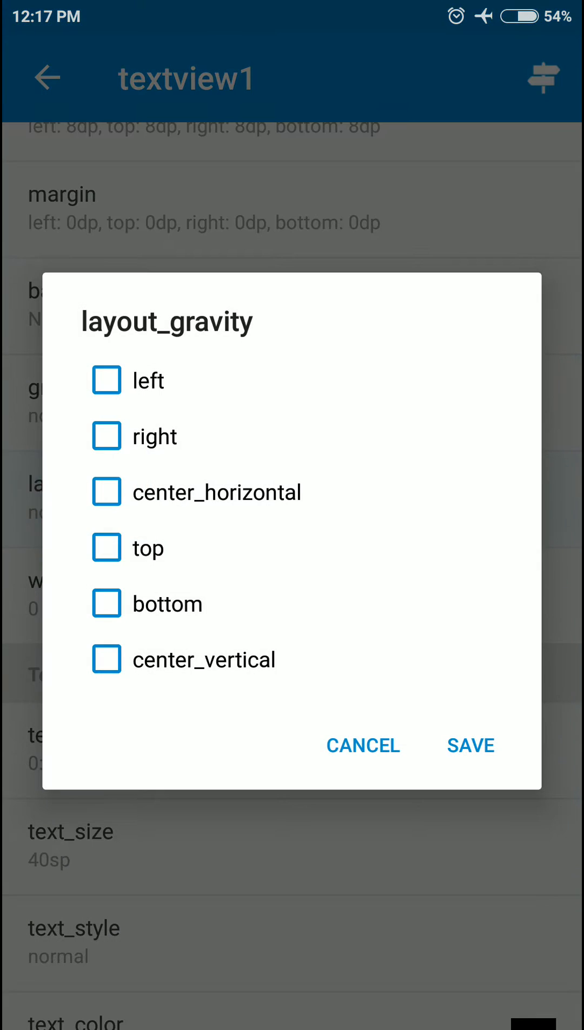
click(469, 745)
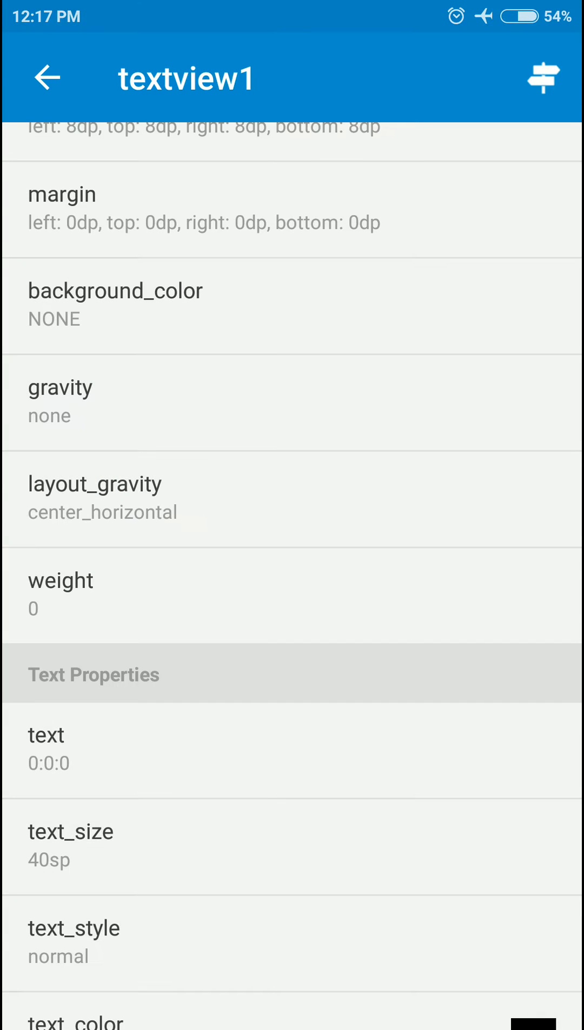
click(46, 78)
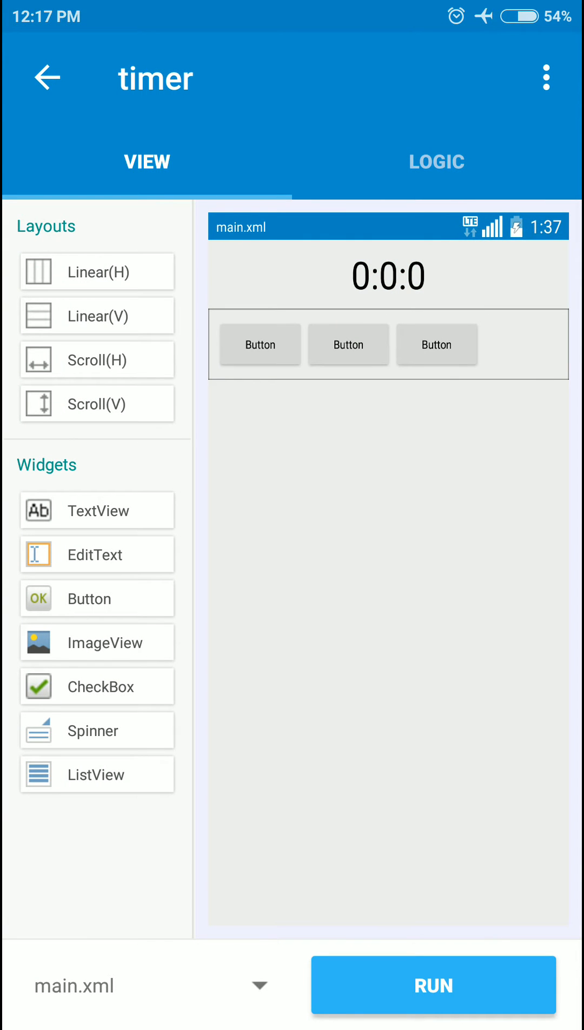
Label button1 Start
click(259, 343)
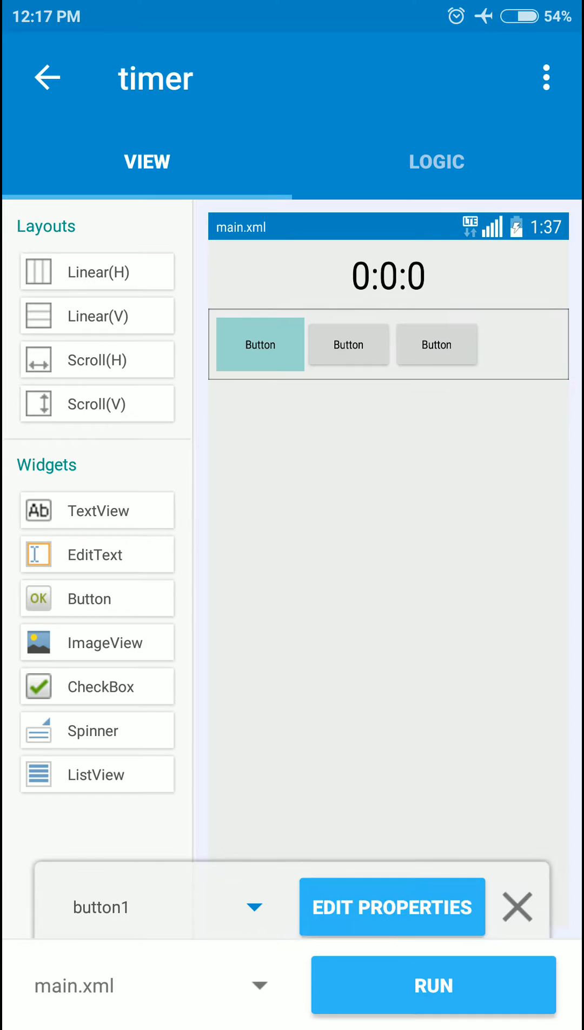
click(392, 907)
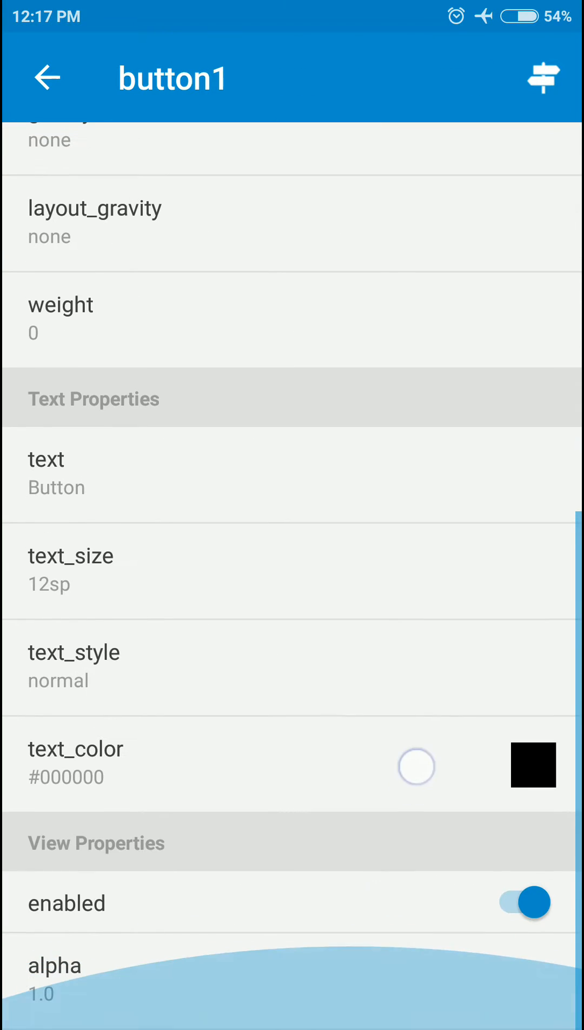
click(47, 474)
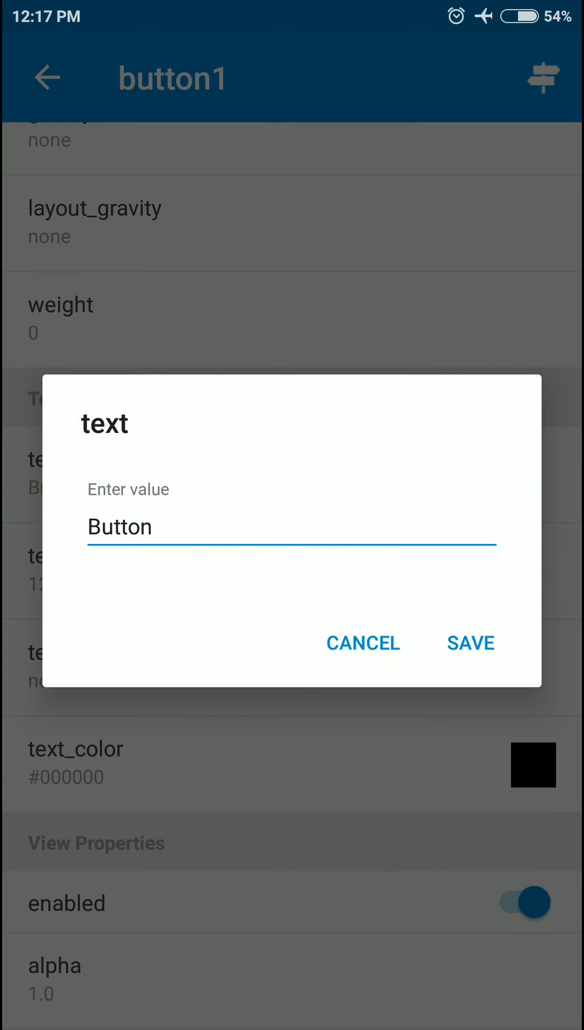
click(291, 526)
text(Start)
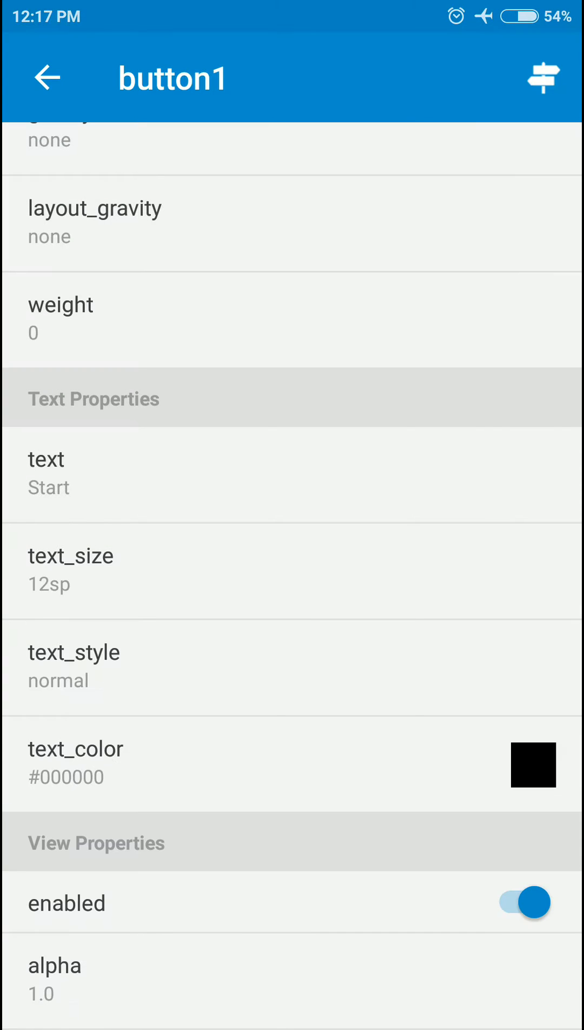
click(47, 77)
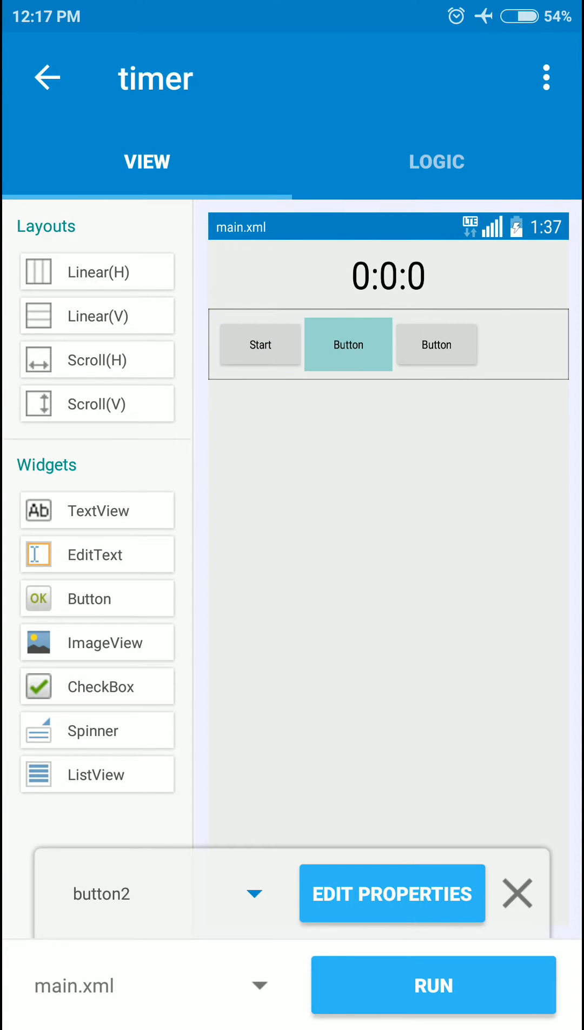
Label button2 Stop and button3 Reset
click(391, 894)
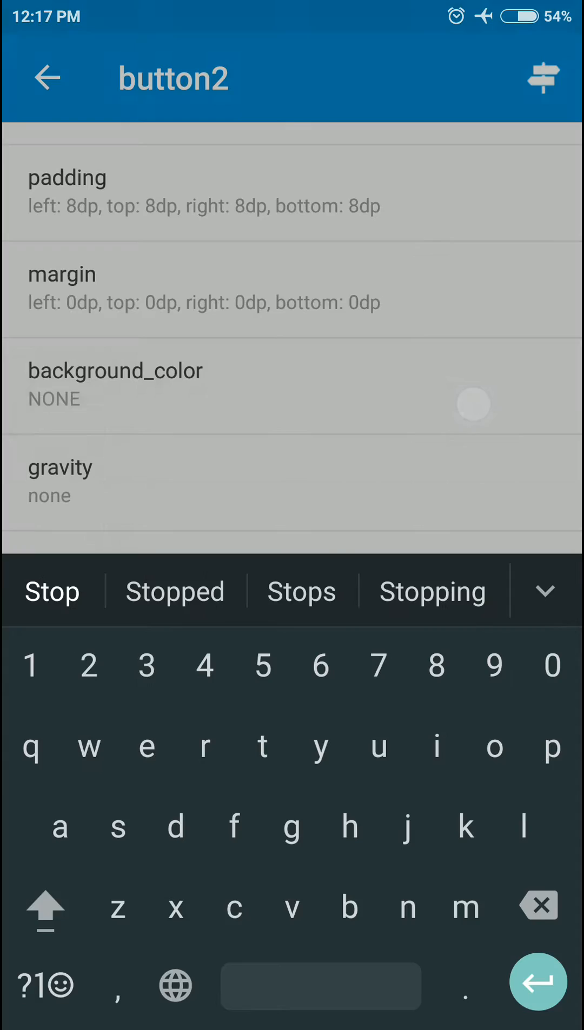
click(46, 76)
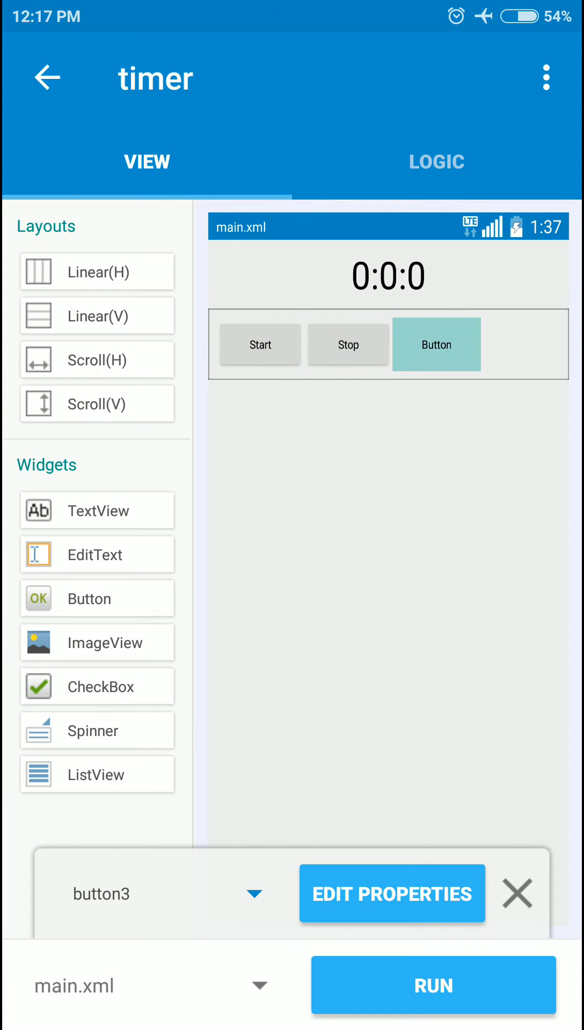
click(391, 894)
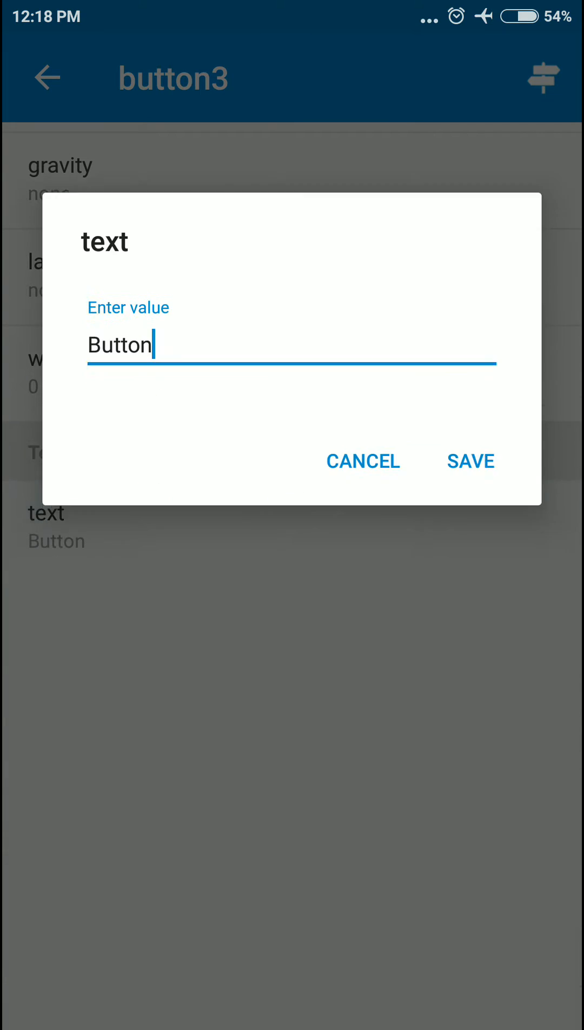
text(R)
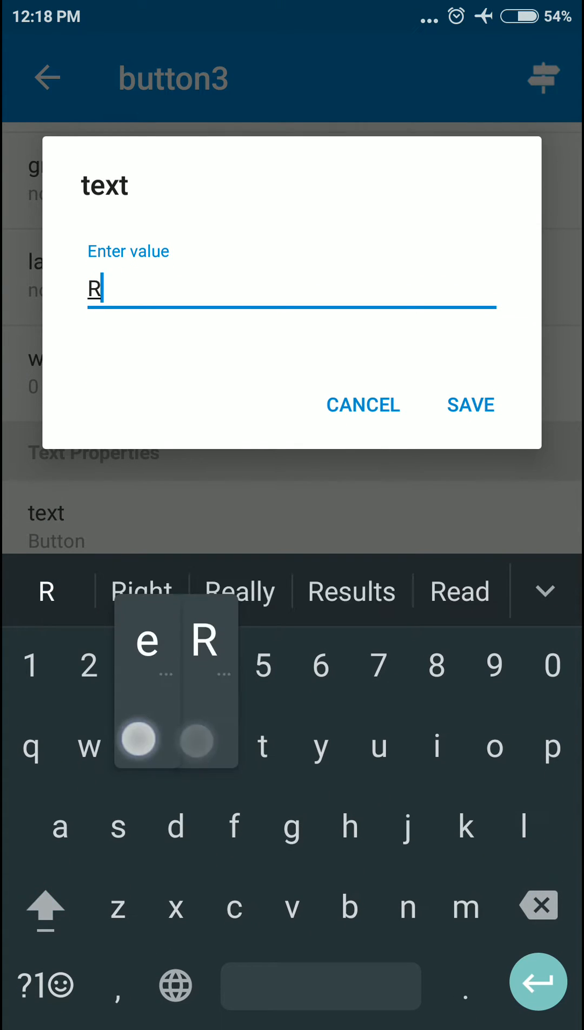
click(469, 405)
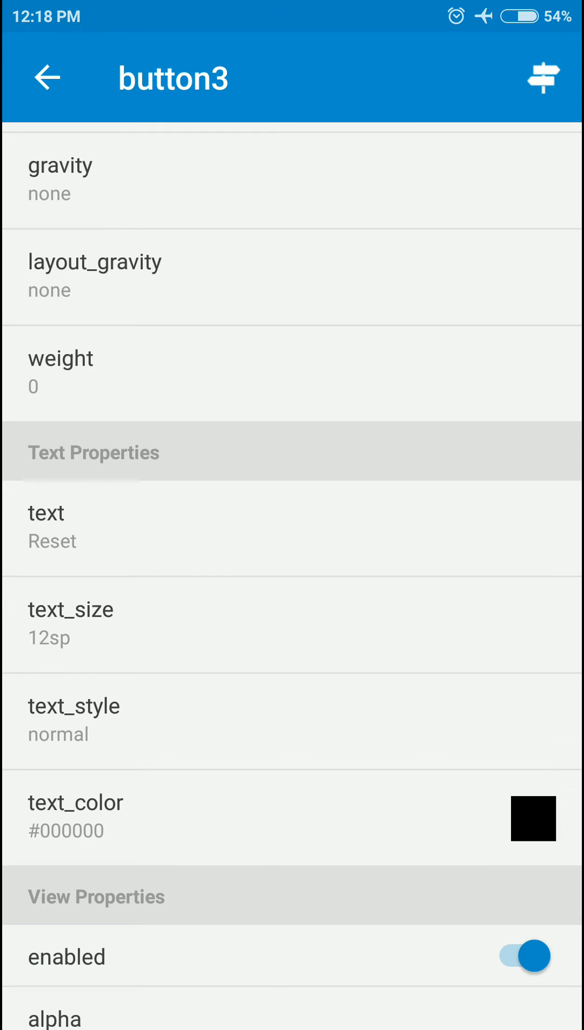
click(46, 78)
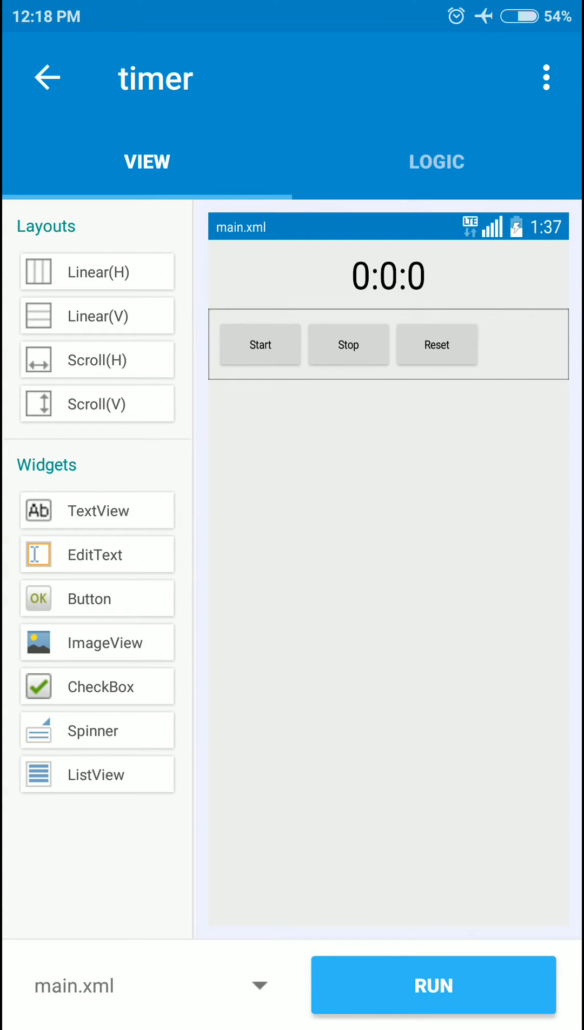
On the LOGIC side, add a Timer component named timer under Components
click(436, 162)
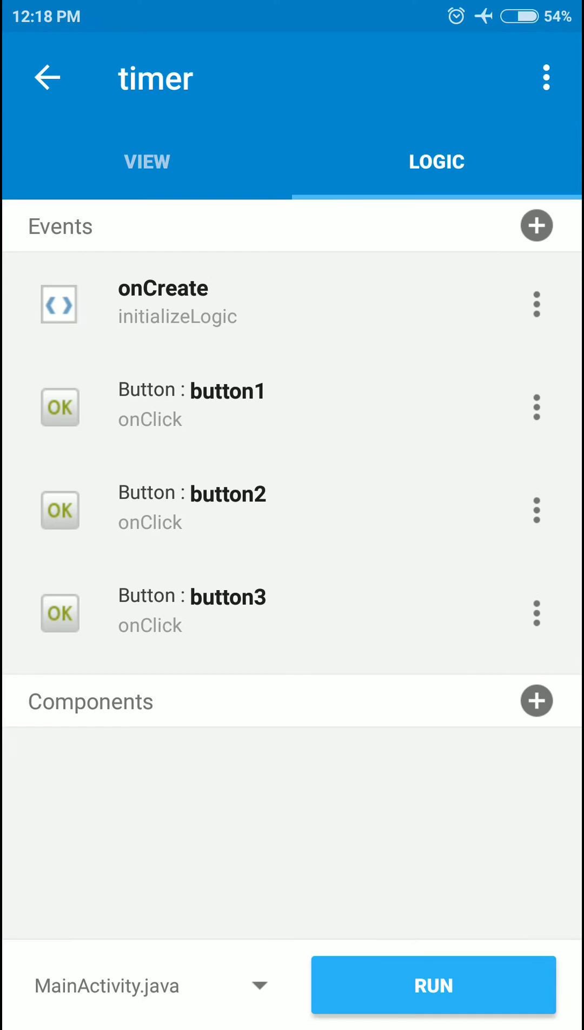
click(537, 701)
text(timer)
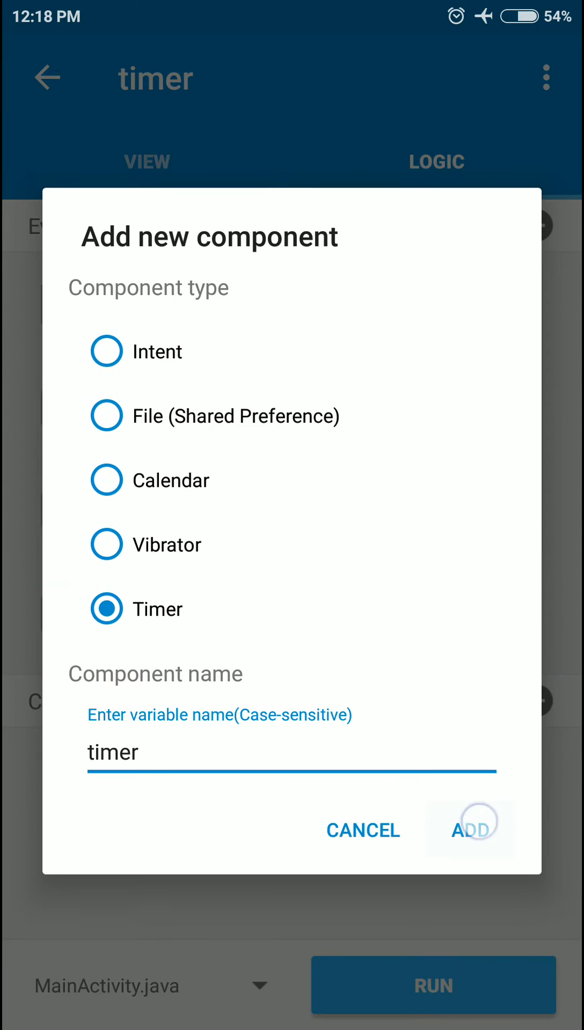
click(470, 830)
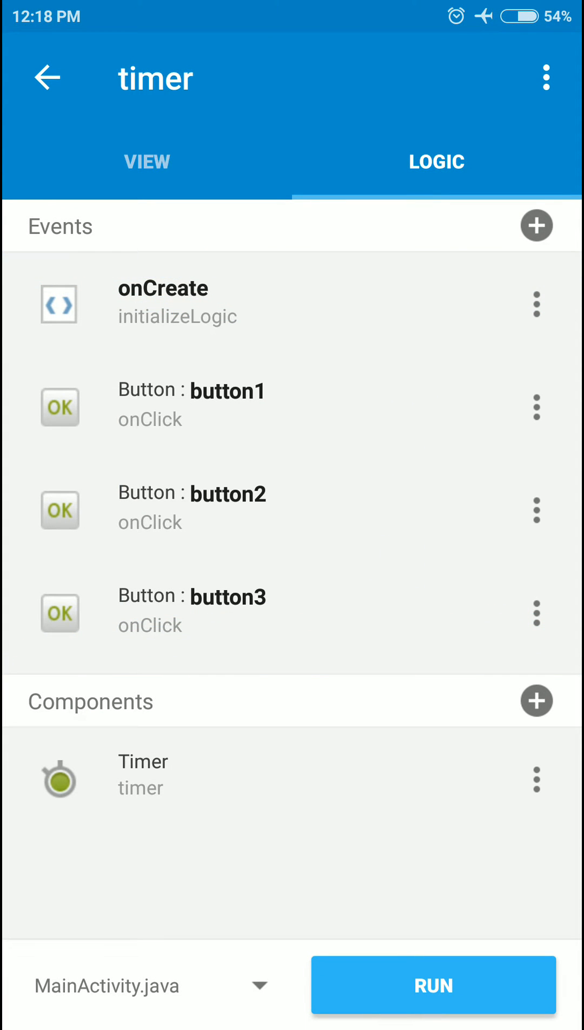
In button1 onClick, add the integer variable timeElapsed
click(190, 404)
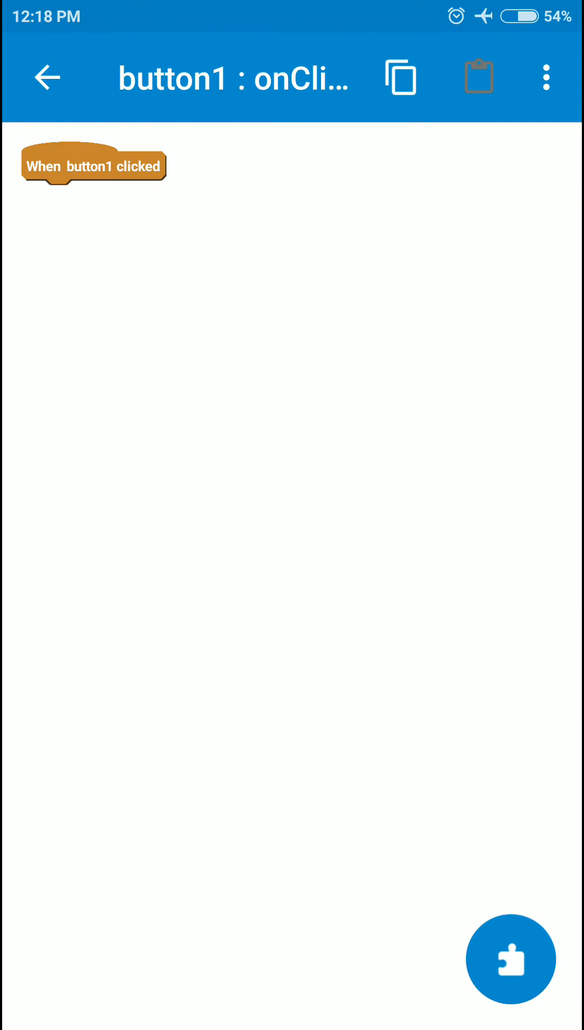
click(510, 960)
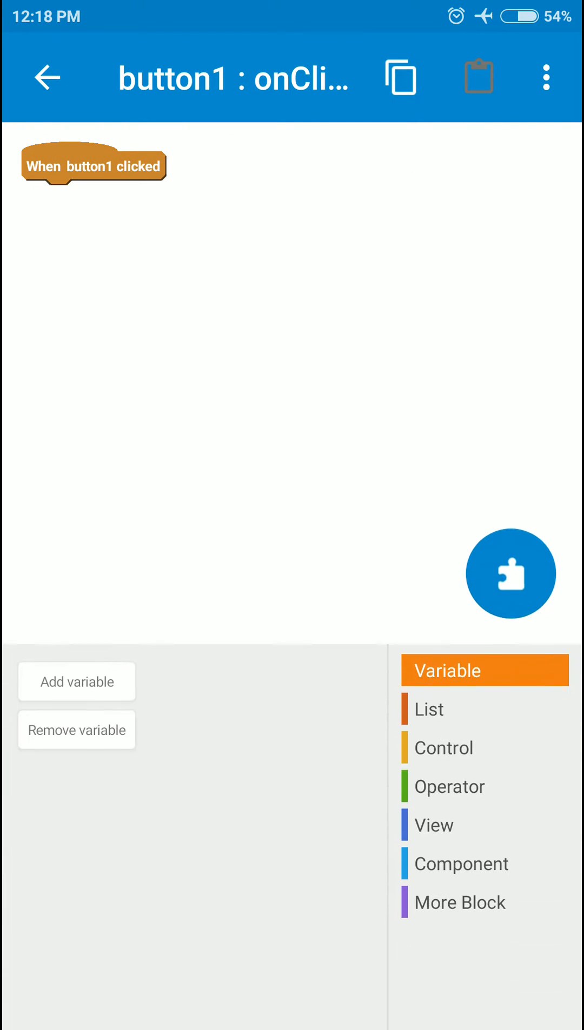
click(77, 681)
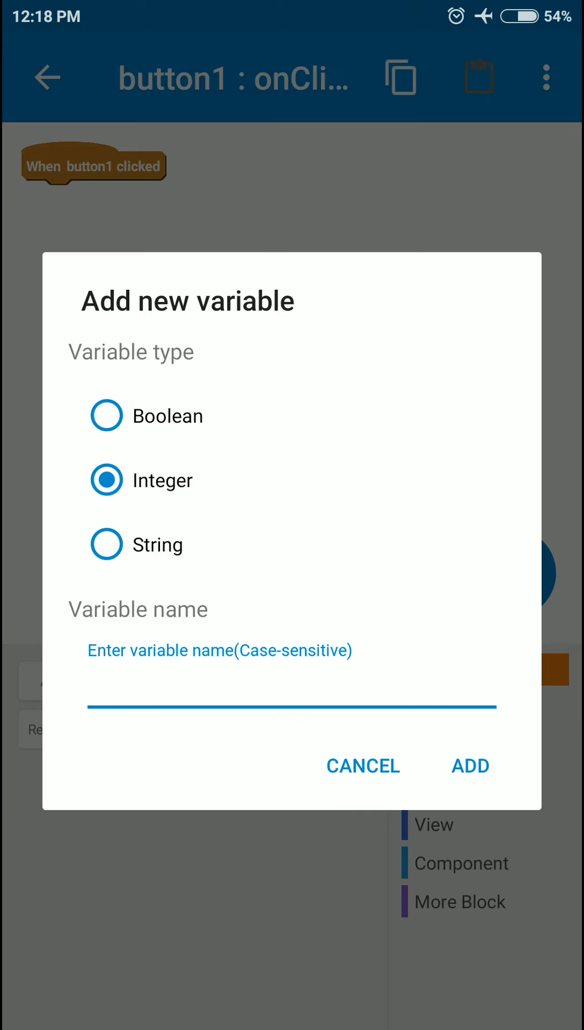
click(291, 709)
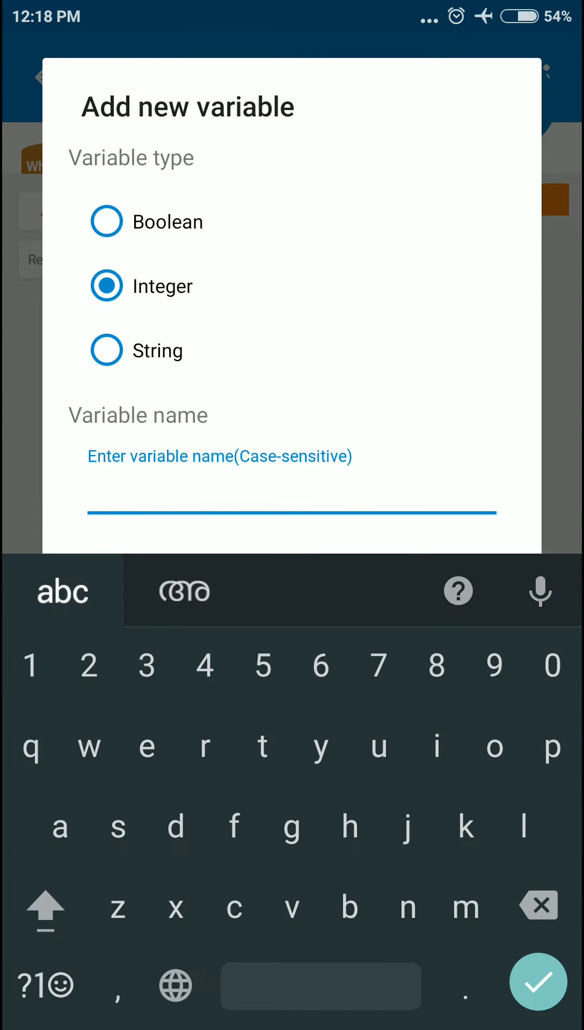
text(time)
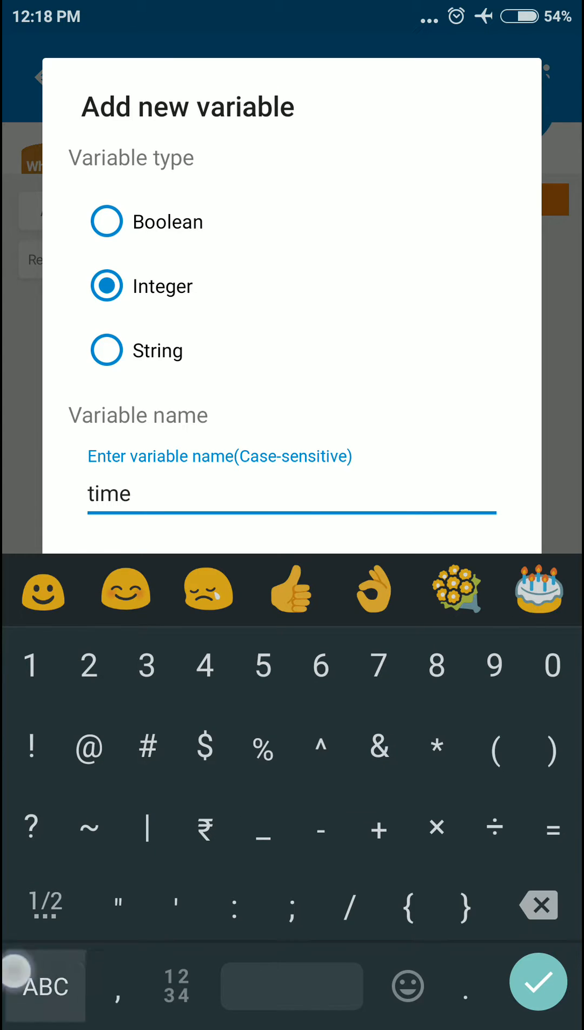
text(Elapsed)
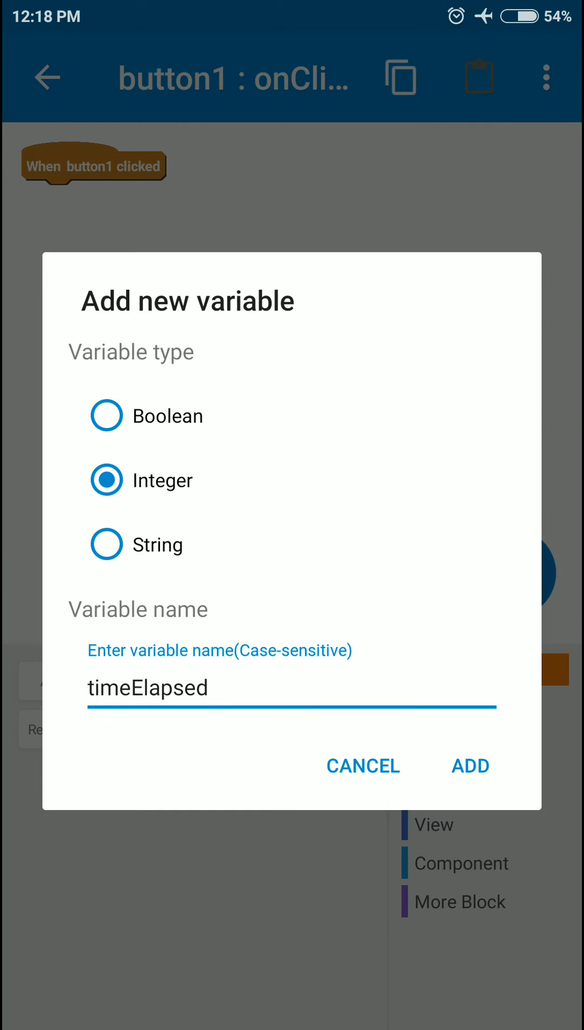
click(469, 765)
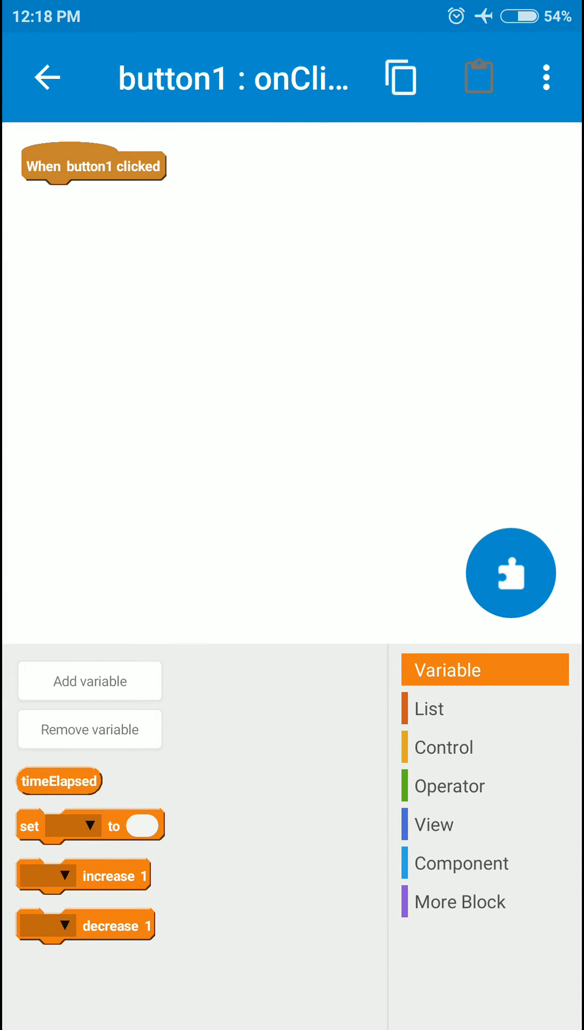
Add the integer variables h and m as well
click(90, 680)
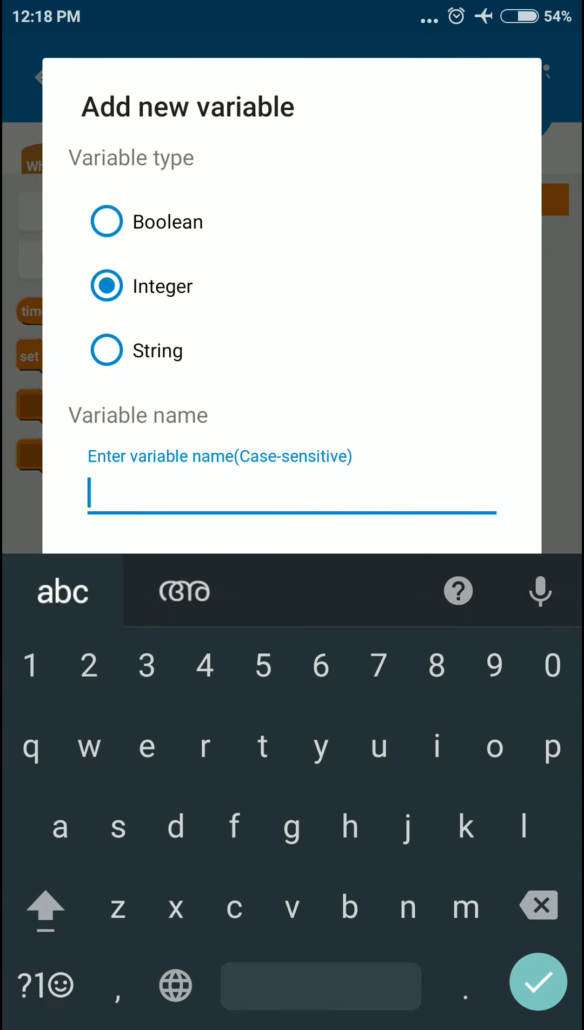
text(h)
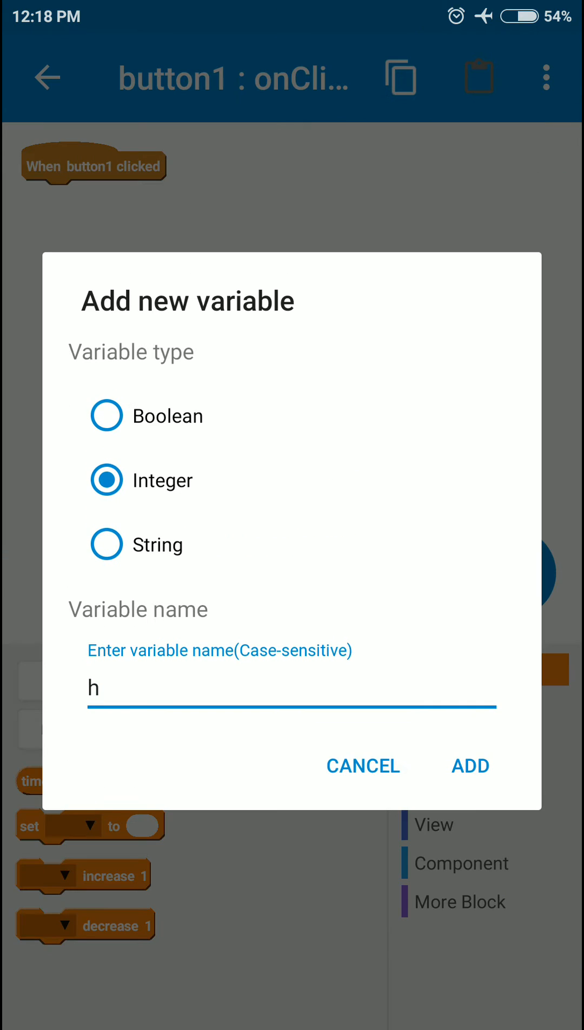
click(469, 765)
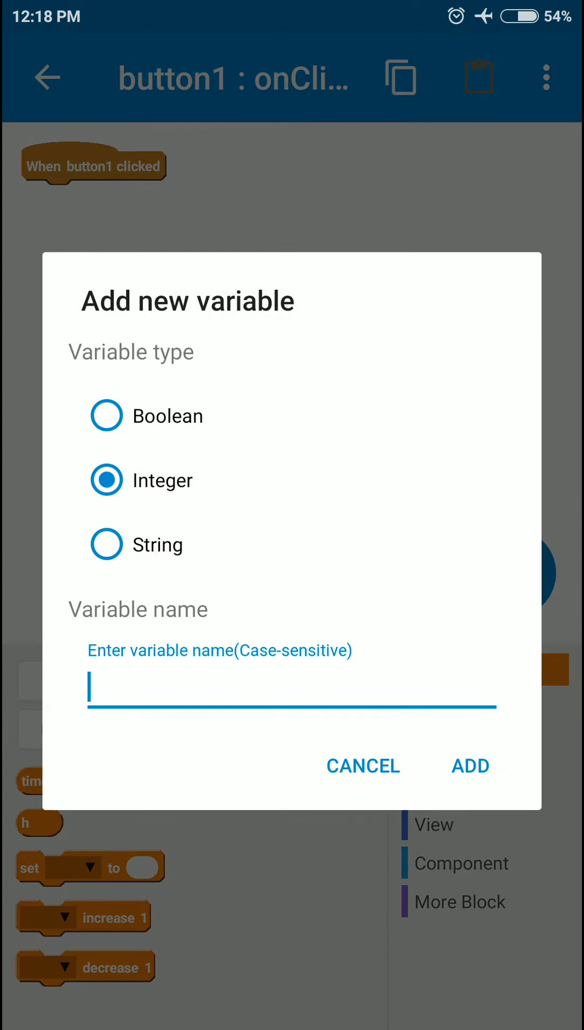
text(m)
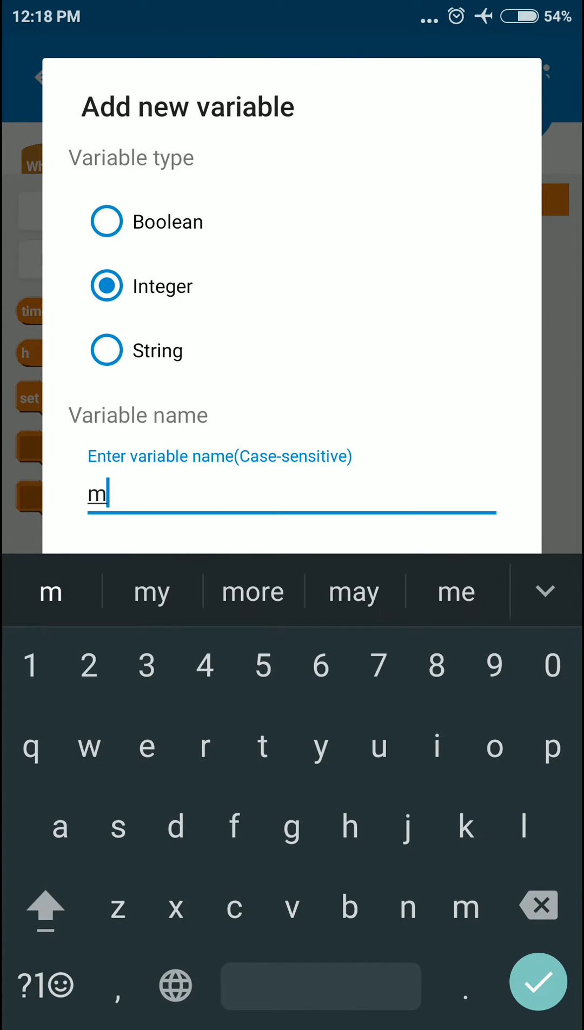
click(537, 986)
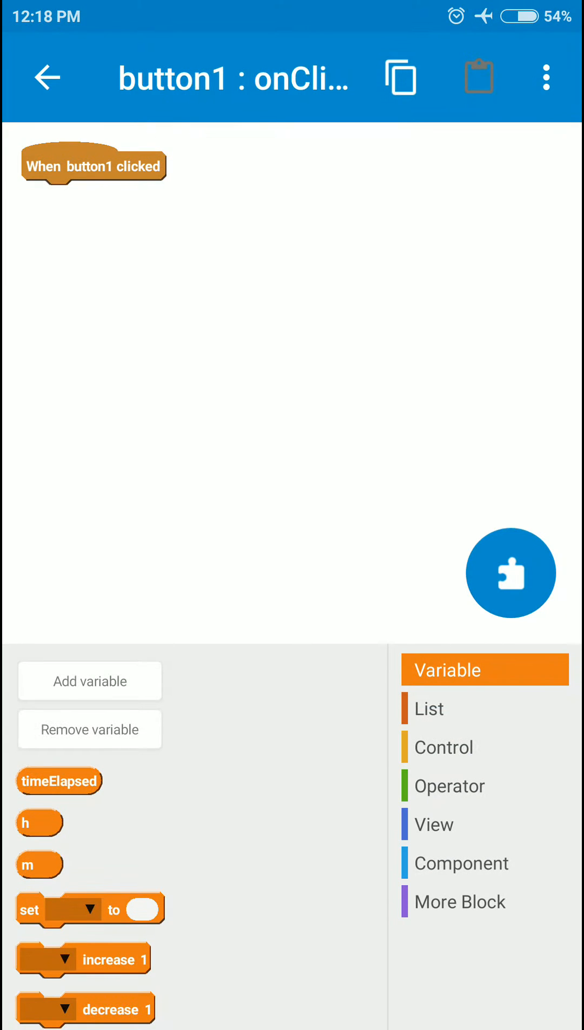
click(90, 681)
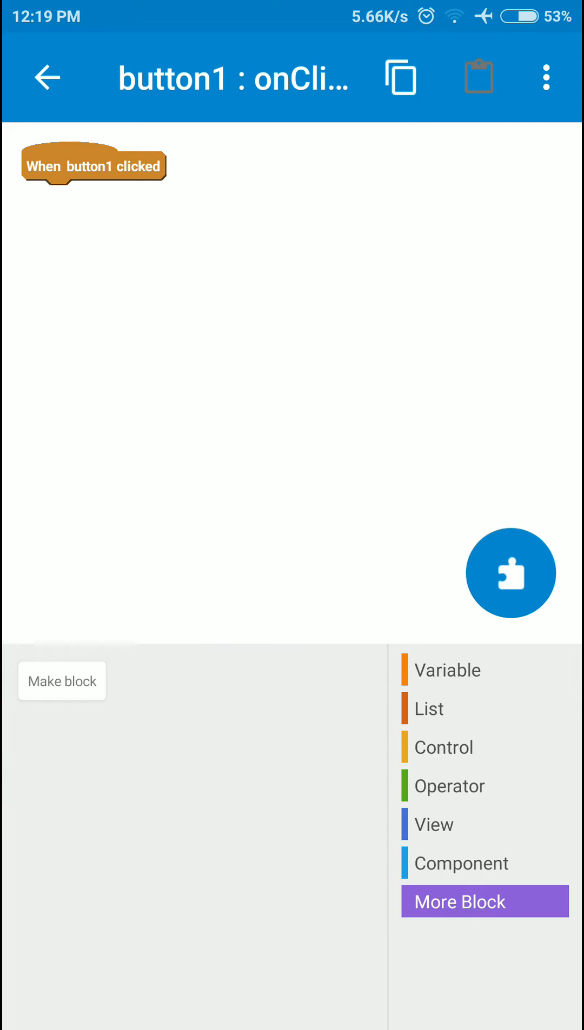
Make a More Block named SetTimerText with a number input secs and save it
click(62, 681)
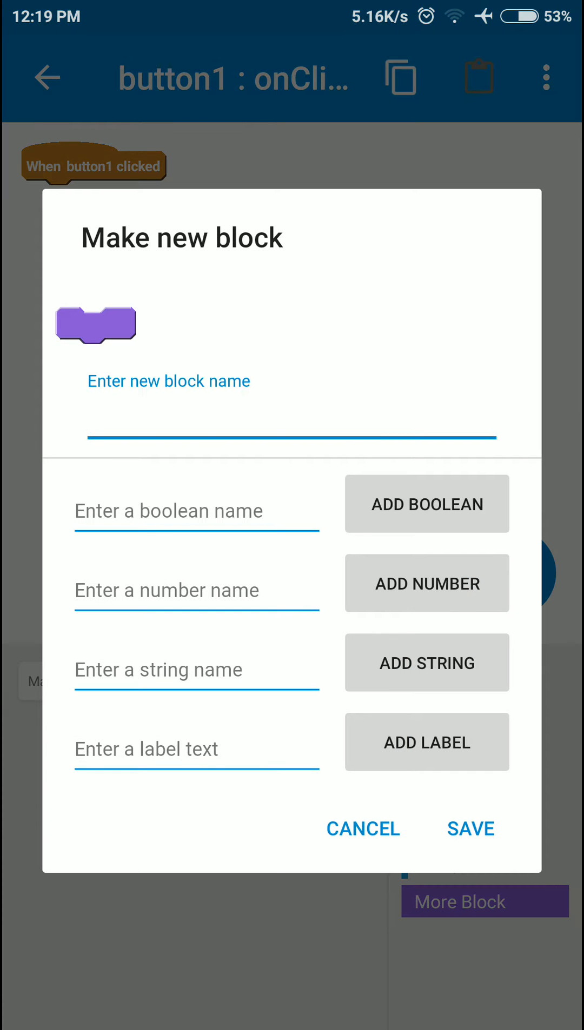
click(291, 440)
text(SetTe)
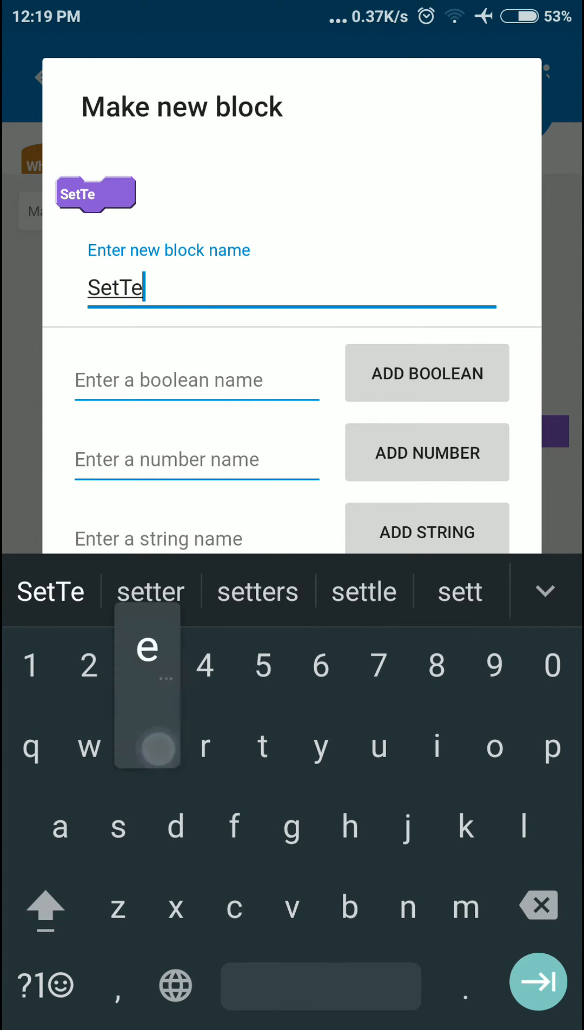
text(imerText)
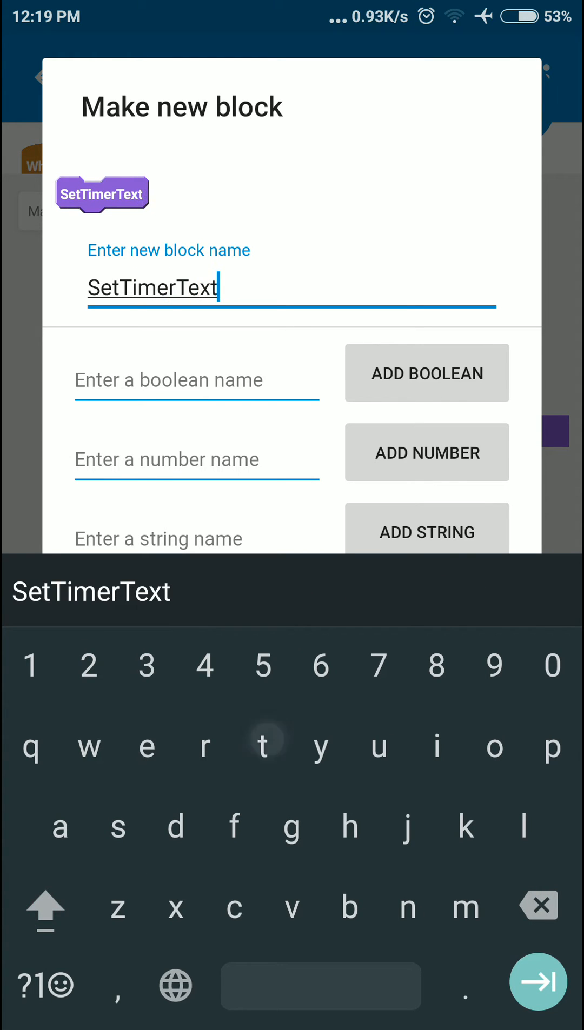
click(196, 459)
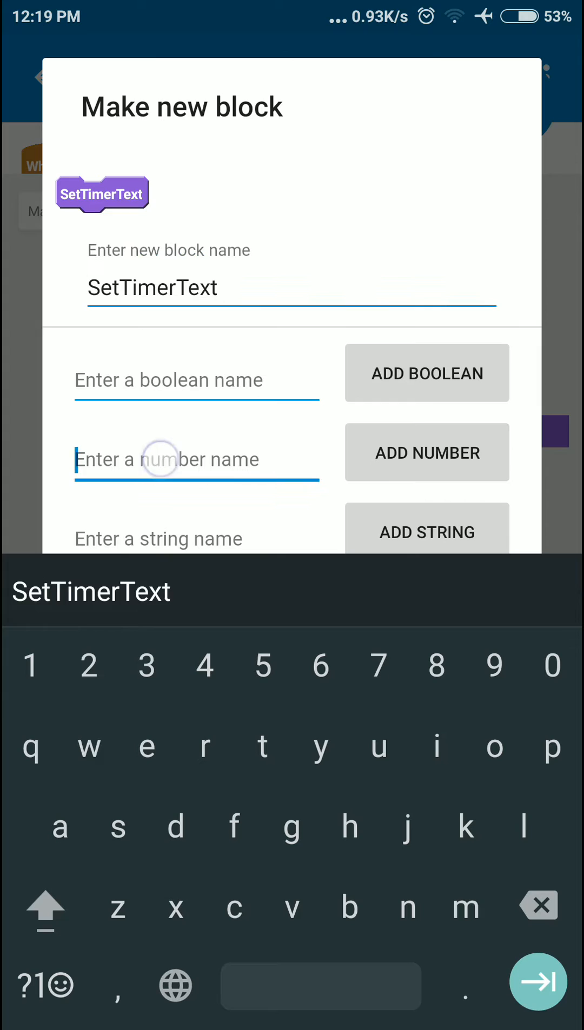
click(195, 459)
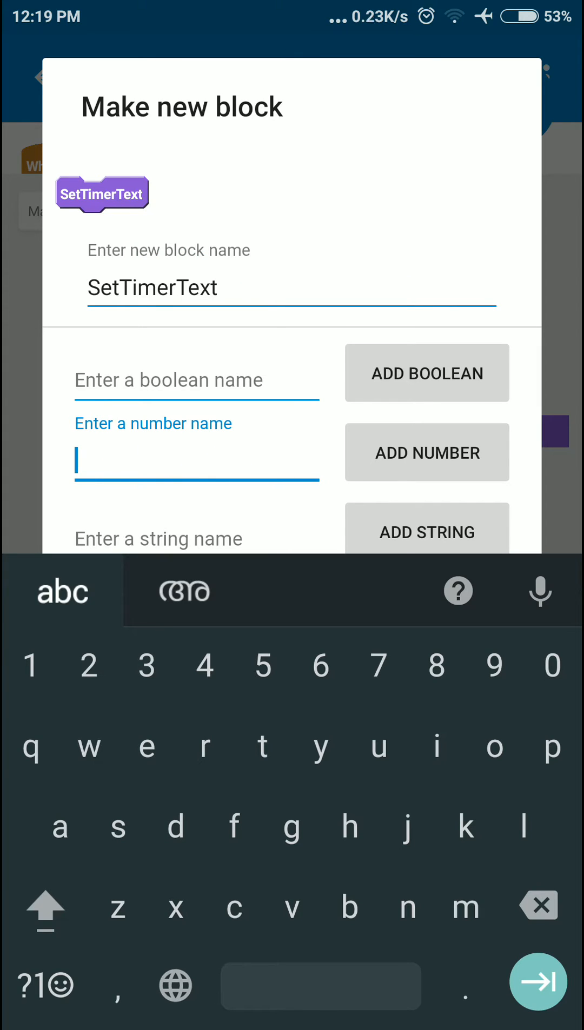
text(sec)
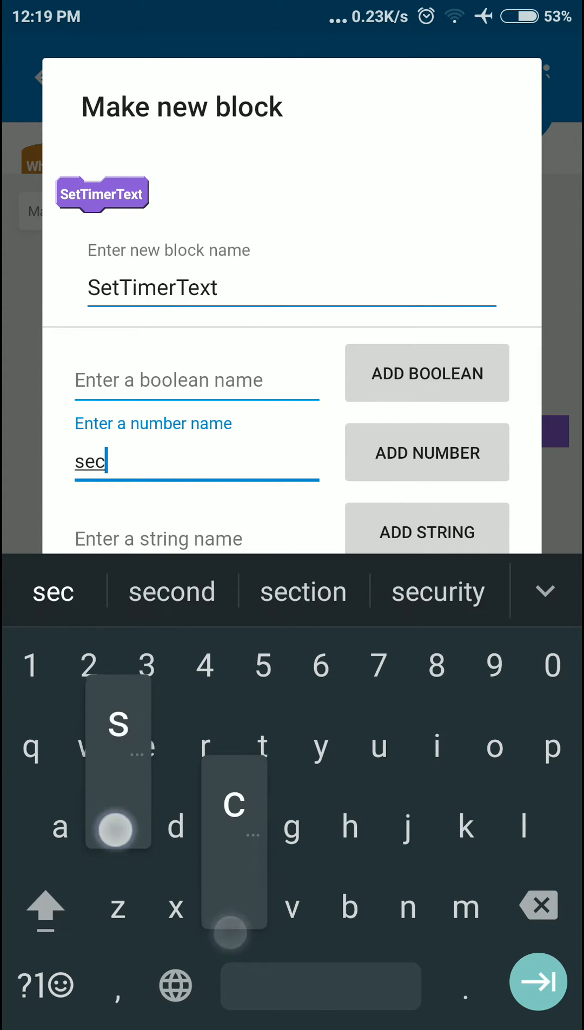
click(426, 451)
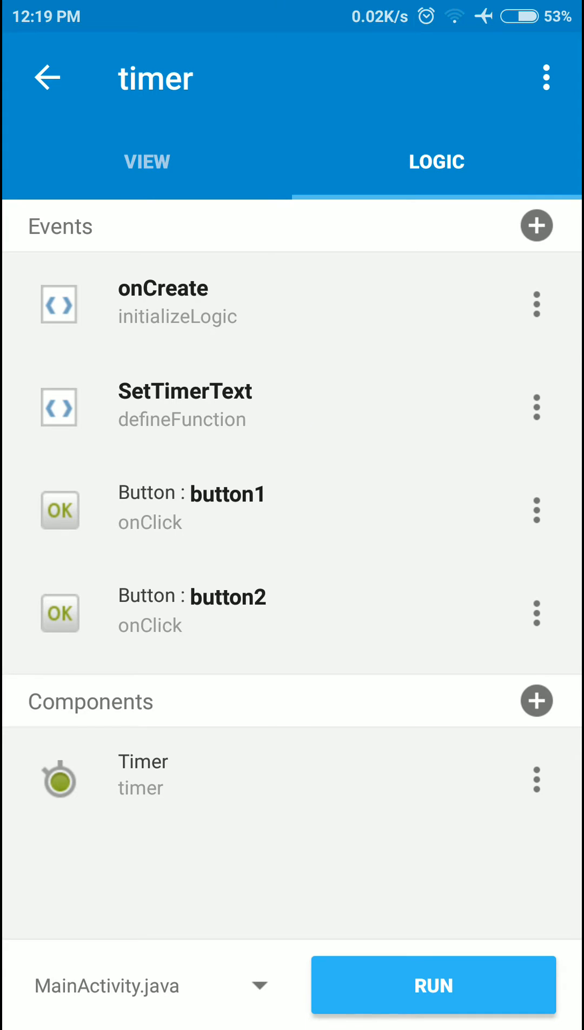
In the SetTimerText definition, place a set block choosing h as its variable
click(185, 407)
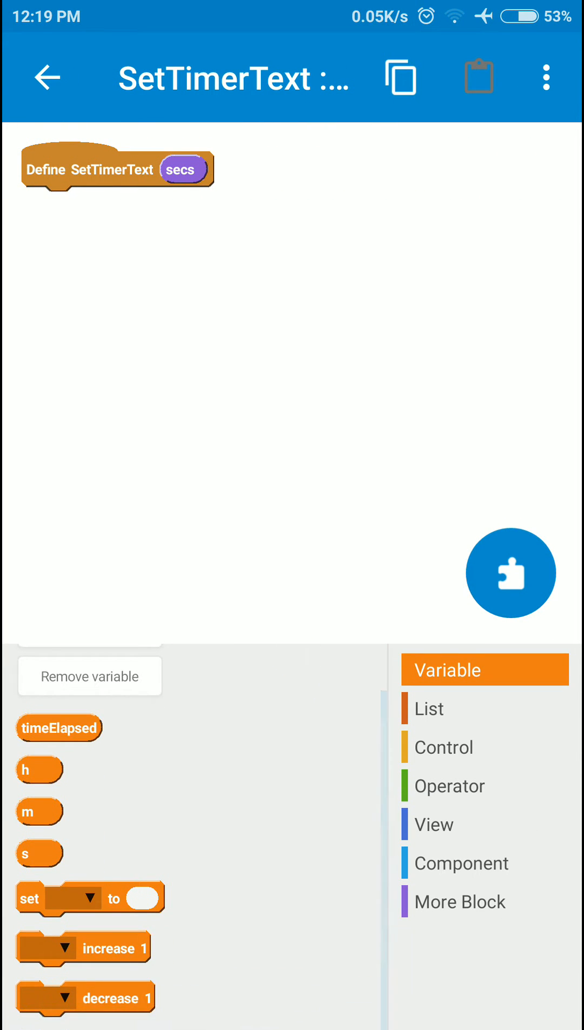
click(484, 786)
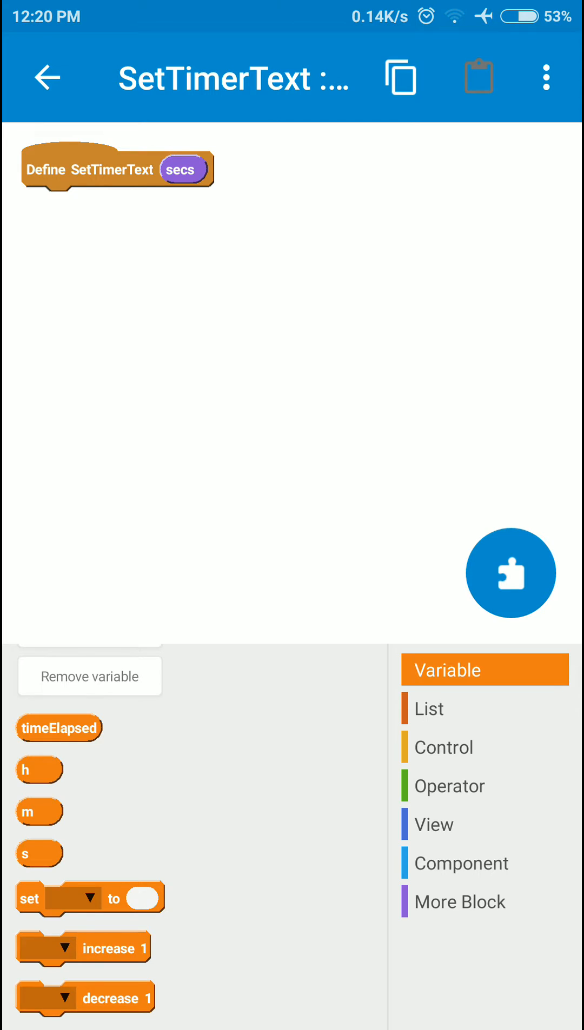
drag(180, 170, 373, 221)
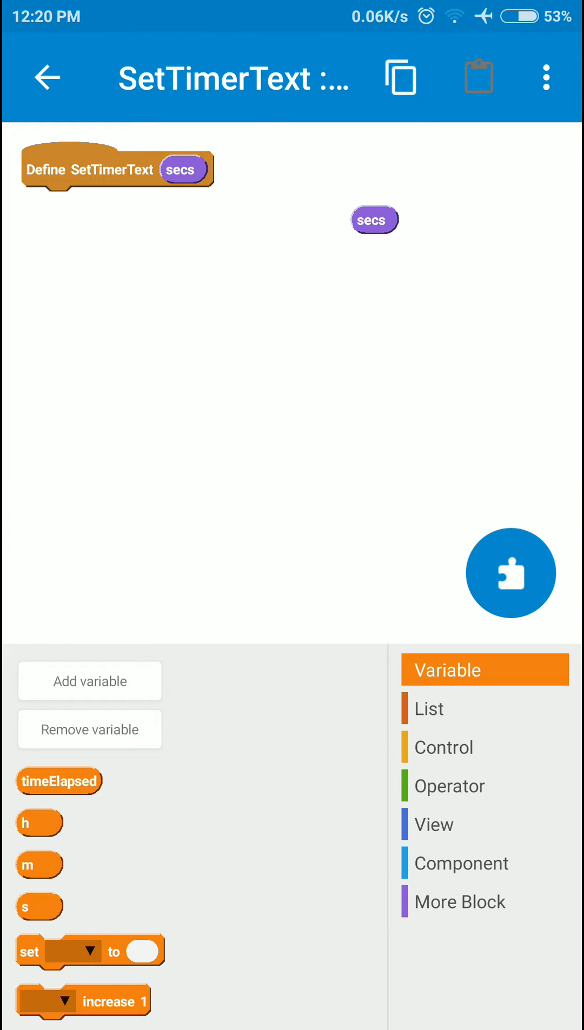
scroll(down, 3)
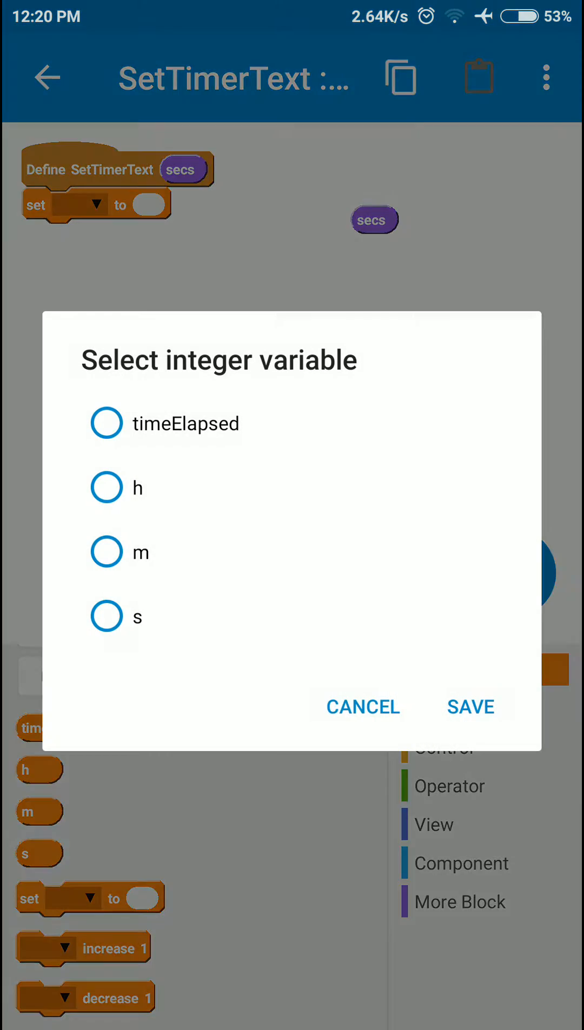
click(469, 706)
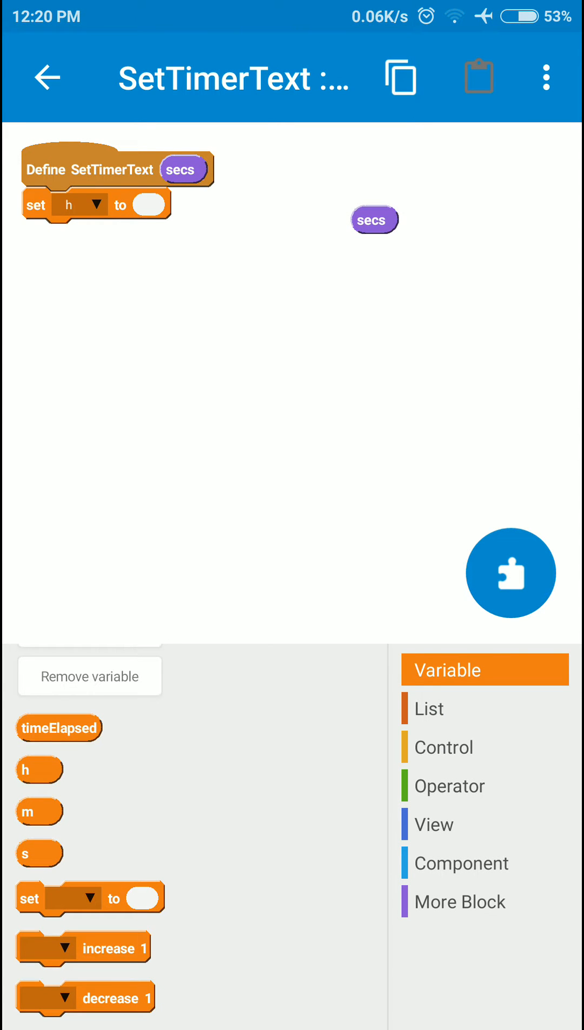
Fill set h with the expression secs / 3600
click(484, 786)
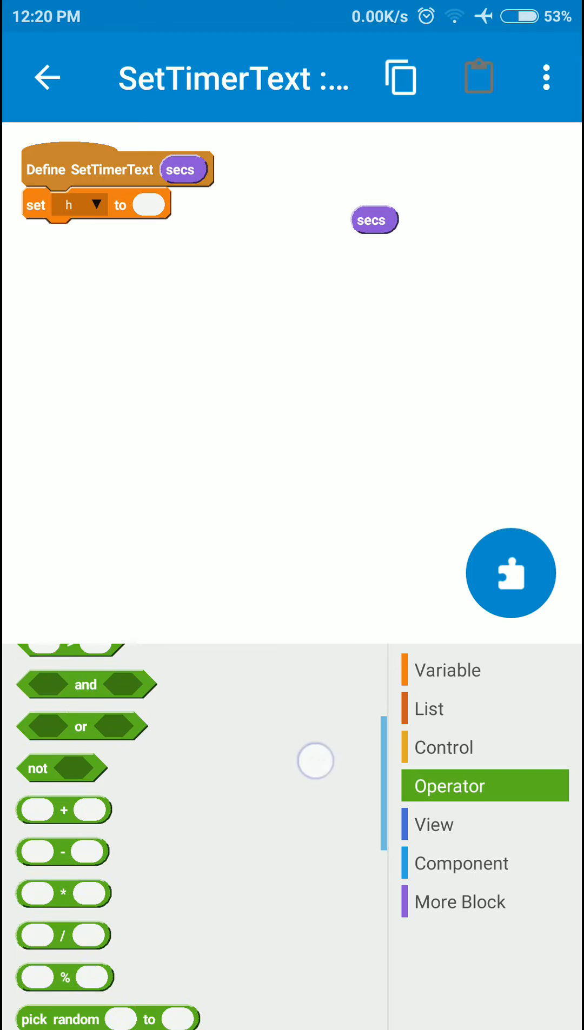
drag(64, 936, 276, 370)
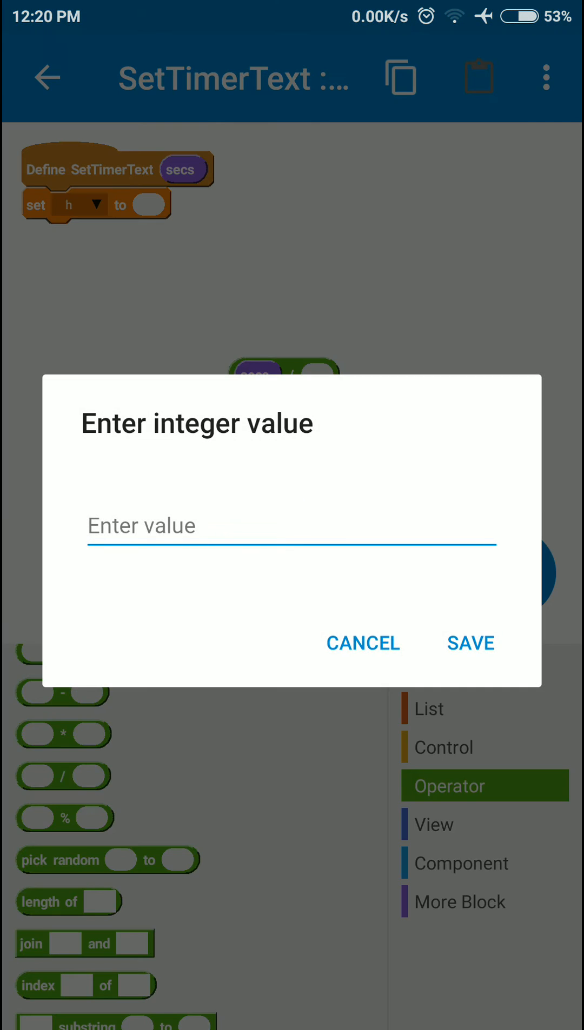
text(3600)
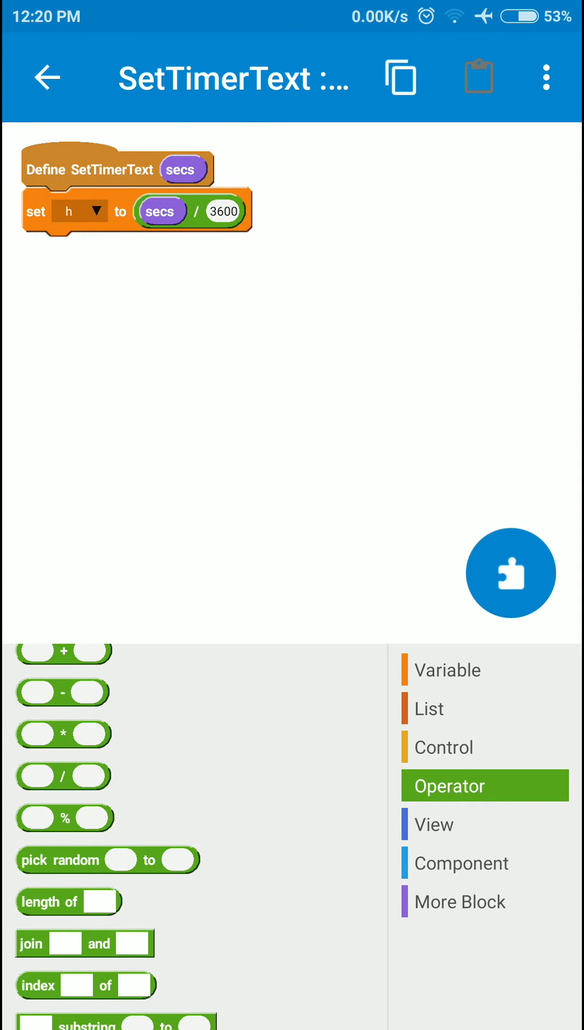
scroll(down, 3)
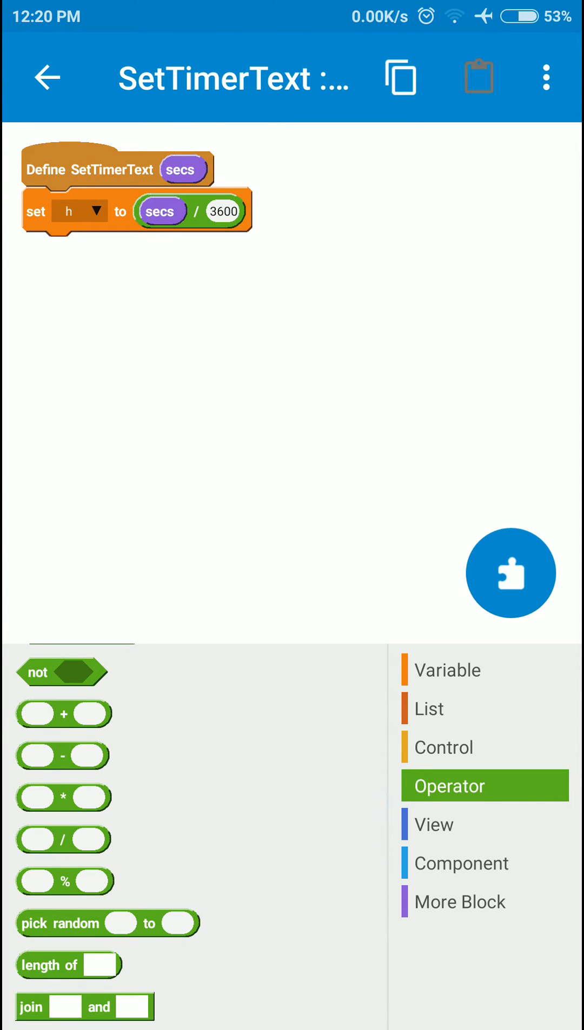
Attach set m below set h and build the remainder expression secs % 3600
click(448, 669)
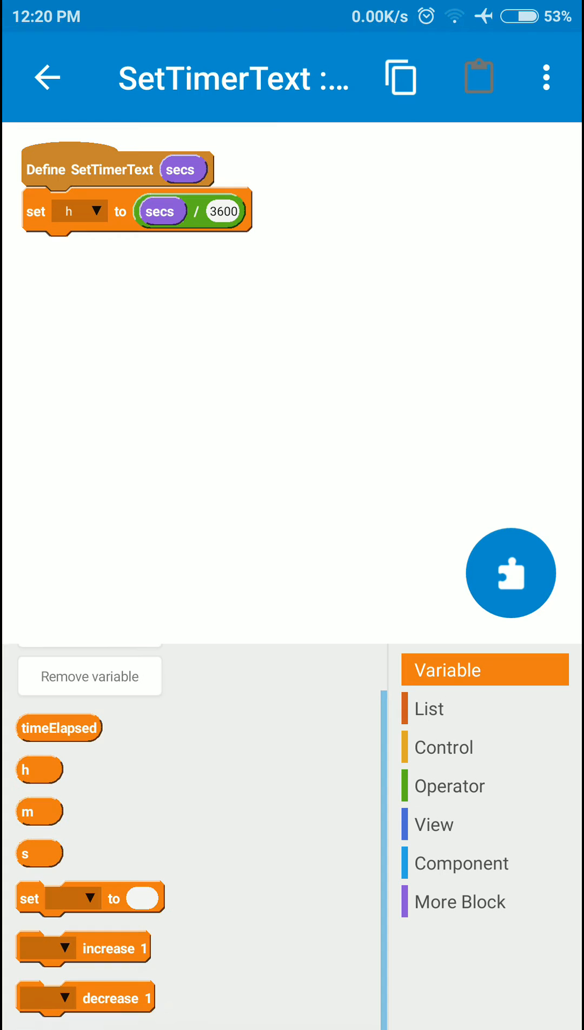
drag(91, 899, 79, 250)
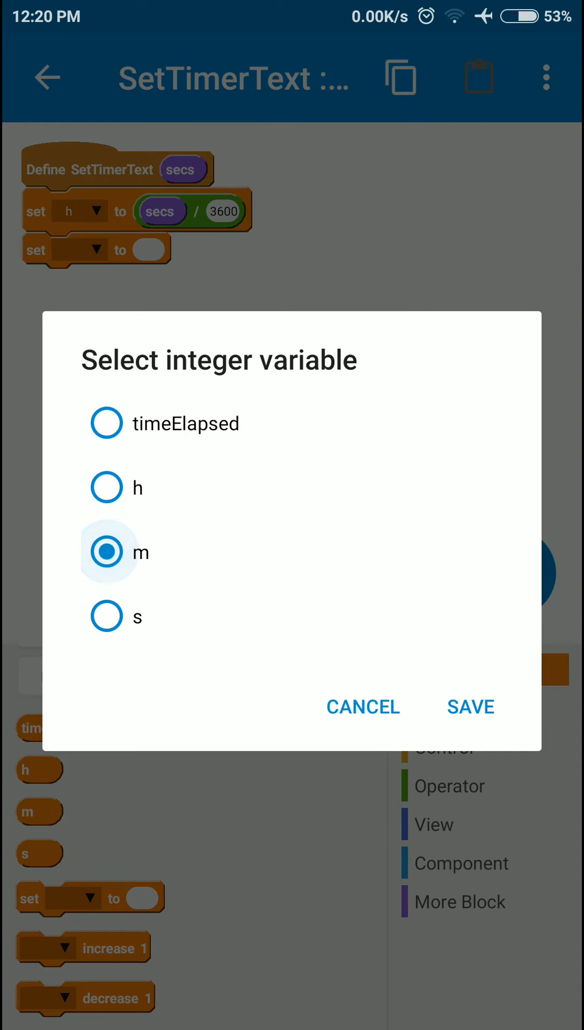
click(469, 705)
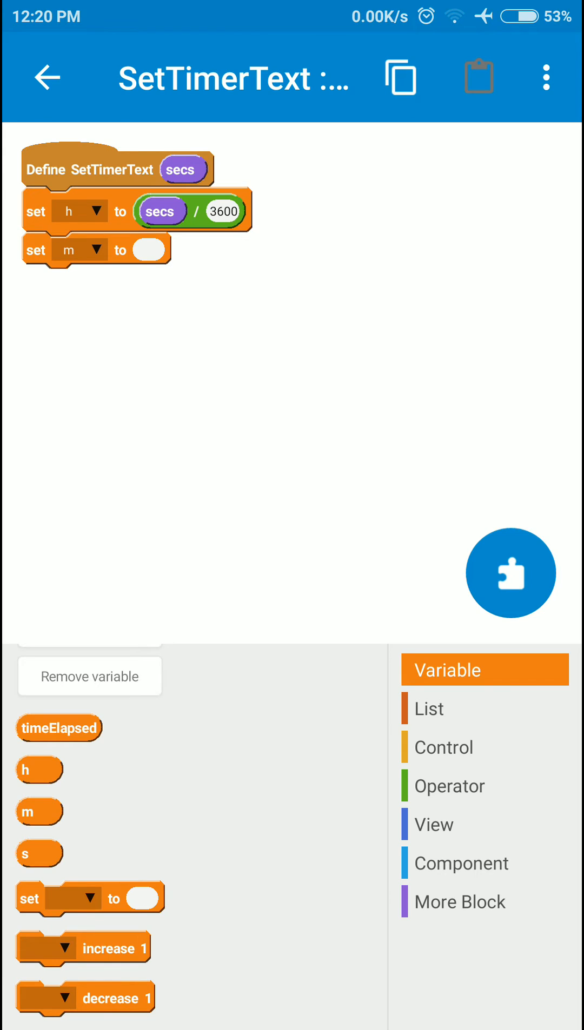
click(484, 786)
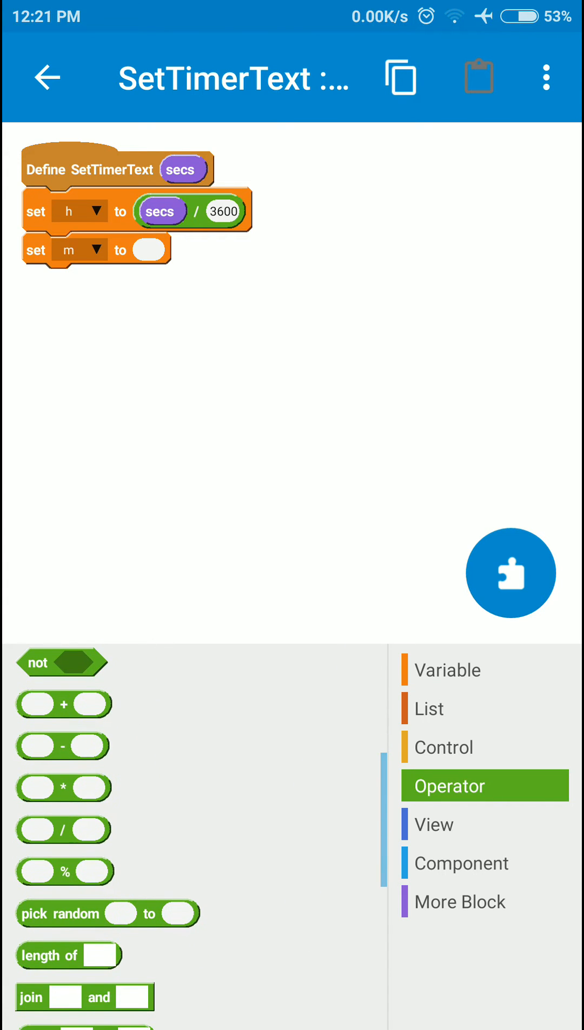
drag(64, 872, 174, 413)
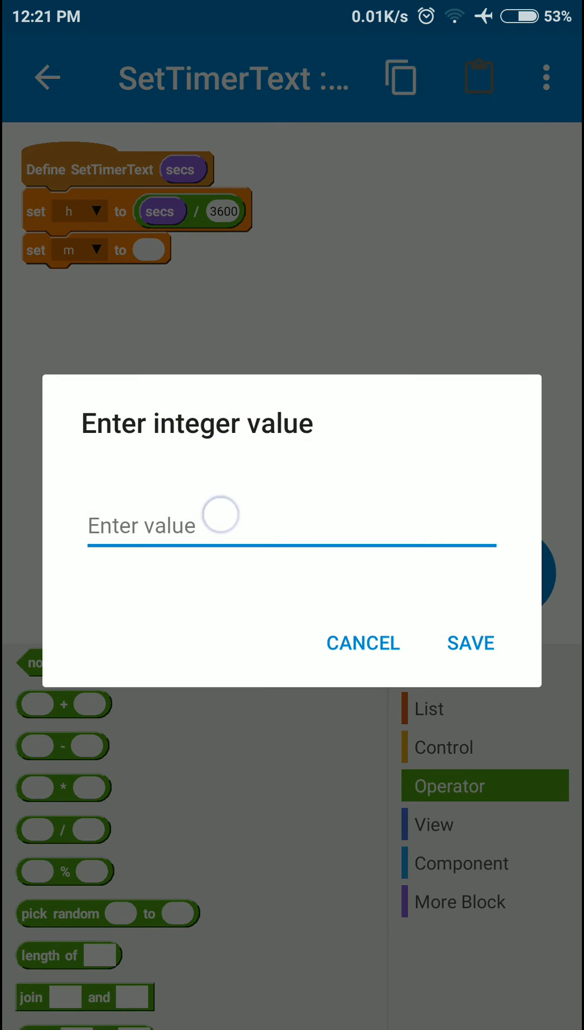
text(6)
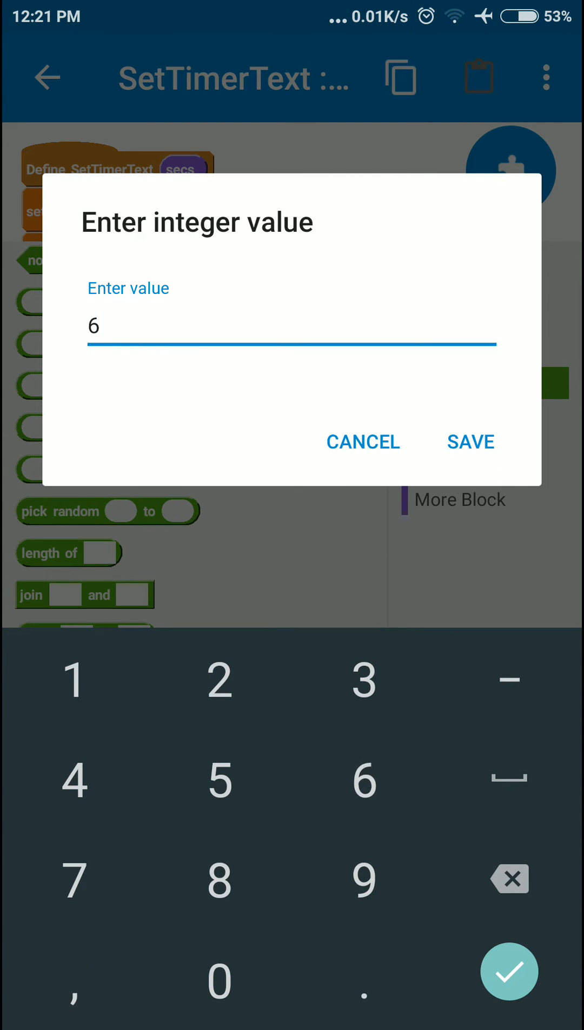
text(3600)
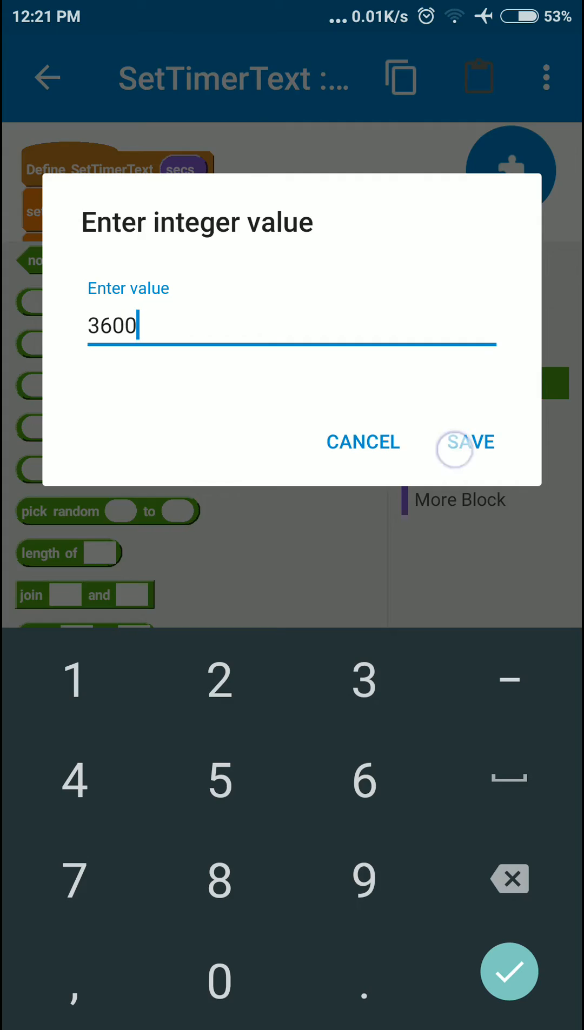
click(466, 441)
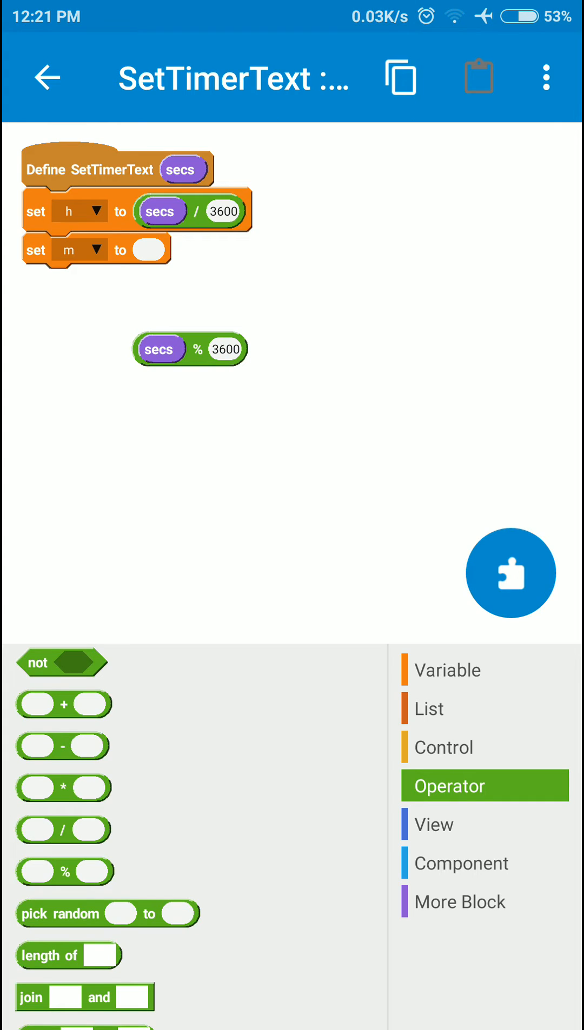
Wrap it into (secs % 3600) / 60 for m and attach a third set block beneath
drag(62, 830, 281, 411)
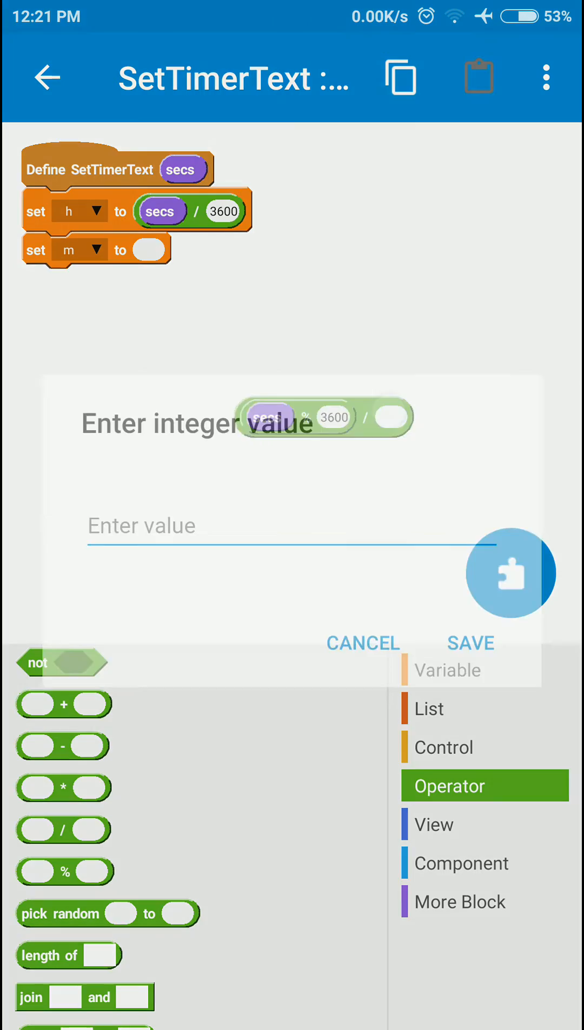
text(60)
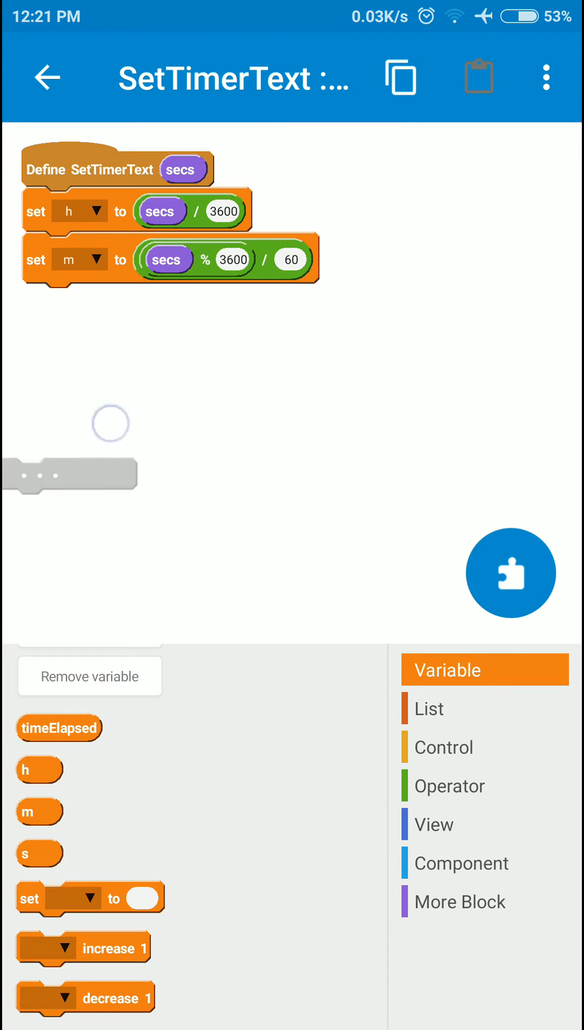
drag(90, 898, 96, 302)
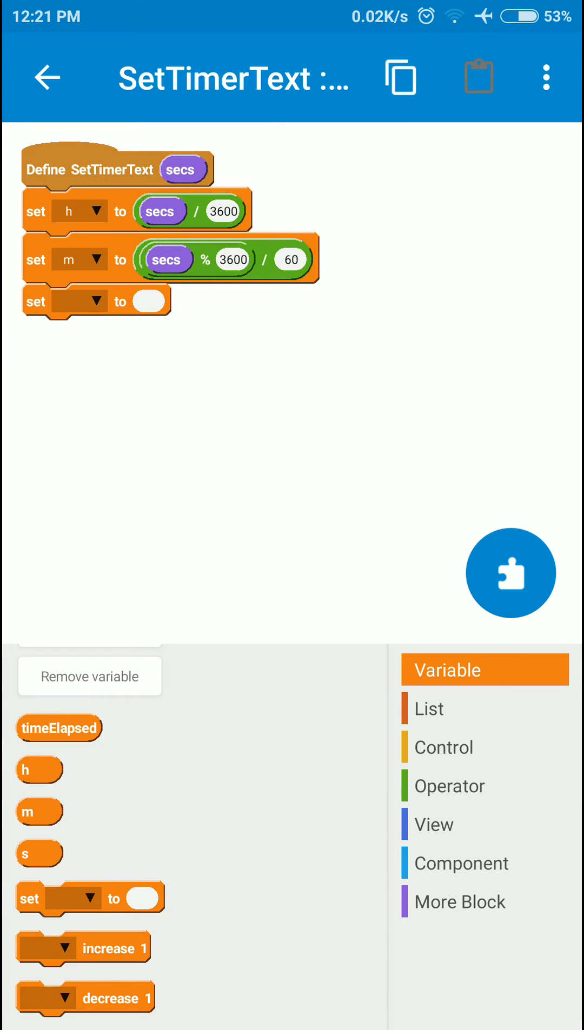
Make the third set block assign s to secs % 60
click(95, 301)
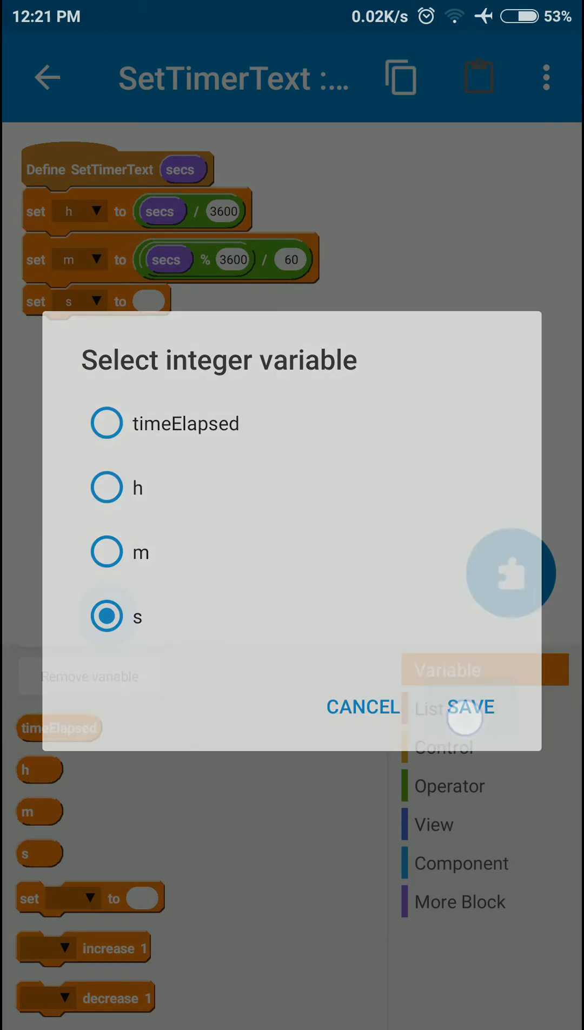
click(473, 707)
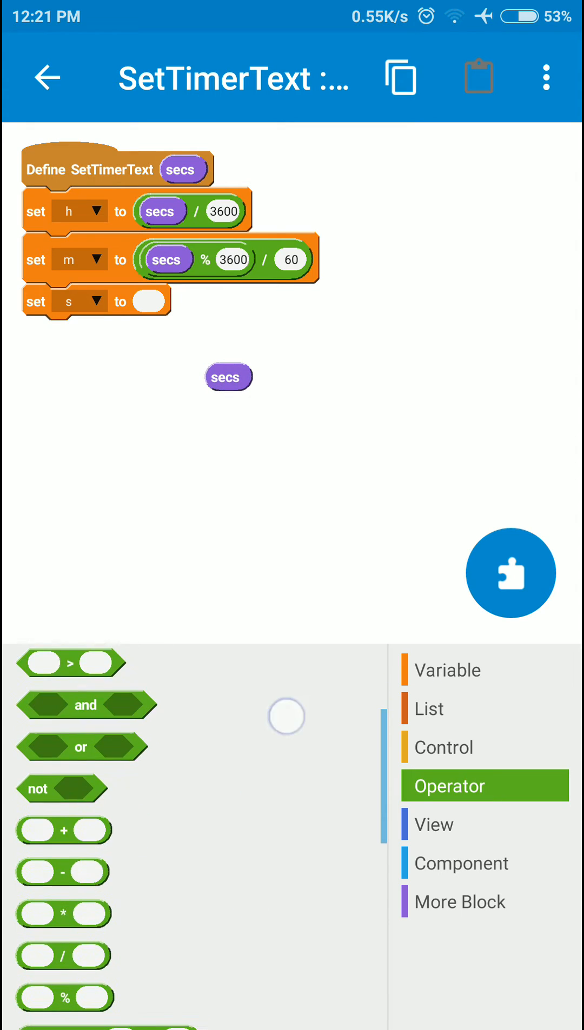
drag(64, 956, 202, 470)
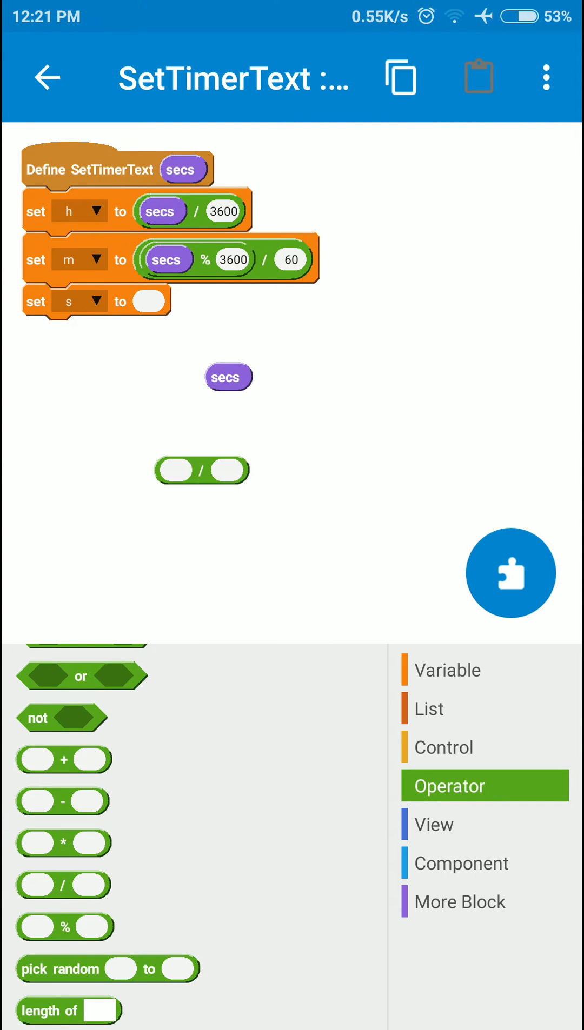
drag(202, 471, 60, 618)
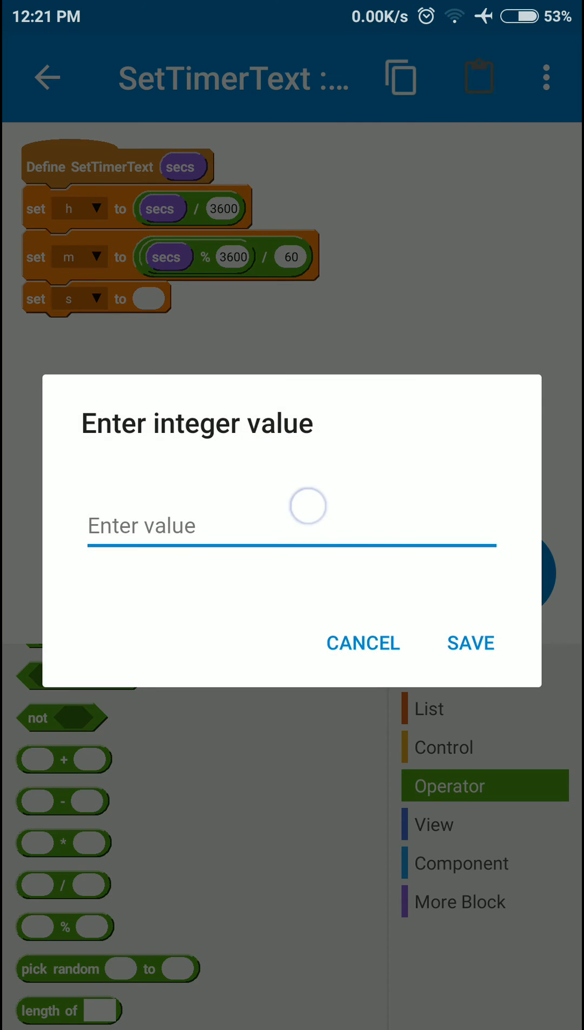
click(362, 643)
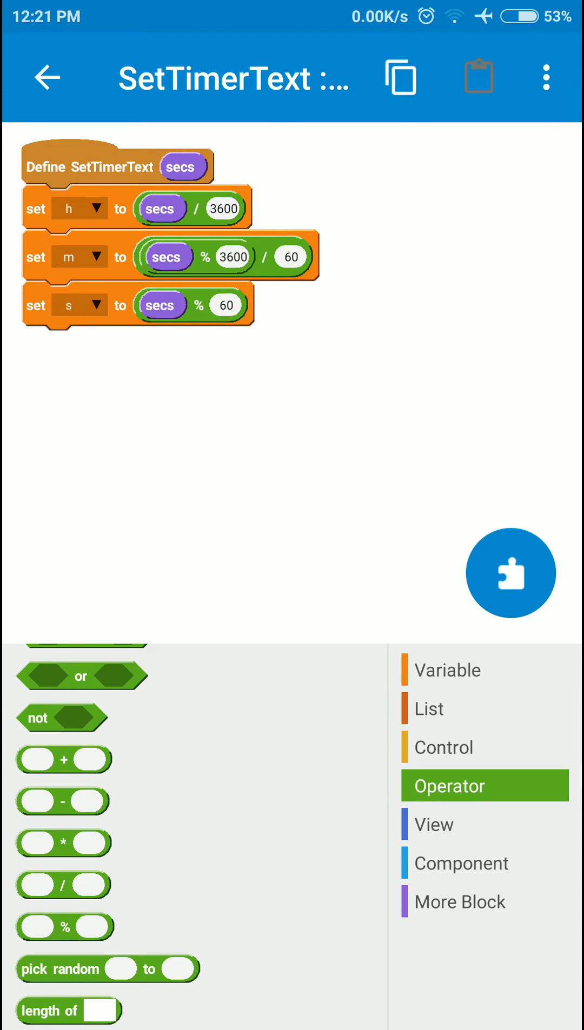
click(484, 862)
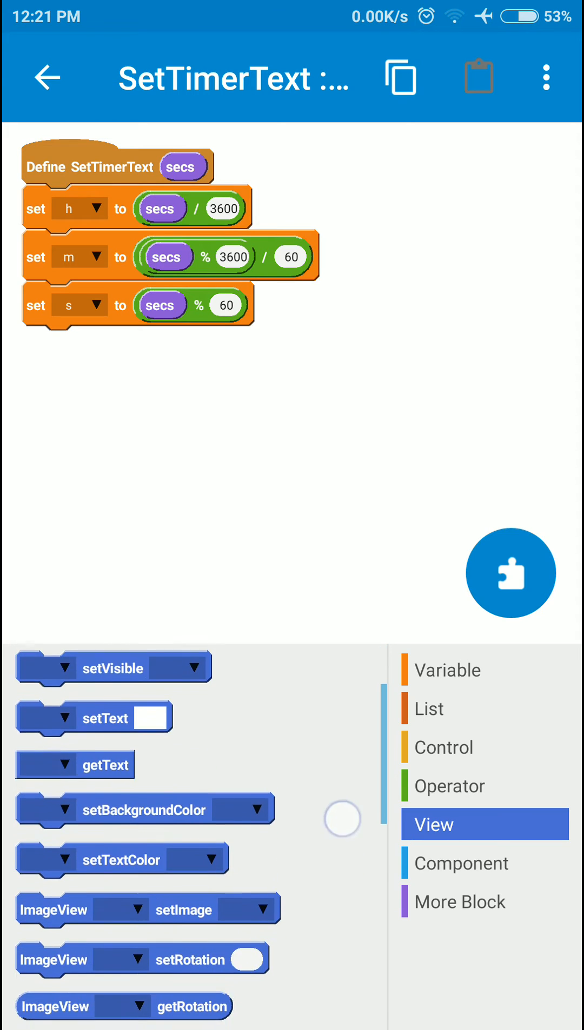
Fill three toString blocks with the variables h, m and s
scroll(down, 3)
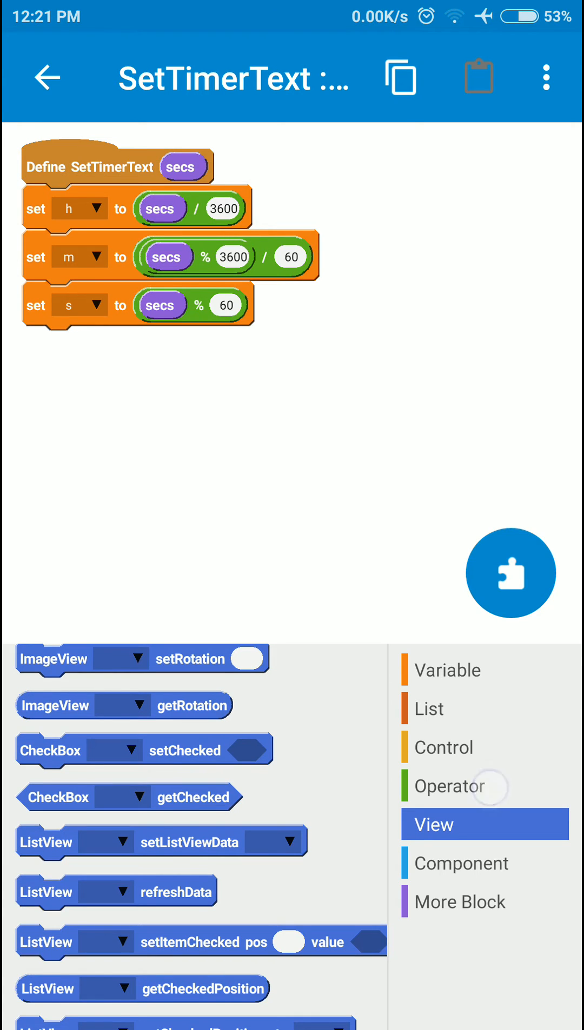
scroll(down, 3)
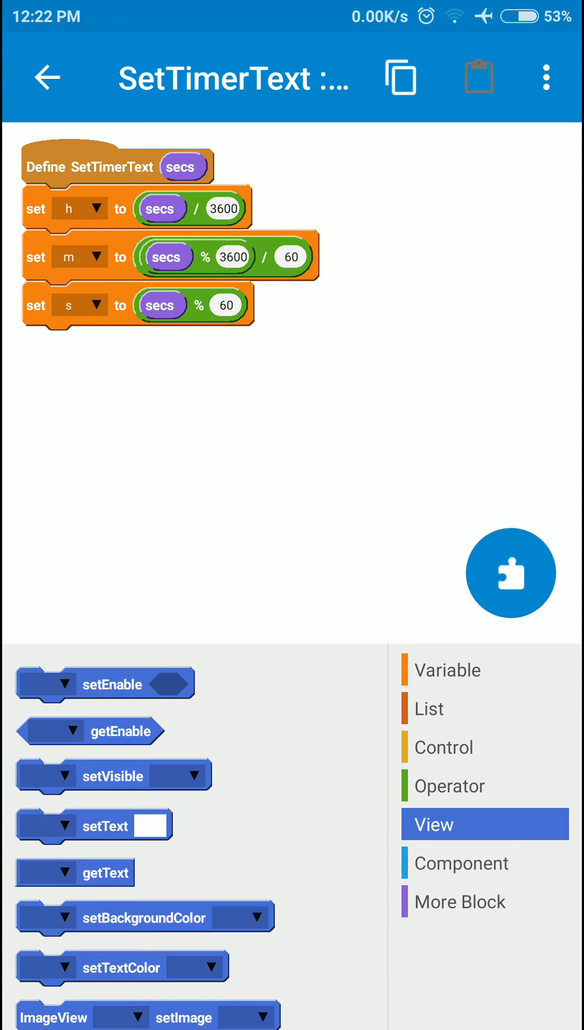
click(484, 786)
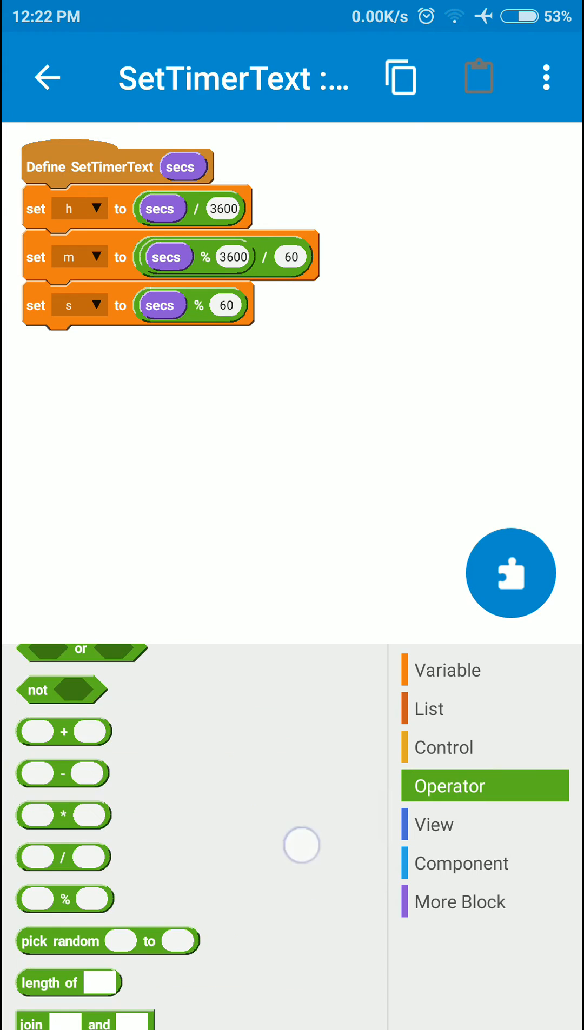
scroll(down, 3)
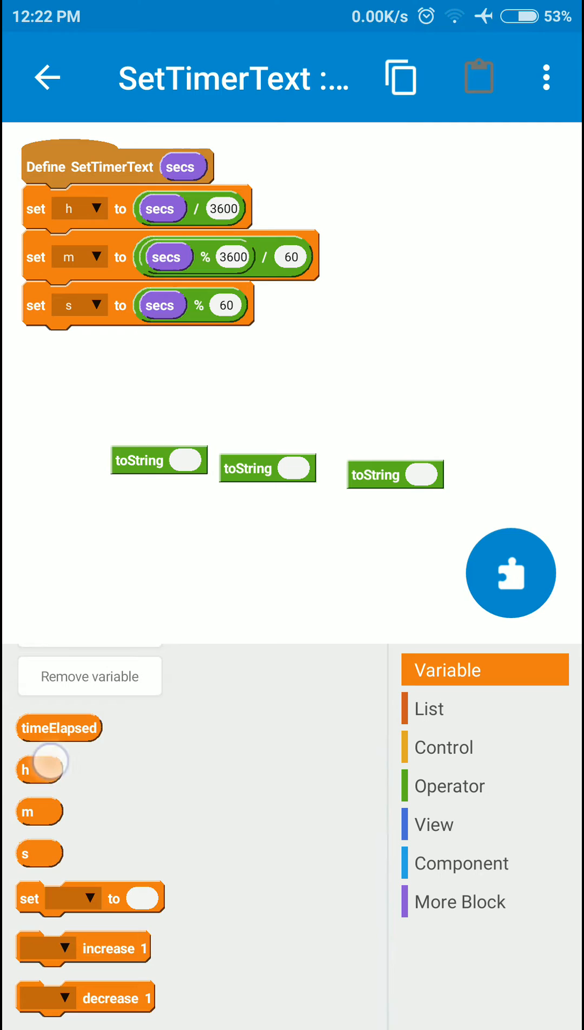
drag(41, 769, 178, 464)
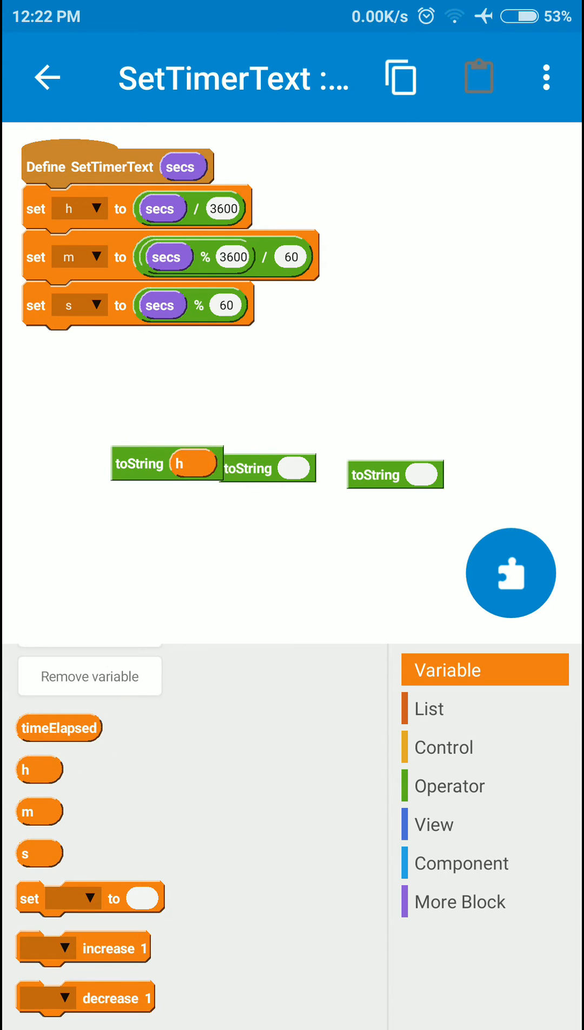
drag(38, 812, 294, 472)
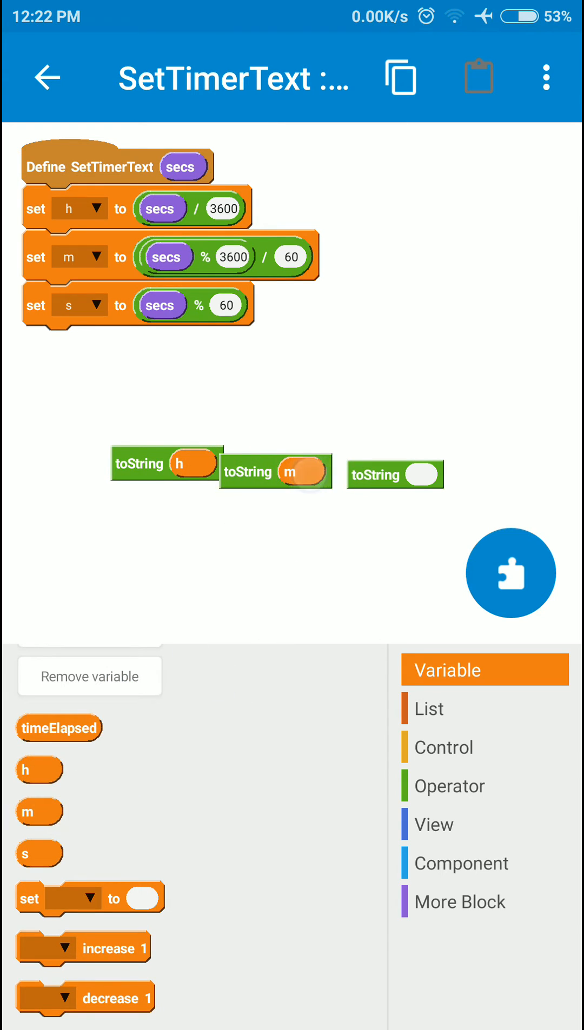
drag(39, 853, 417, 478)
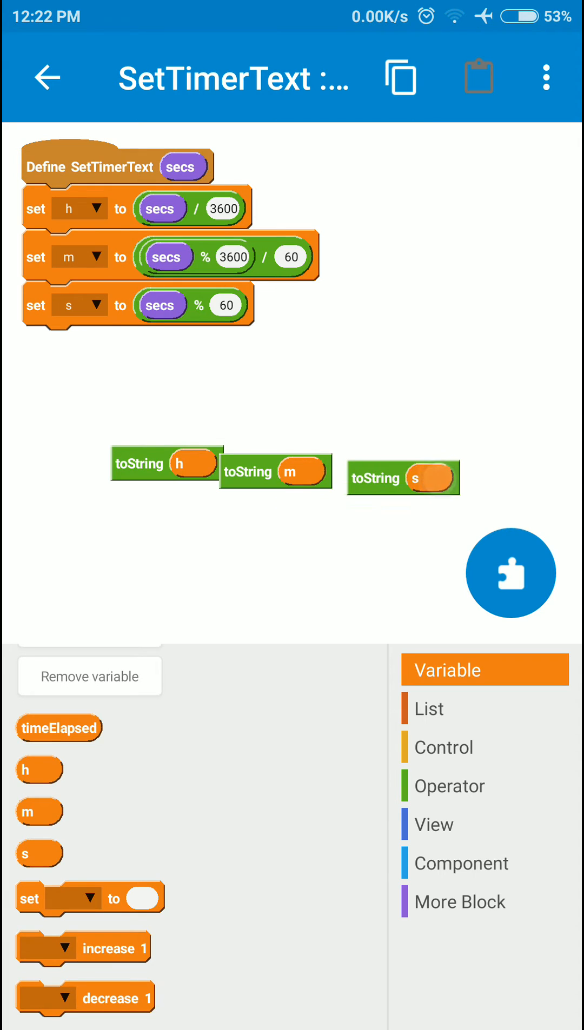
drag(165, 465, 127, 451)
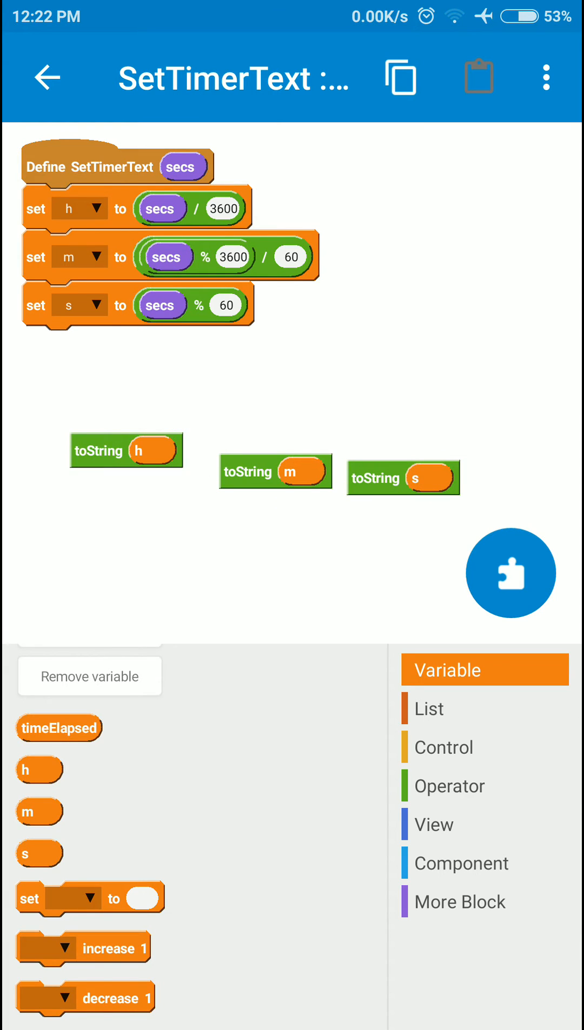
Nest join blocks with ":" separators to combine h, m and s into one text expression
click(484, 786)
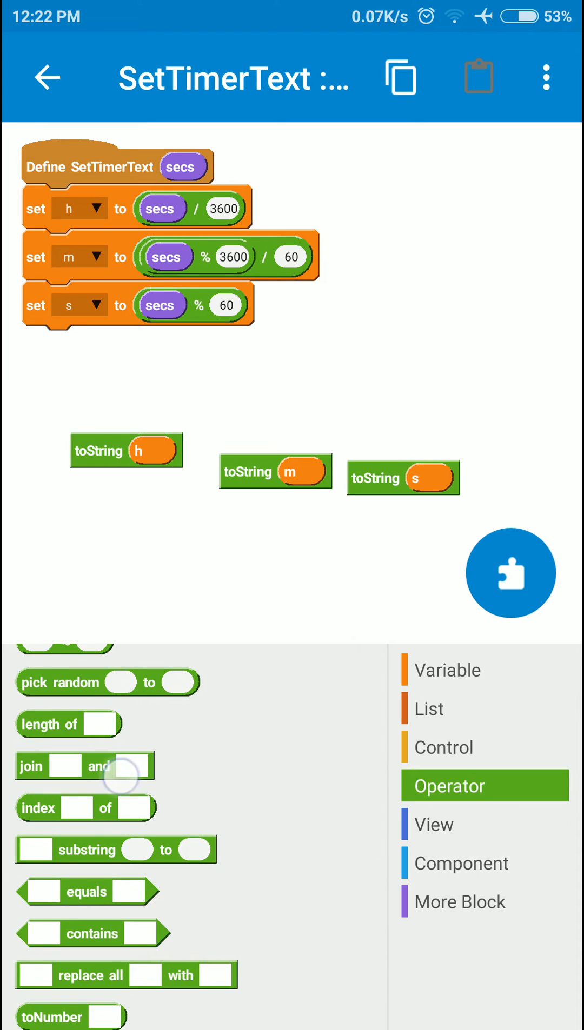
drag(85, 765, 112, 516)
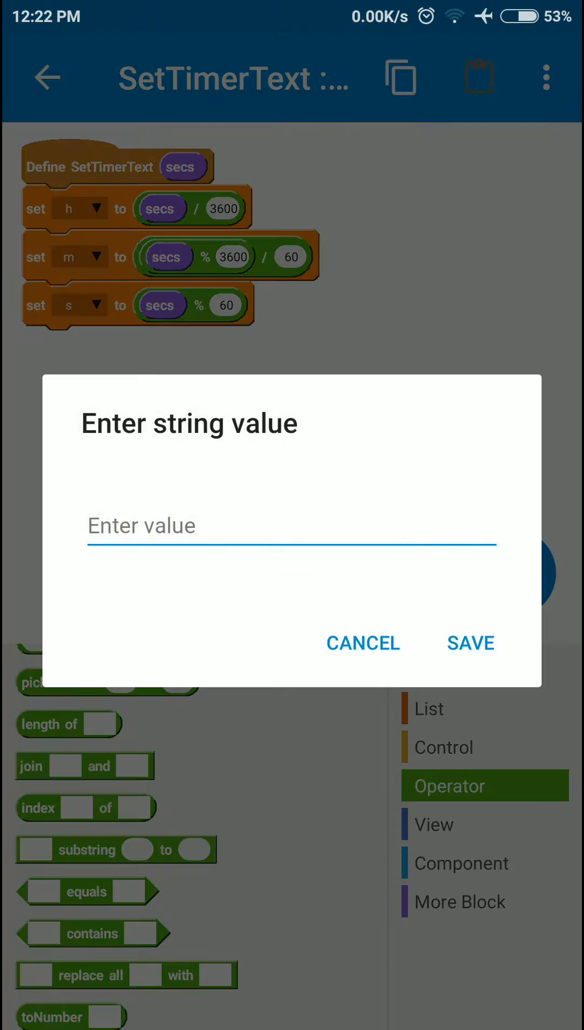
click(291, 526)
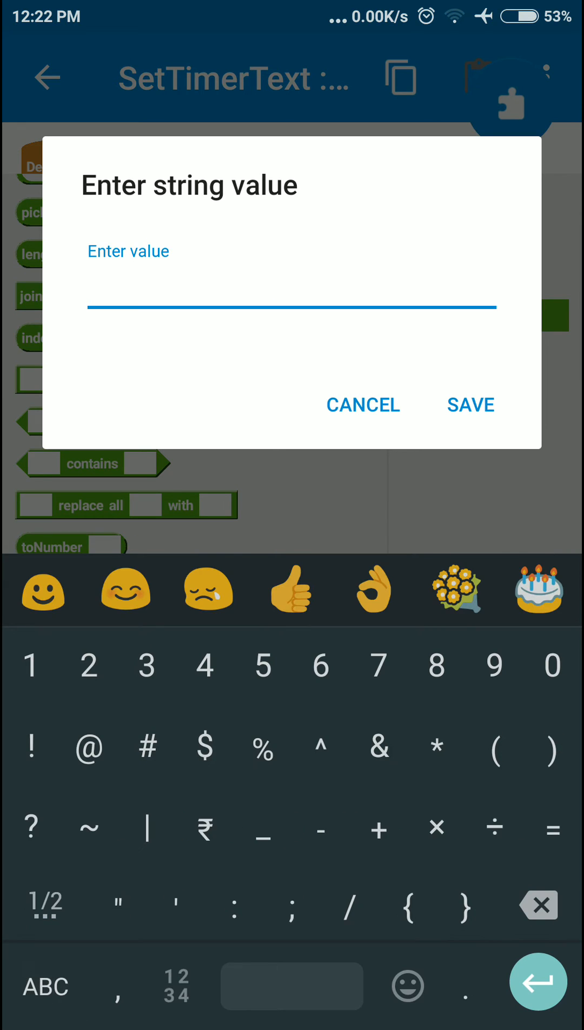
click(362, 405)
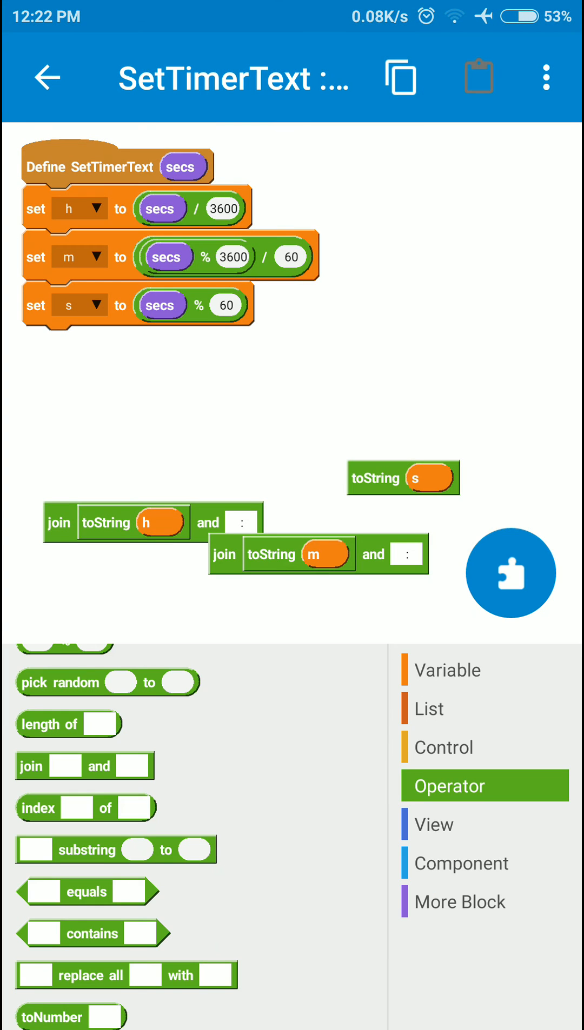
scroll(down, 3)
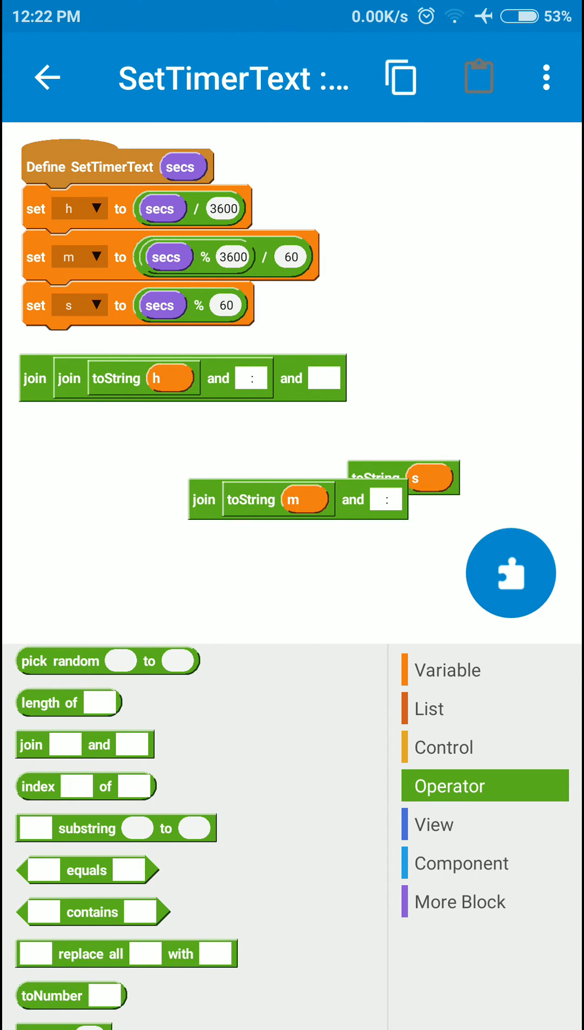
drag(86, 745, 348, 377)
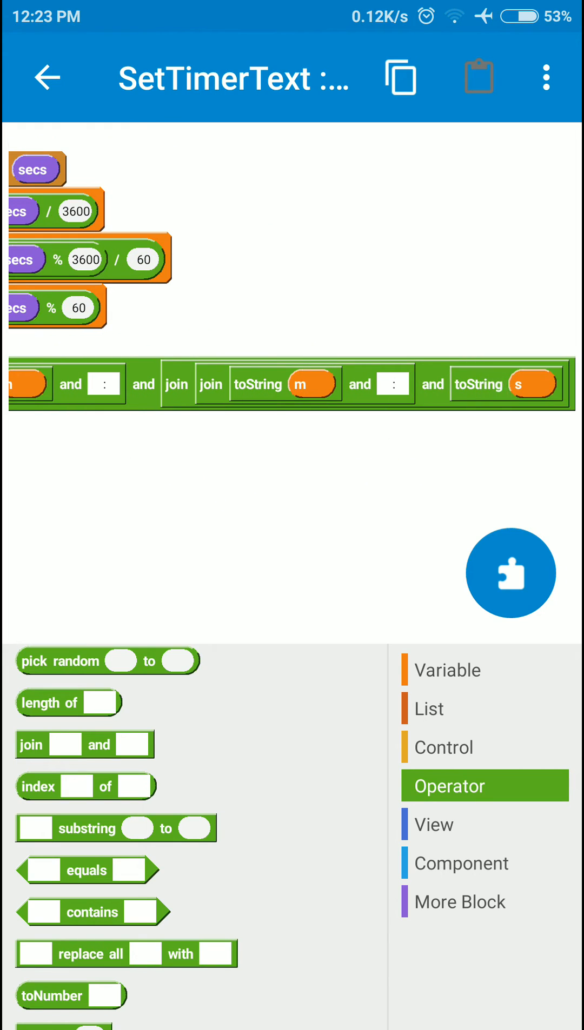
scroll(left, 3)
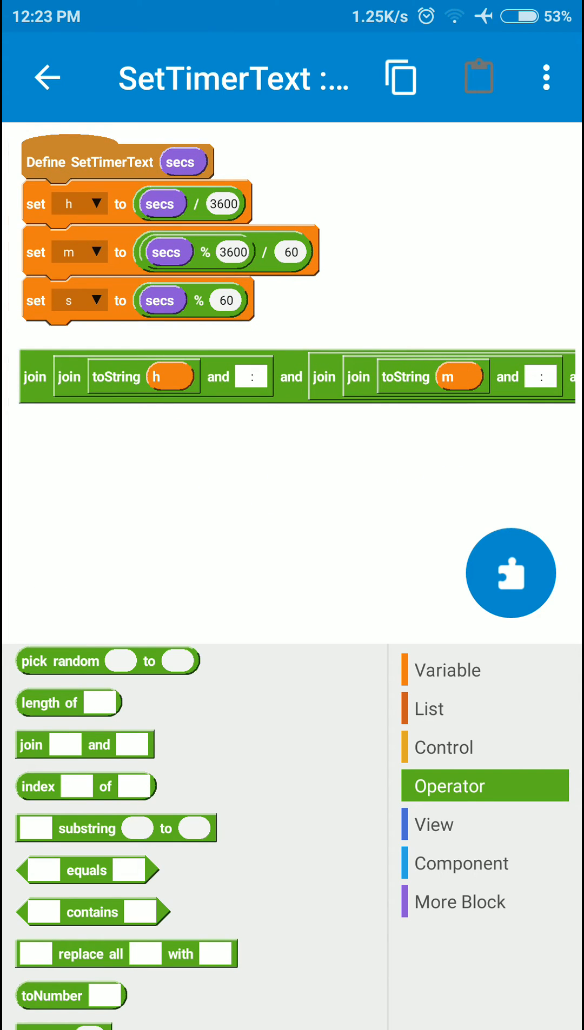
click(433, 825)
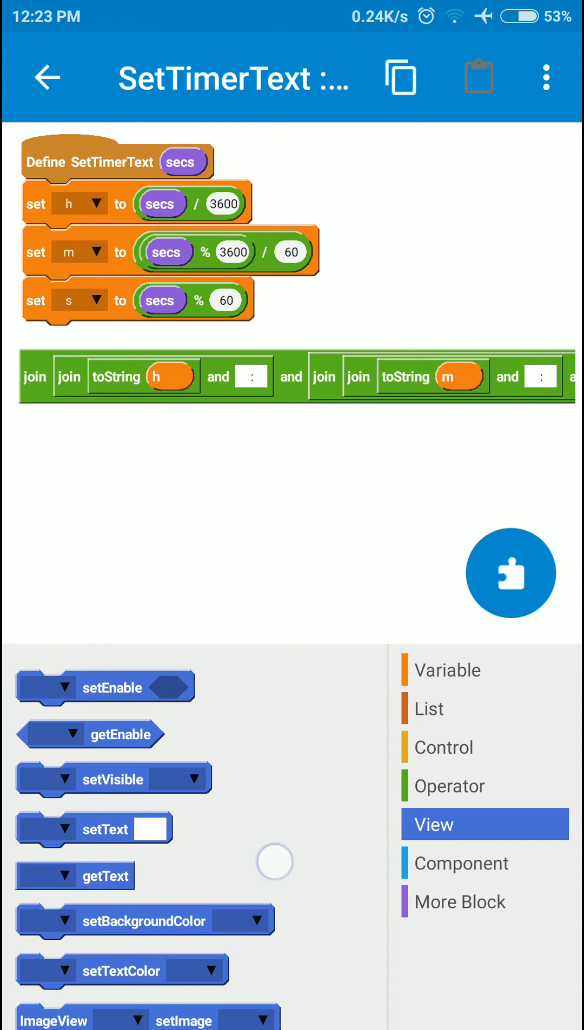
Wrap the joined time expression in a setText block for the display view and leave the event
scroll(down, 3)
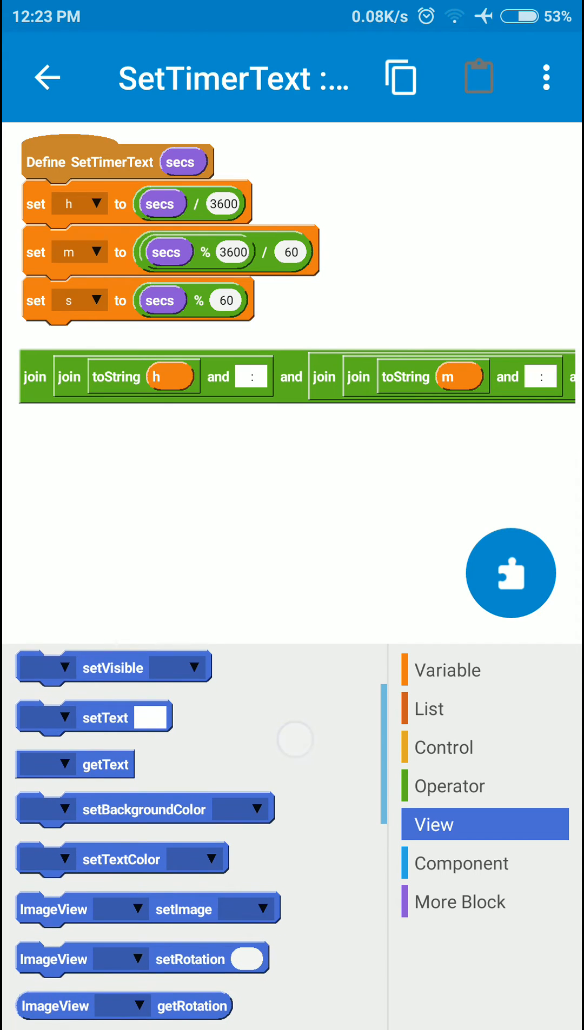
drag(94, 717, 132, 463)
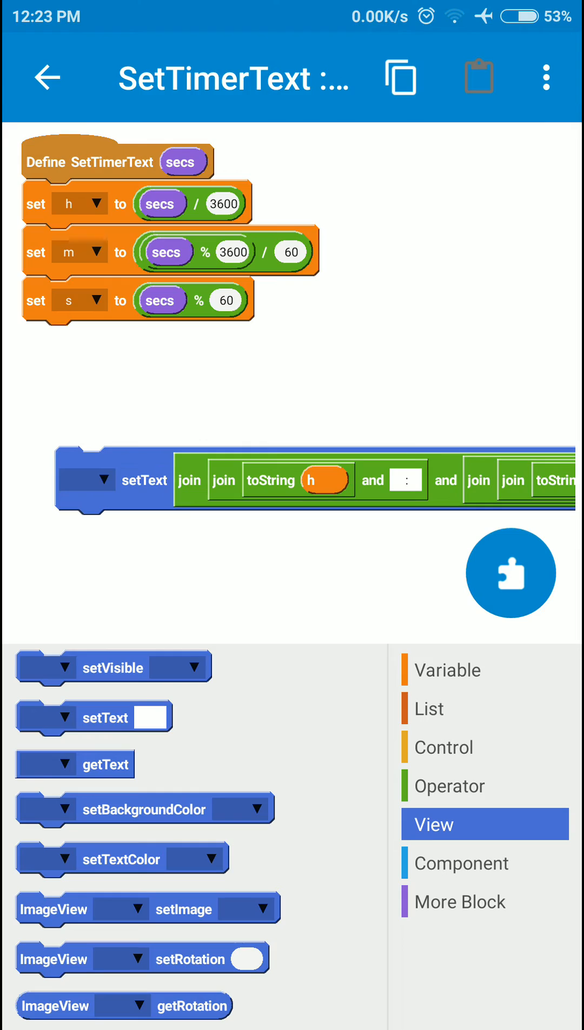
click(91, 480)
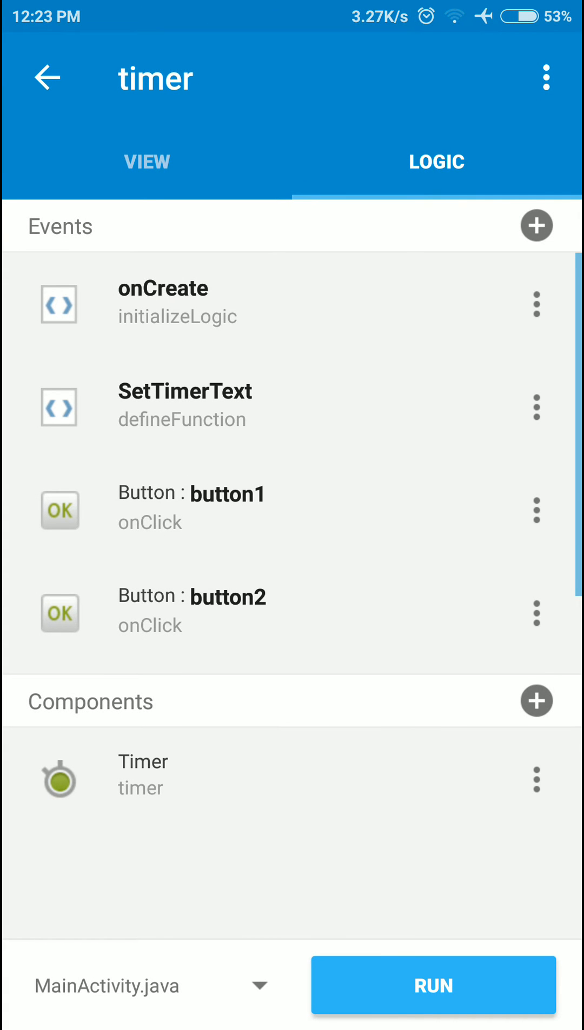
In button1 onClick, start TimerTask on timer after 1000 ms repeating every 1000 ms
click(191, 509)
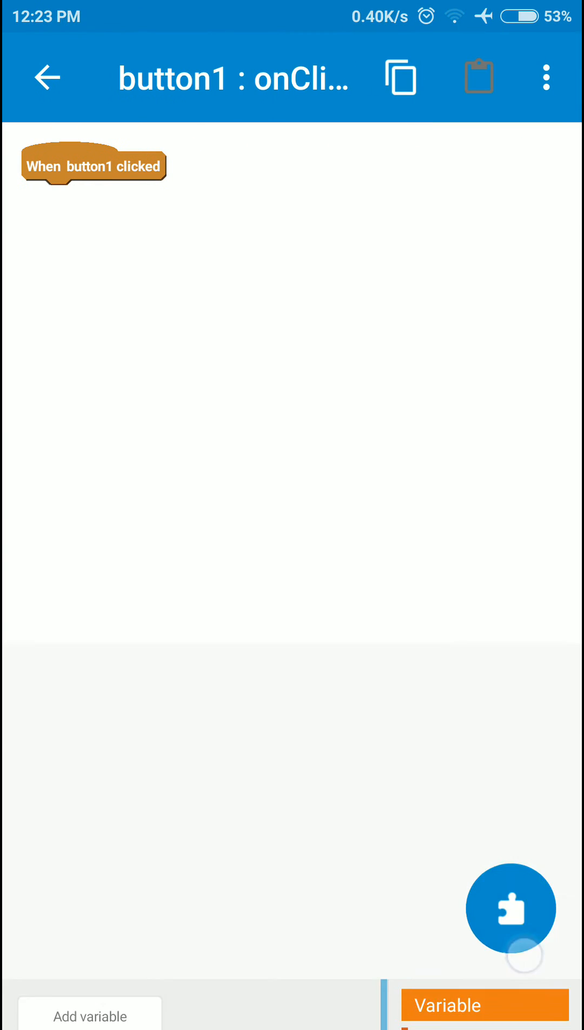
click(469, 863)
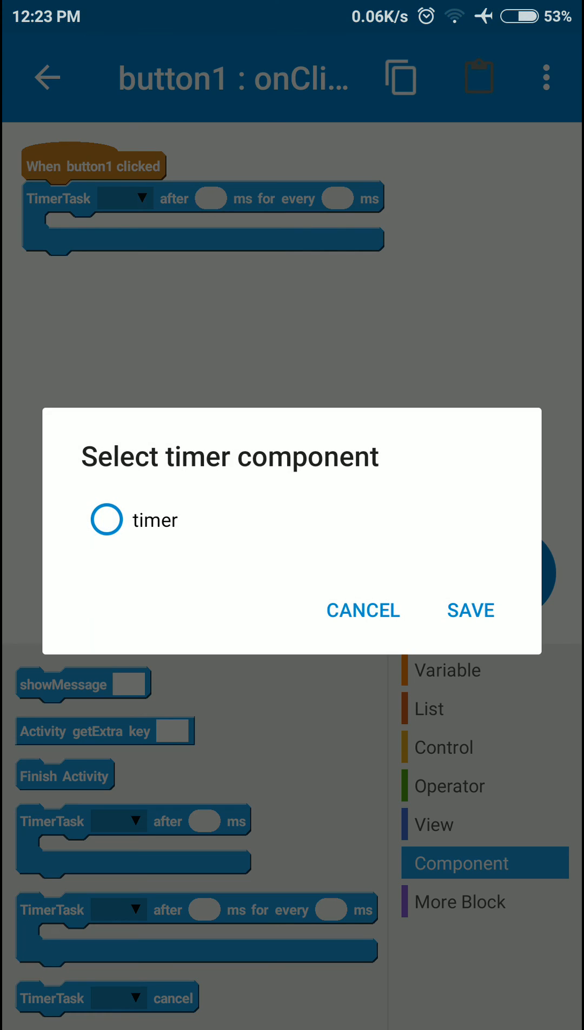
click(469, 610)
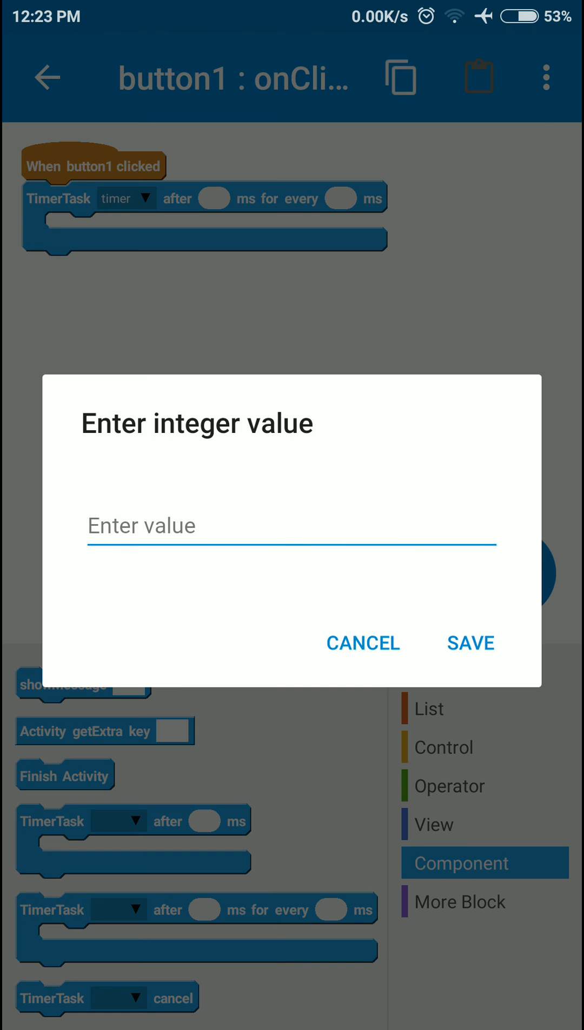
text(1)
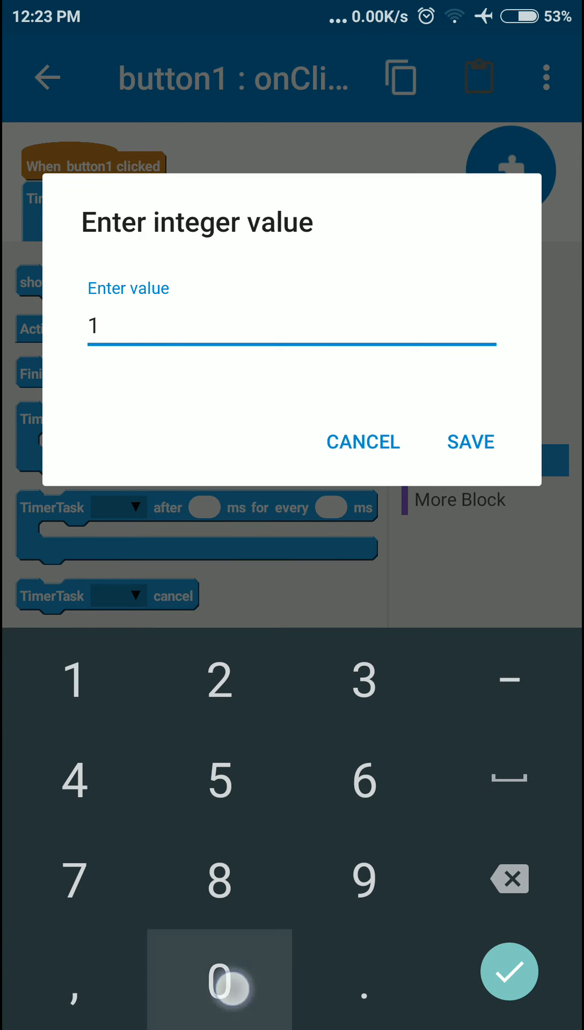
click(469, 441)
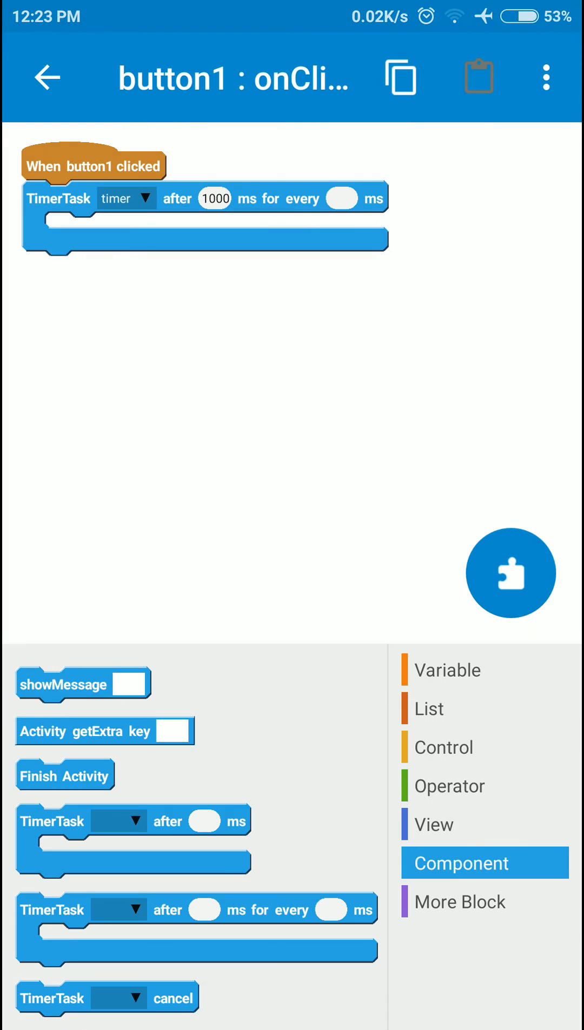
click(342, 199)
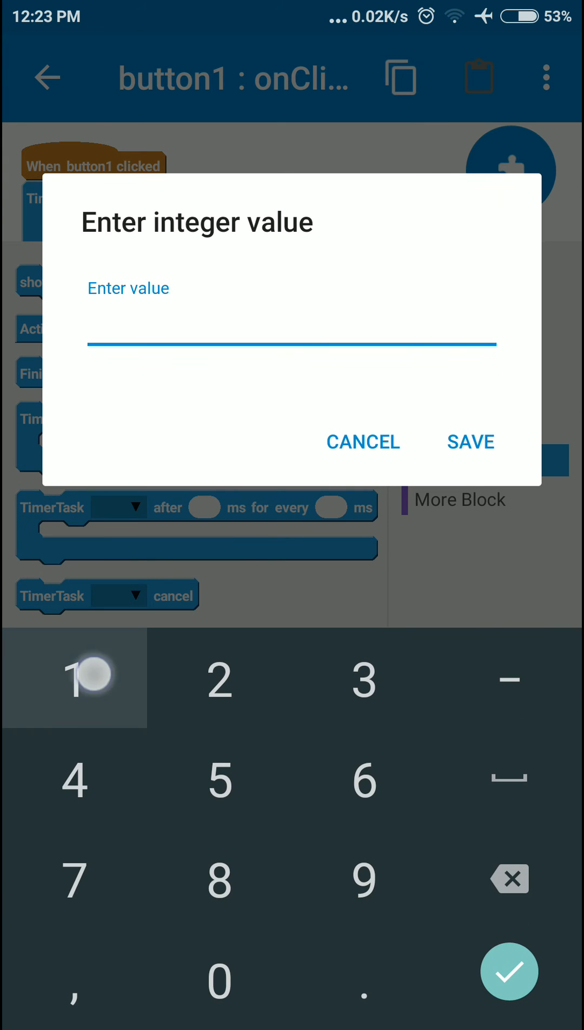
click(470, 443)
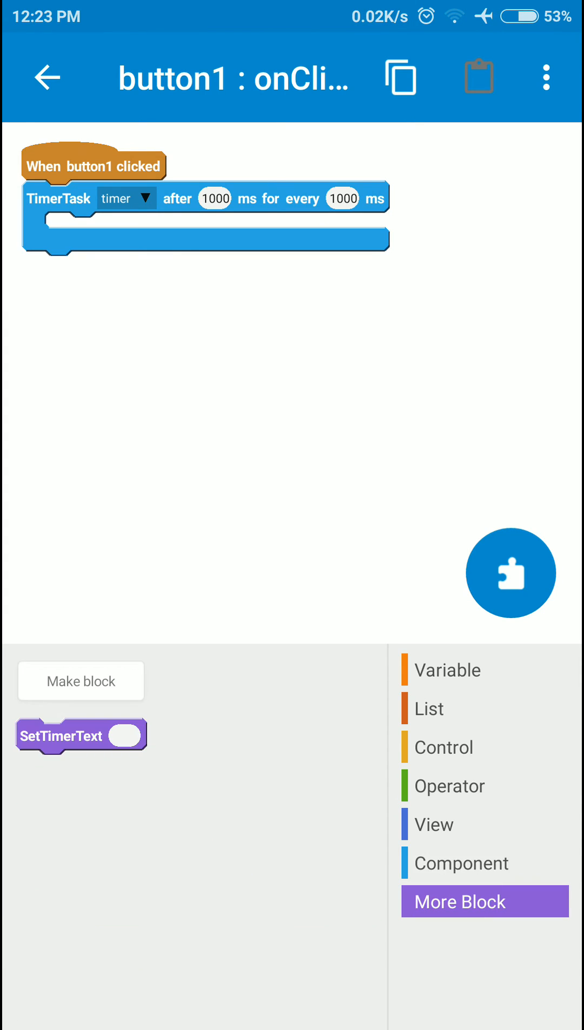
Inside the timer task, increase timeElapsed by 1 and call SetTimerText with timeElapsed
click(483, 747)
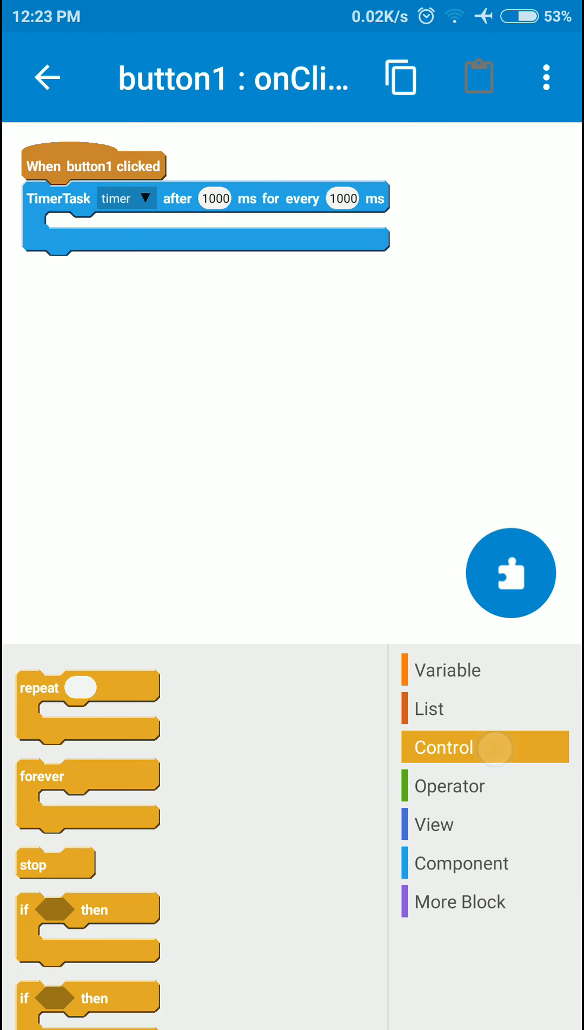
click(485, 670)
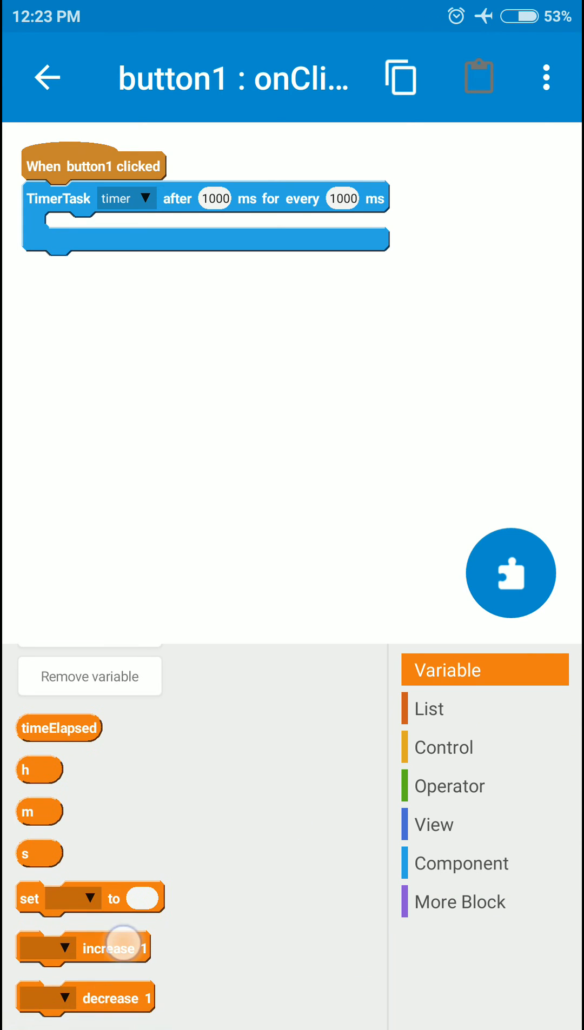
drag(86, 947, 132, 230)
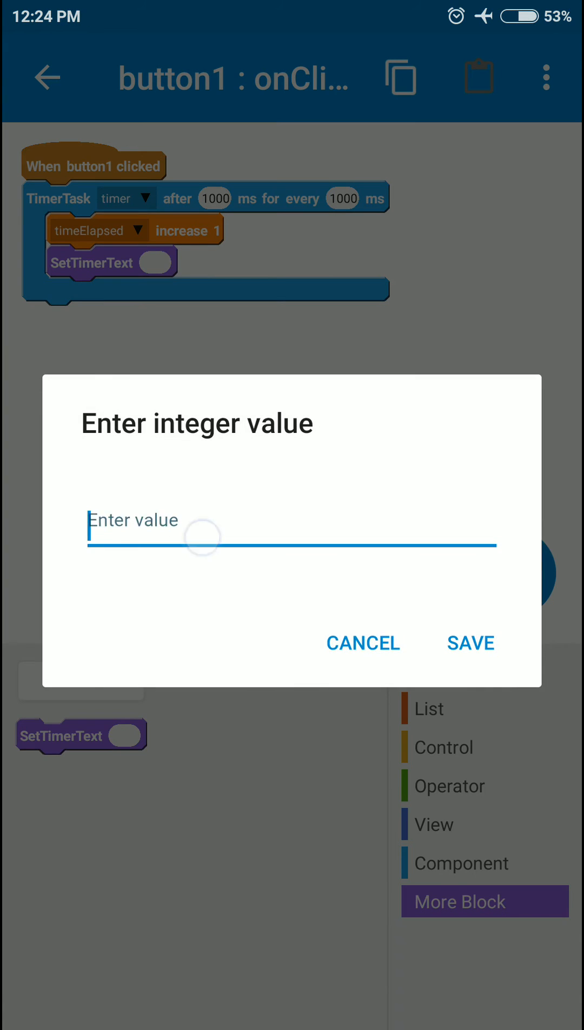
click(362, 644)
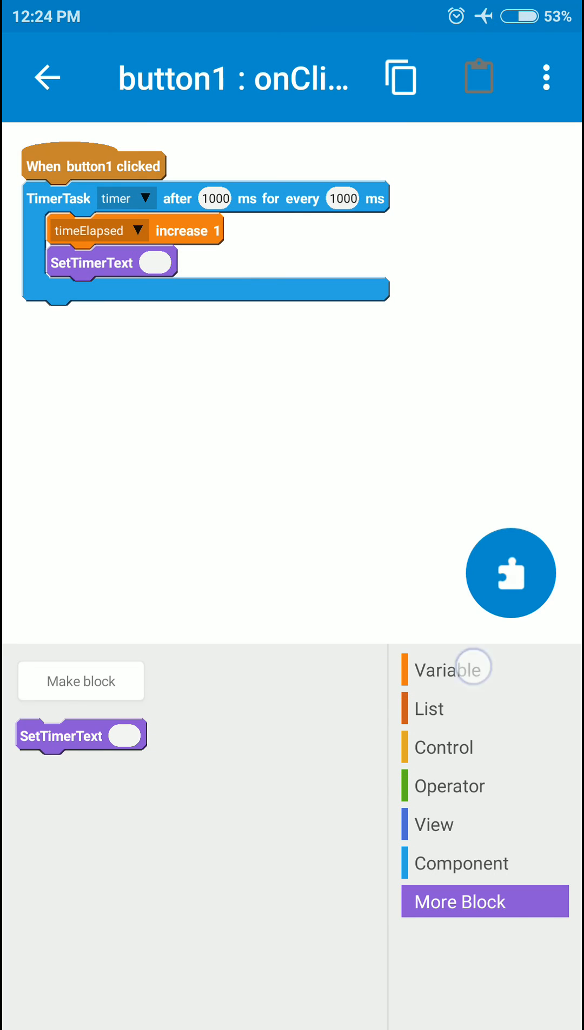
click(452, 669)
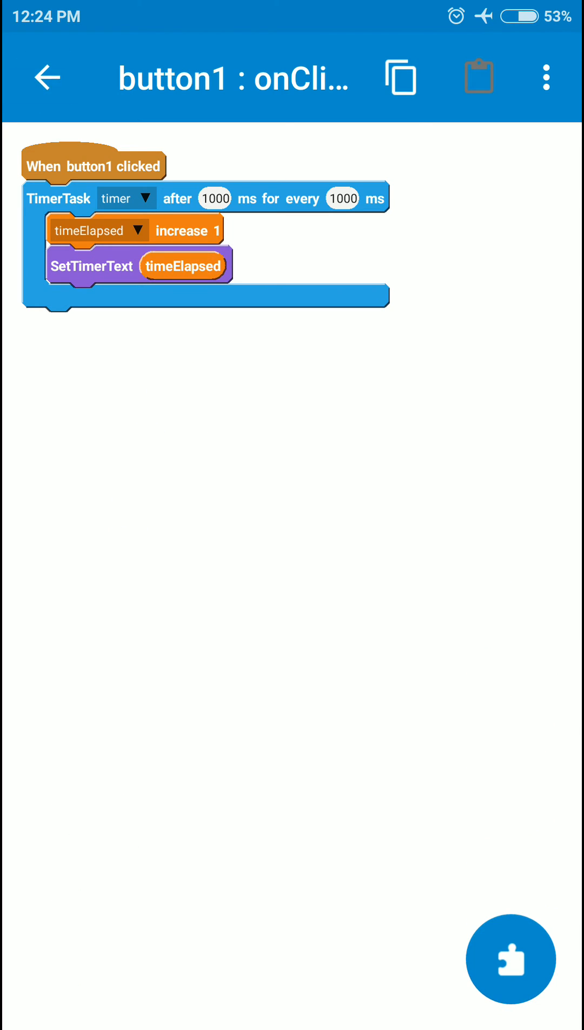
click(47, 78)
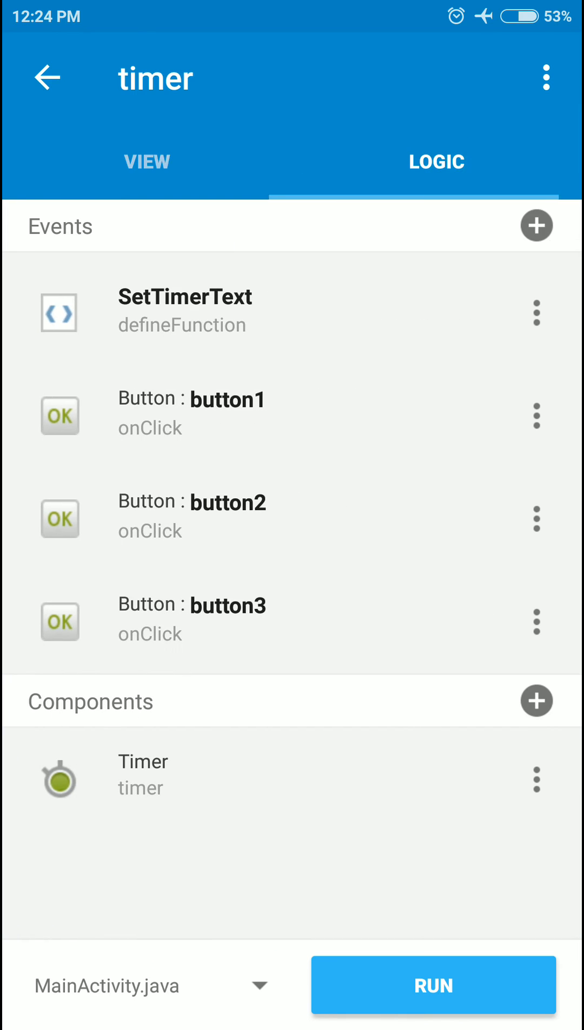
In button3 onClick, cancel the TimerTask and call SetTimerText 0, then run the build
click(192, 516)
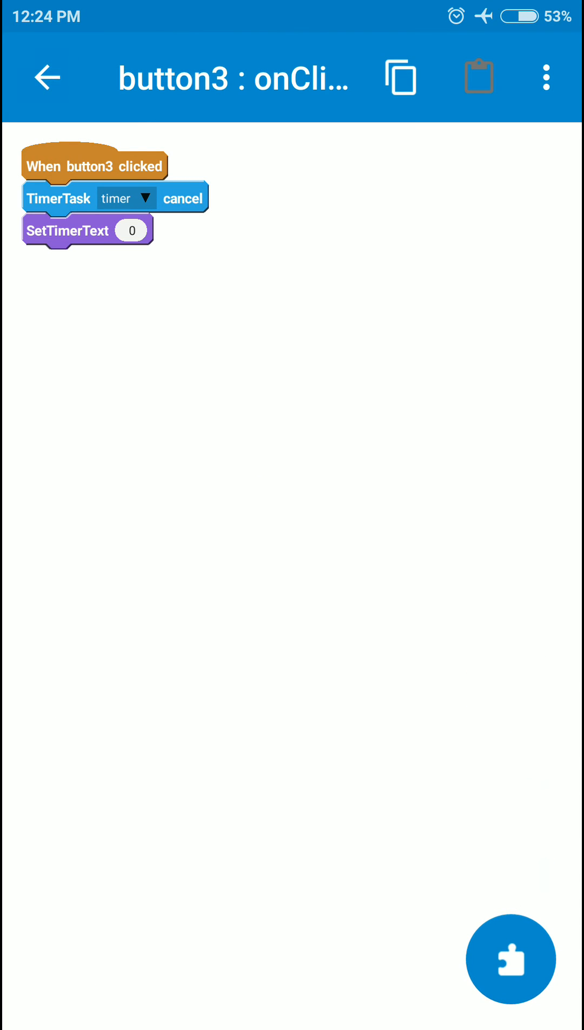
click(46, 77)
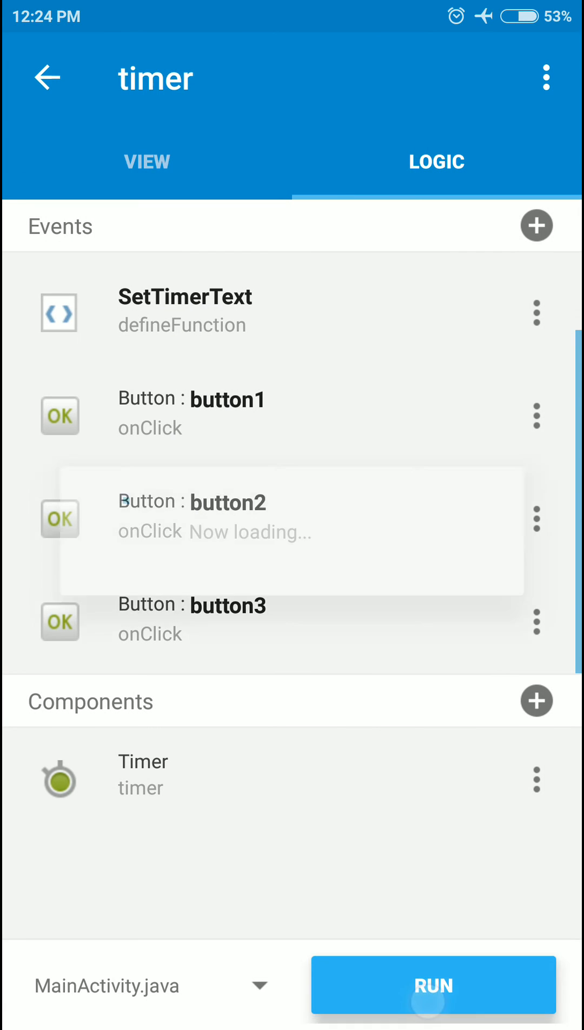
click(432, 983)
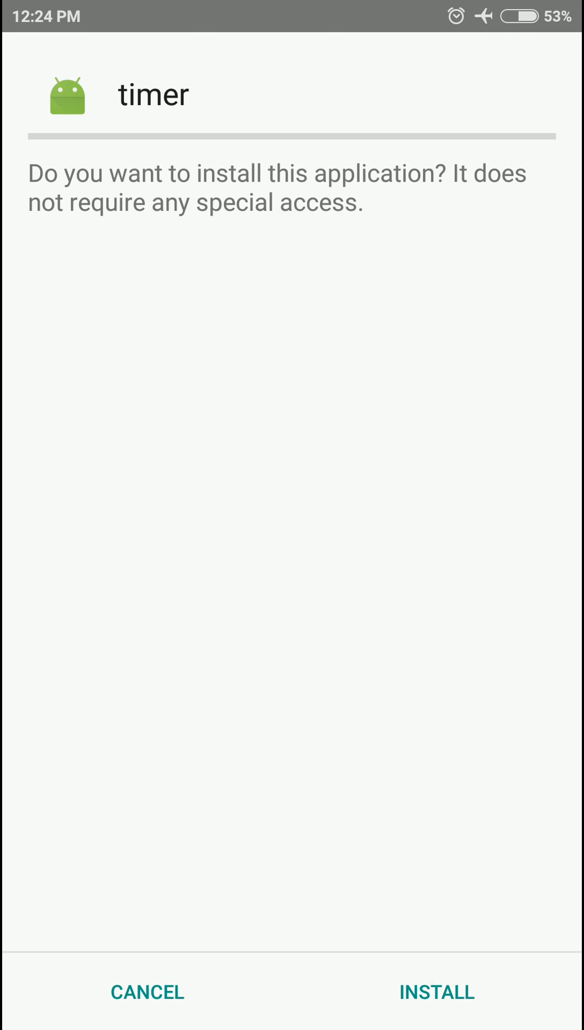
Install the app and test Start, Stop and Reset, seeing the count resume at 0:0:32 after reset
click(435, 993)
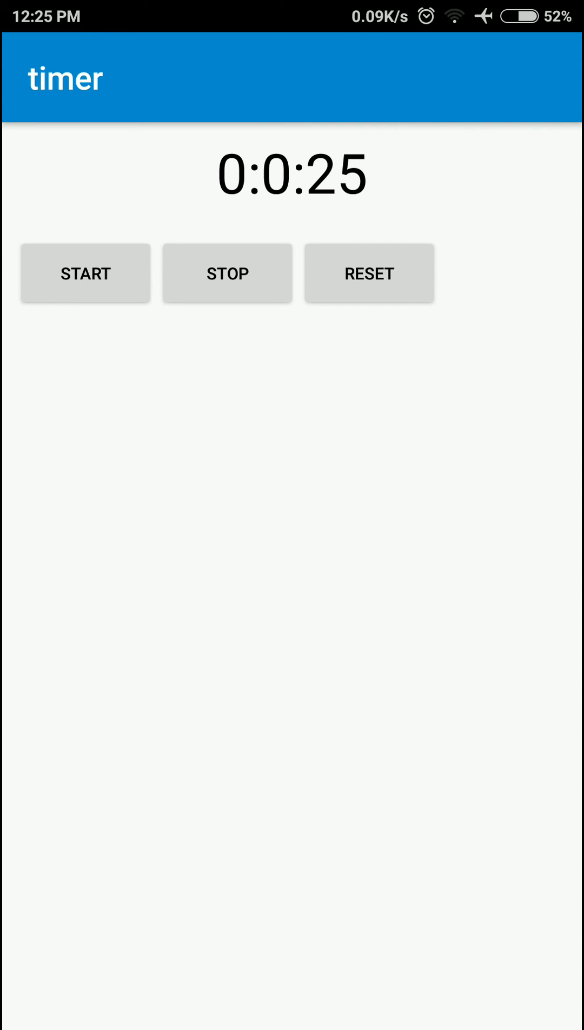
click(227, 272)
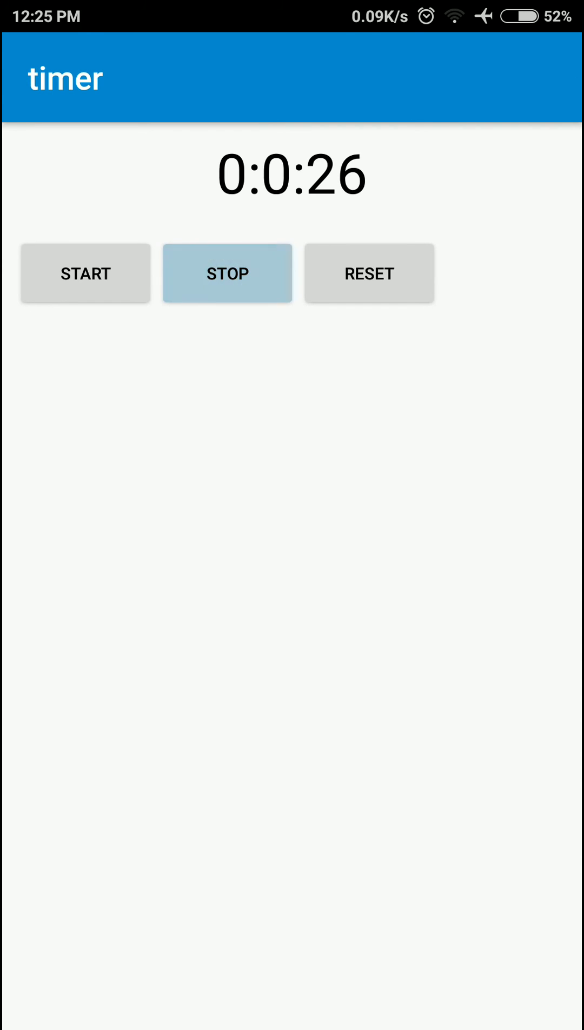
click(227, 273)
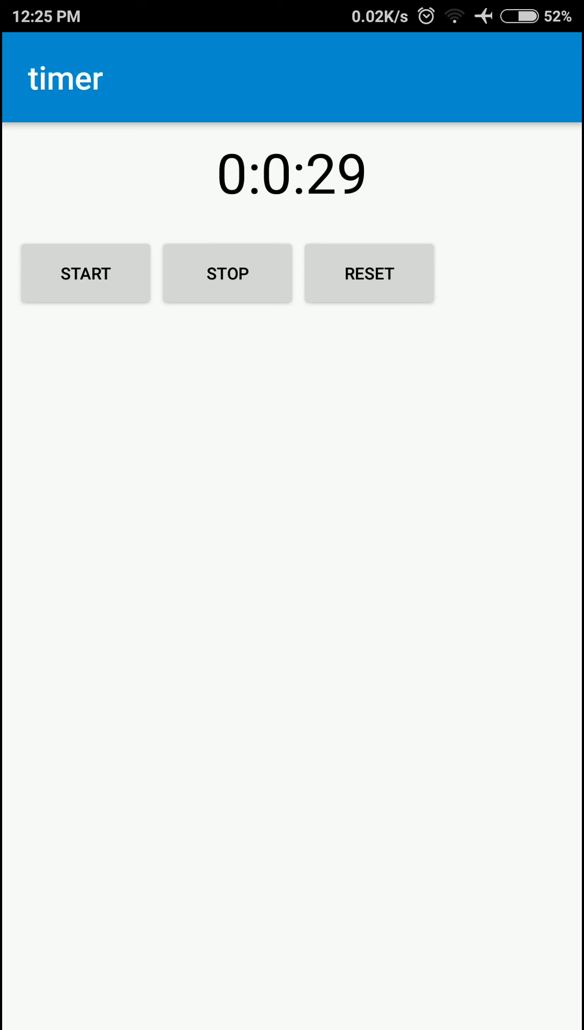
click(369, 272)
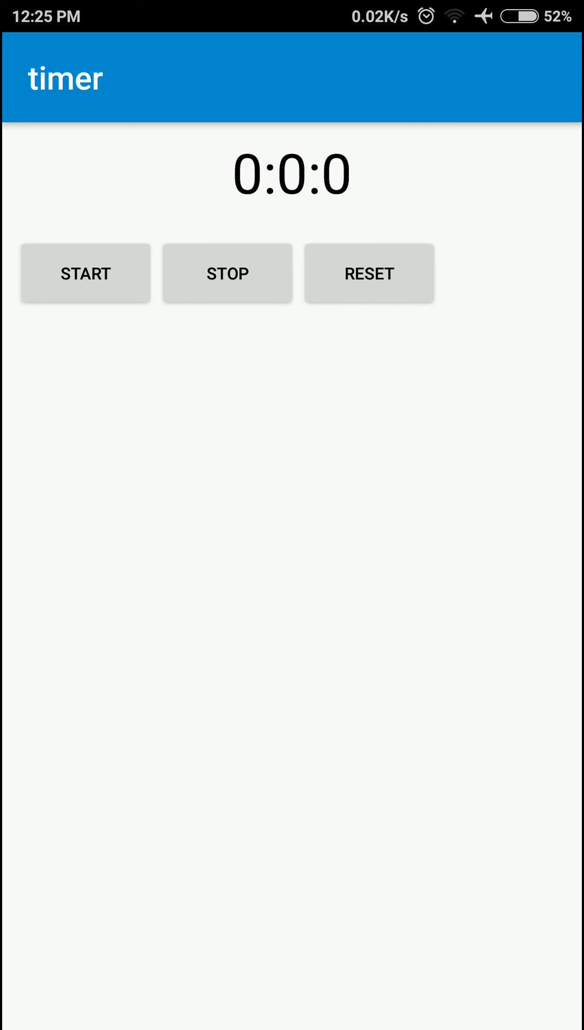
click(84, 273)
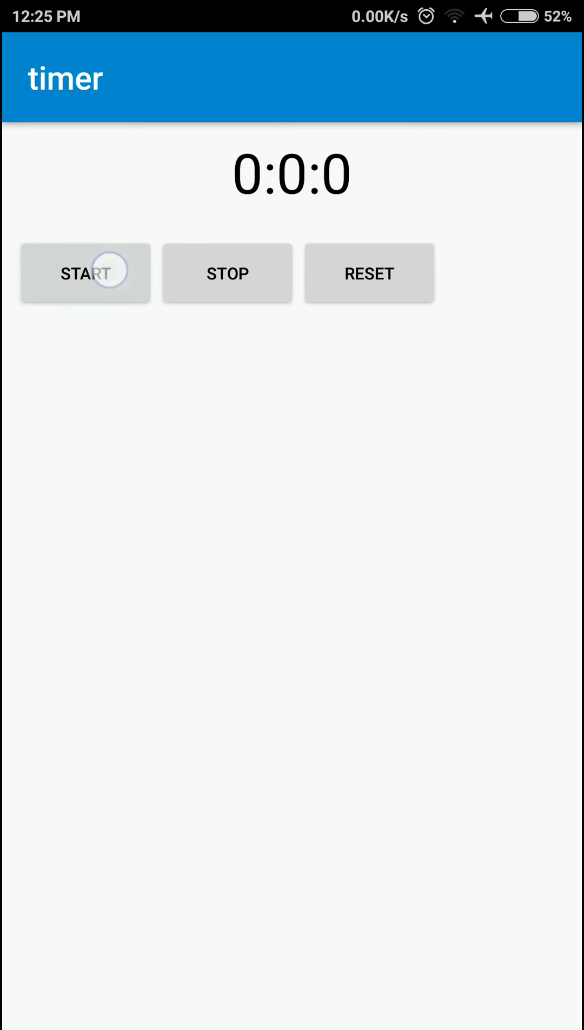
click(85, 273)
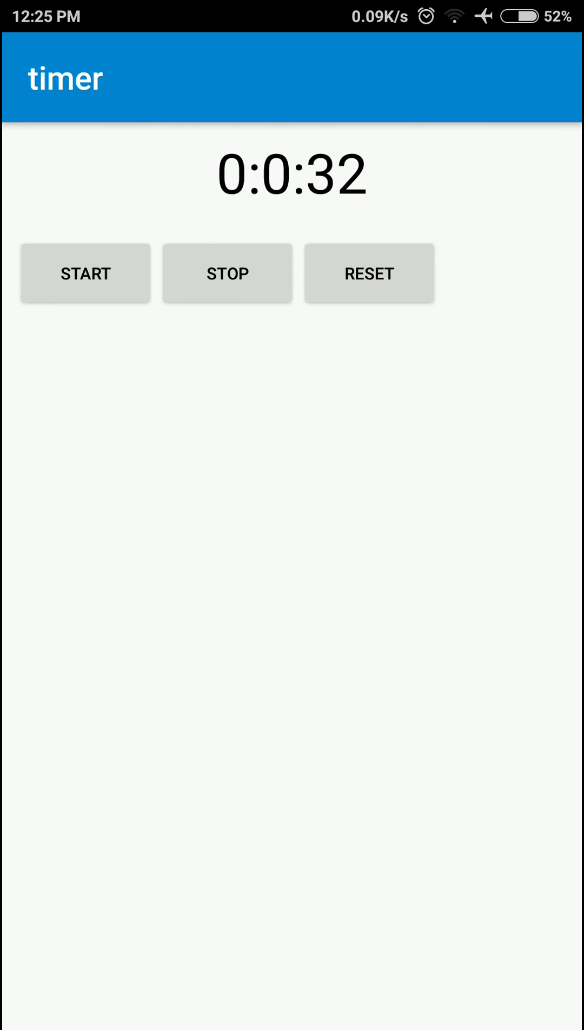
click(369, 272)
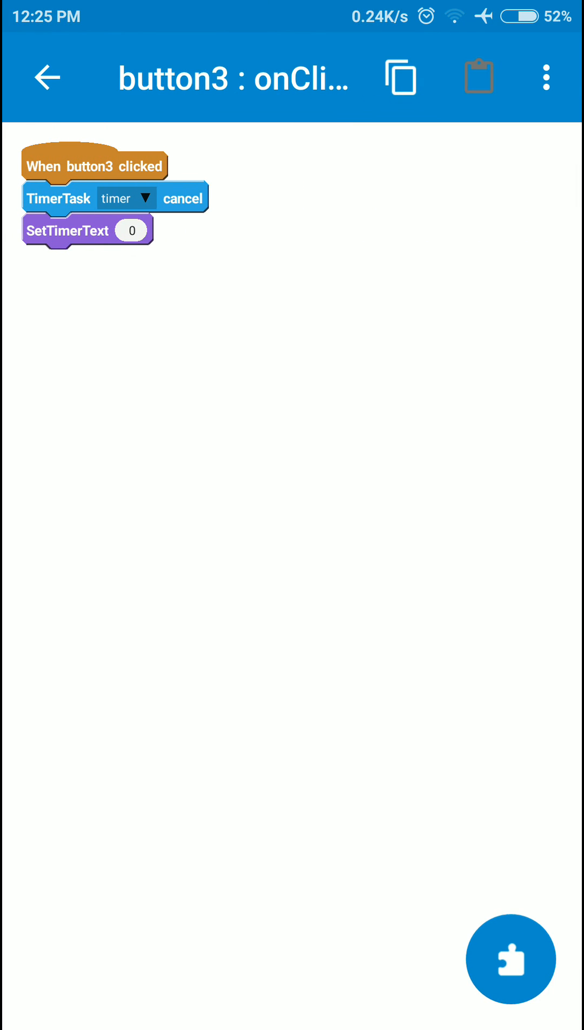
Add a 'set timeElapsed to 0' block to button3 onClick and return to the events list
click(510, 959)
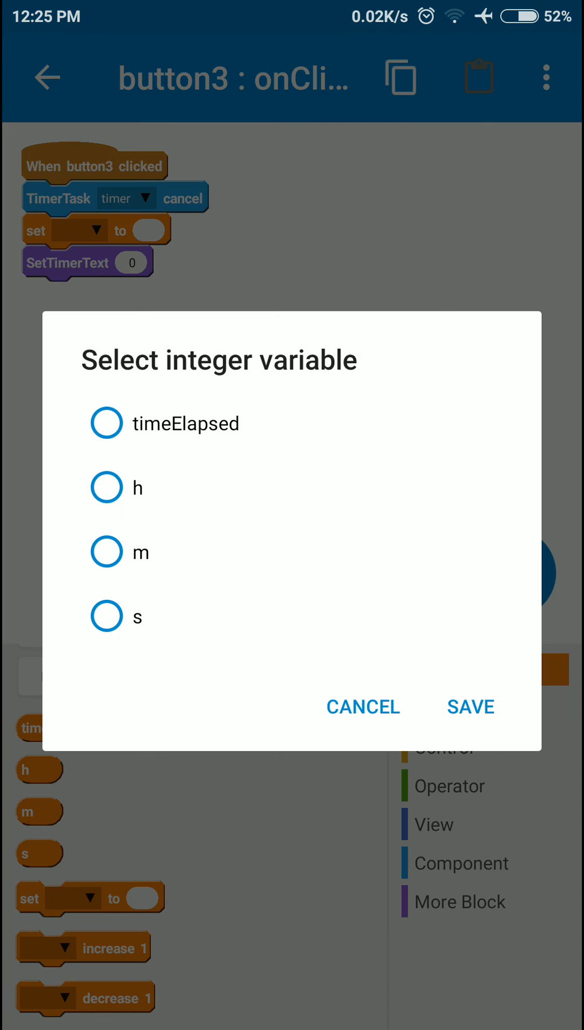
click(469, 706)
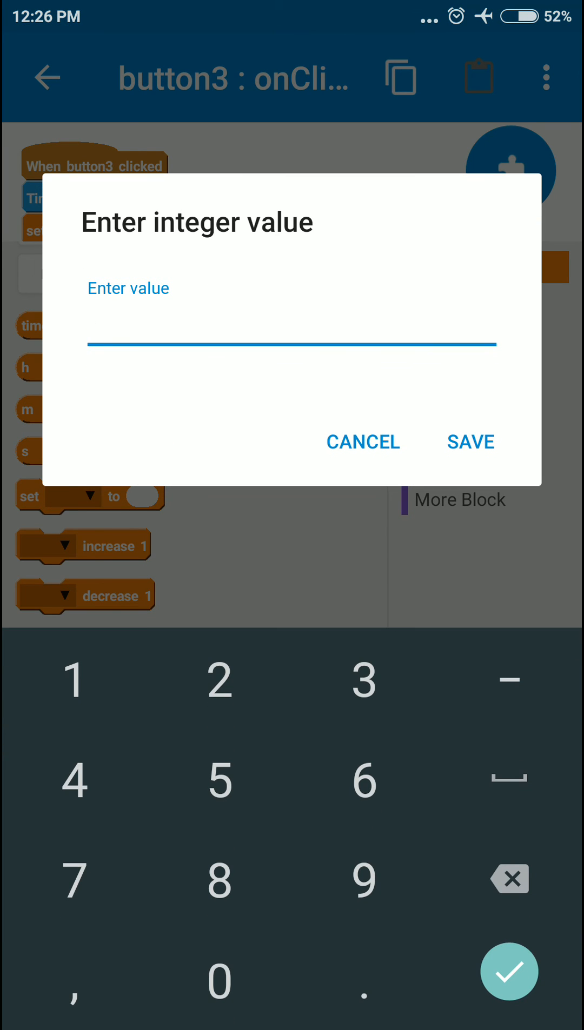
click(362, 441)
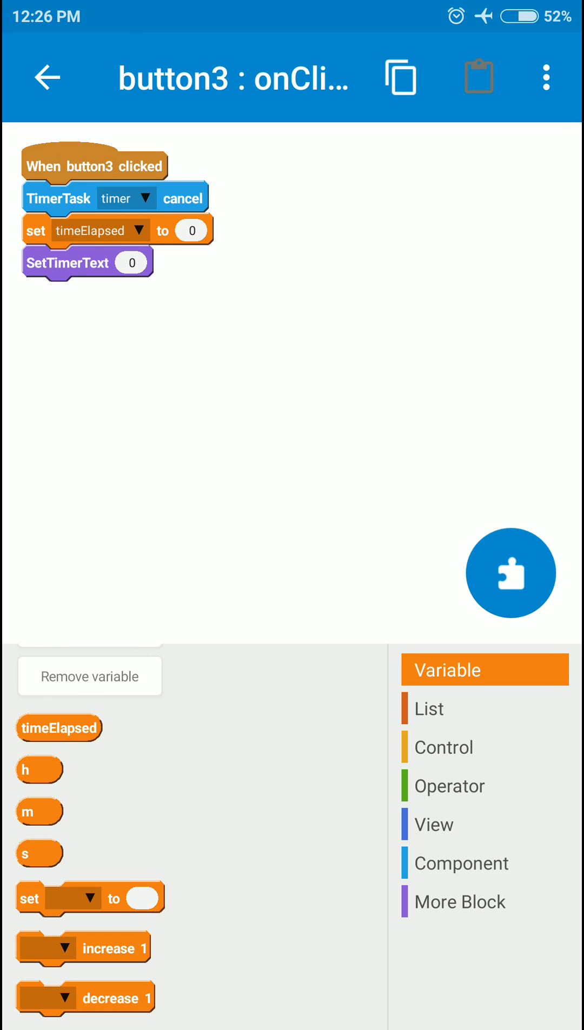
click(59, 77)
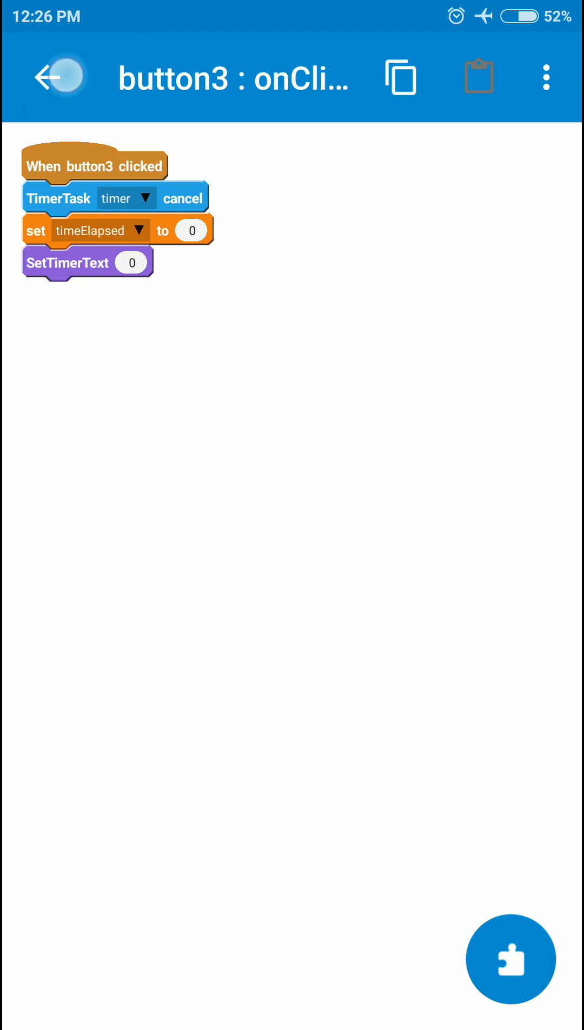
click(60, 78)
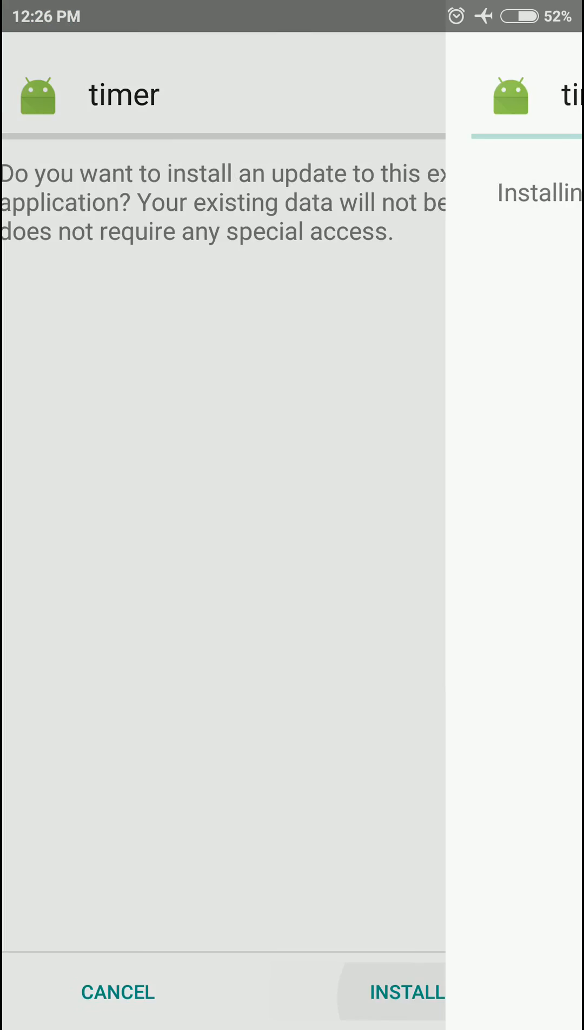
Install the update, open the app and start the stopwatch counting from 0:0:0
click(407, 993)
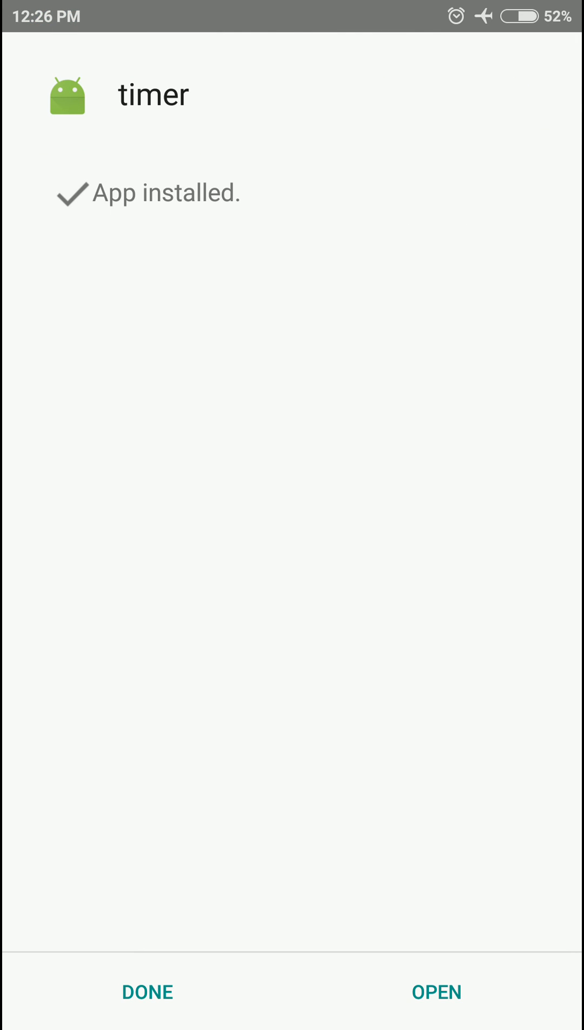
click(435, 992)
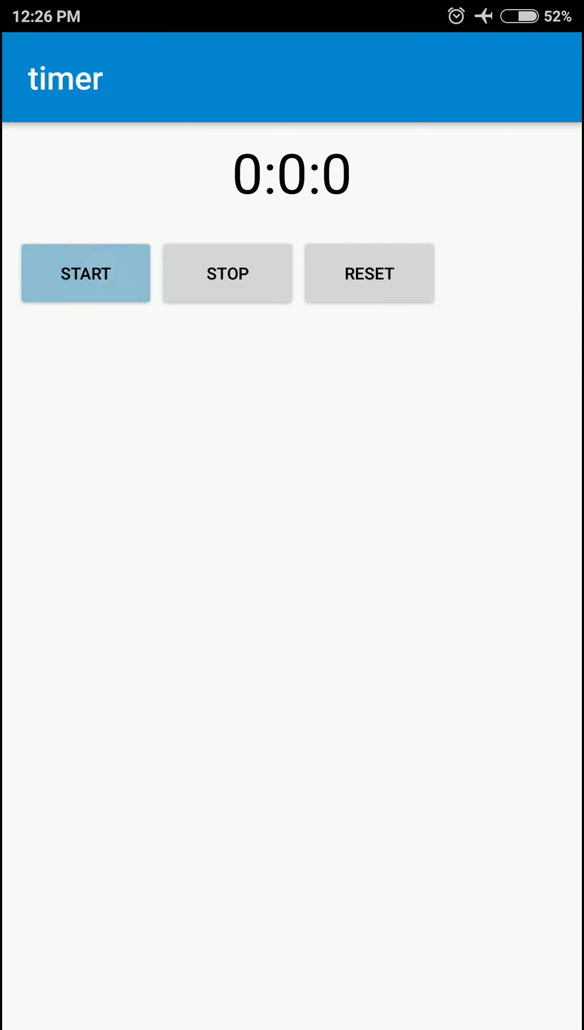
click(85, 272)
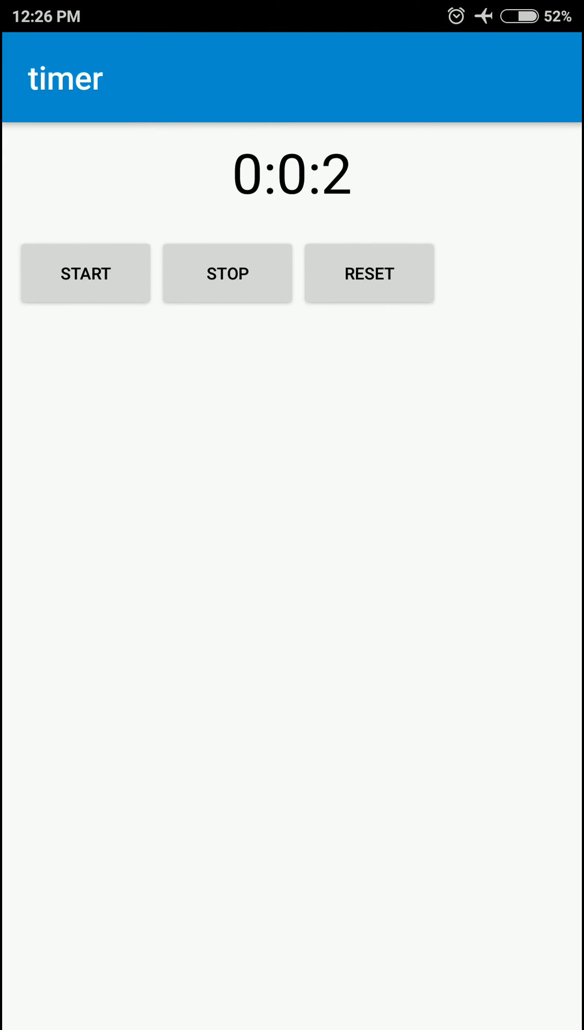